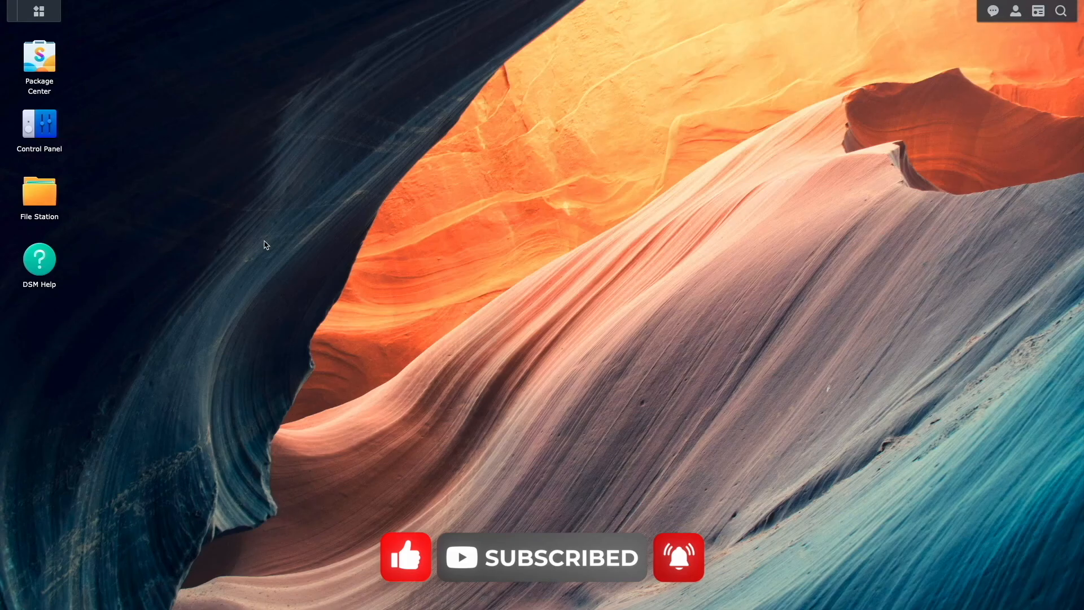
- Enable the user home service under User & Group Advanced, apply, and show the user list
{"action": "double_click", "coordinate": [39, 126]}
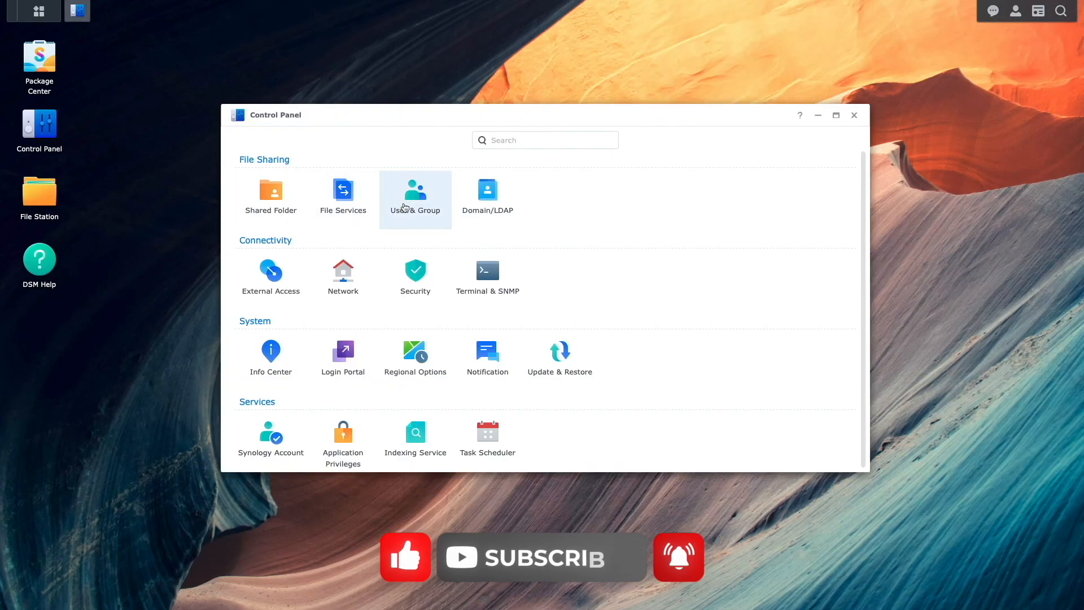
{"action": "left_click", "coordinate": [415, 194]}
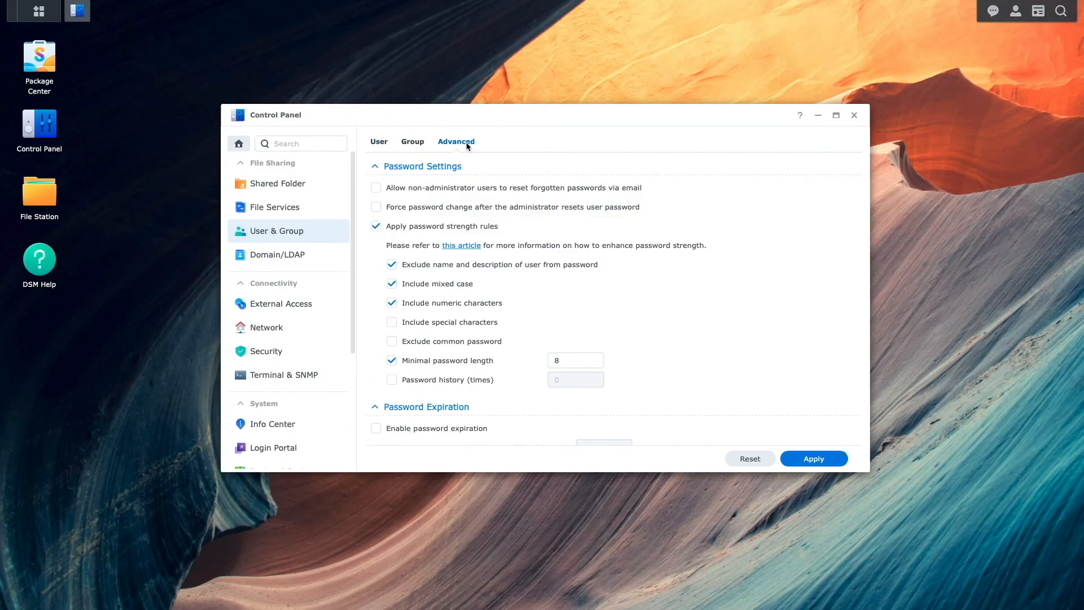
{"action": "scroll", "scroll_direction": "down", "scroll_amount": 3}
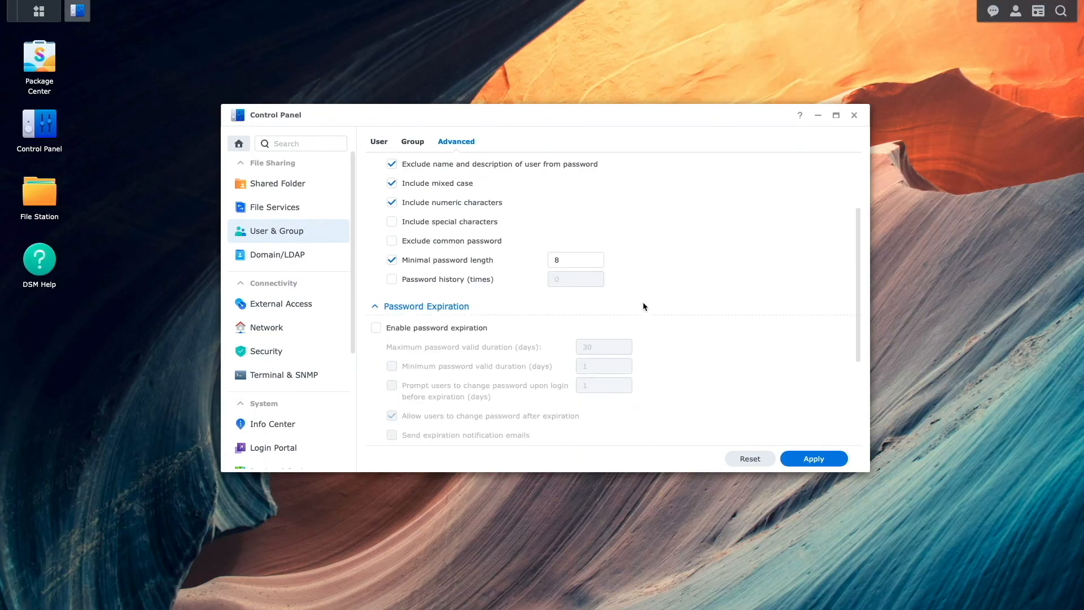
{"action": "scroll", "scroll_direction": "down", "scroll_amount": 3}
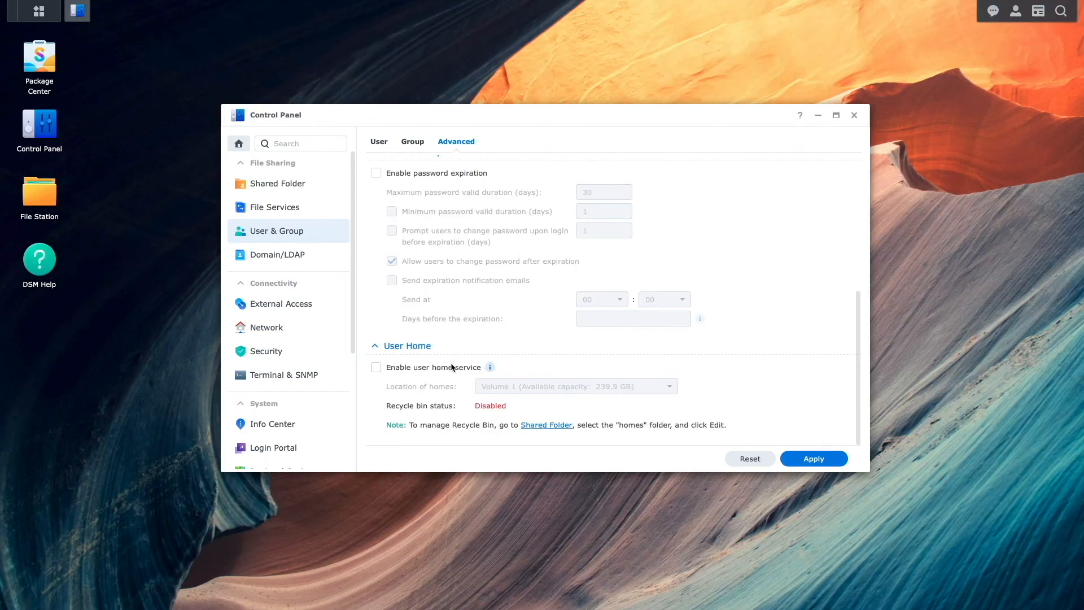
{"action": "left_click", "coordinate": [376, 367]}
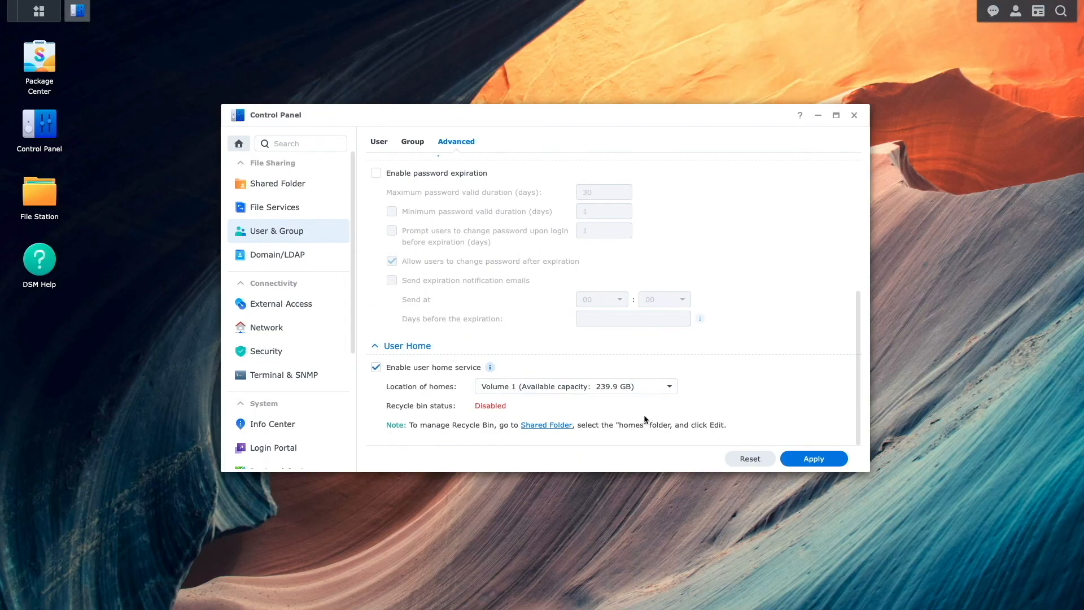
{"action": "left_click", "coordinate": [813, 458]}
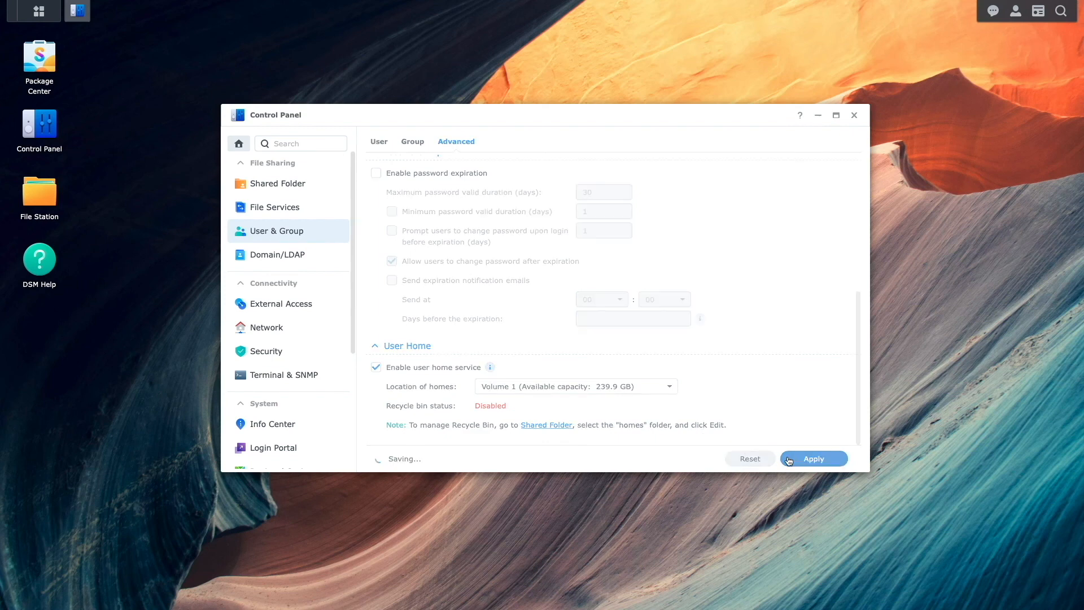
{"action": "left_click", "coordinate": [813, 459]}
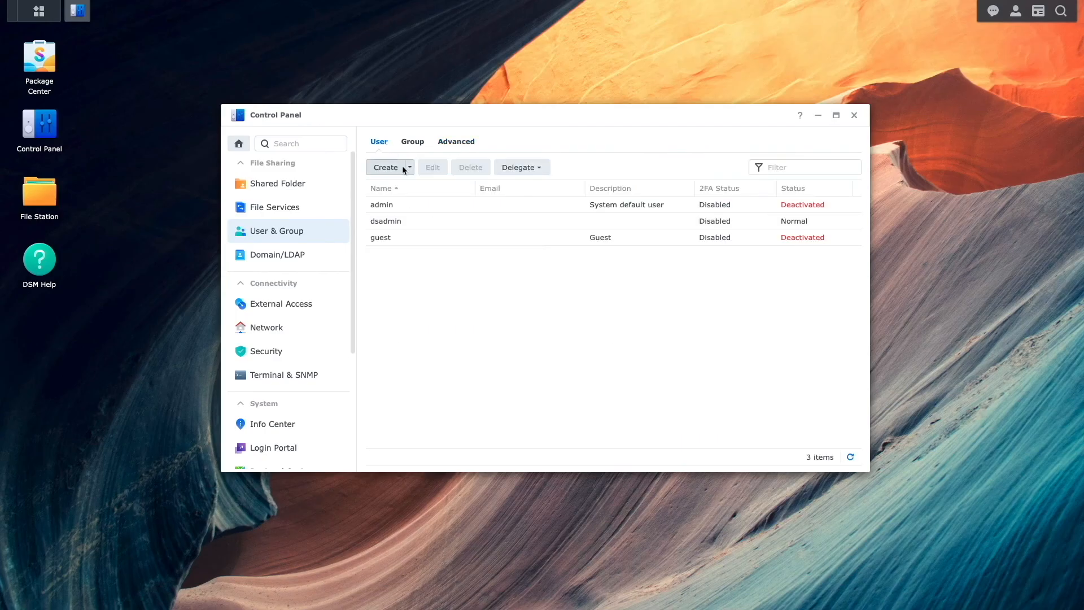
- Create the user account 'hello' through the wizard, then close Control Panel
{"action": "left_click", "coordinate": [385, 168]}
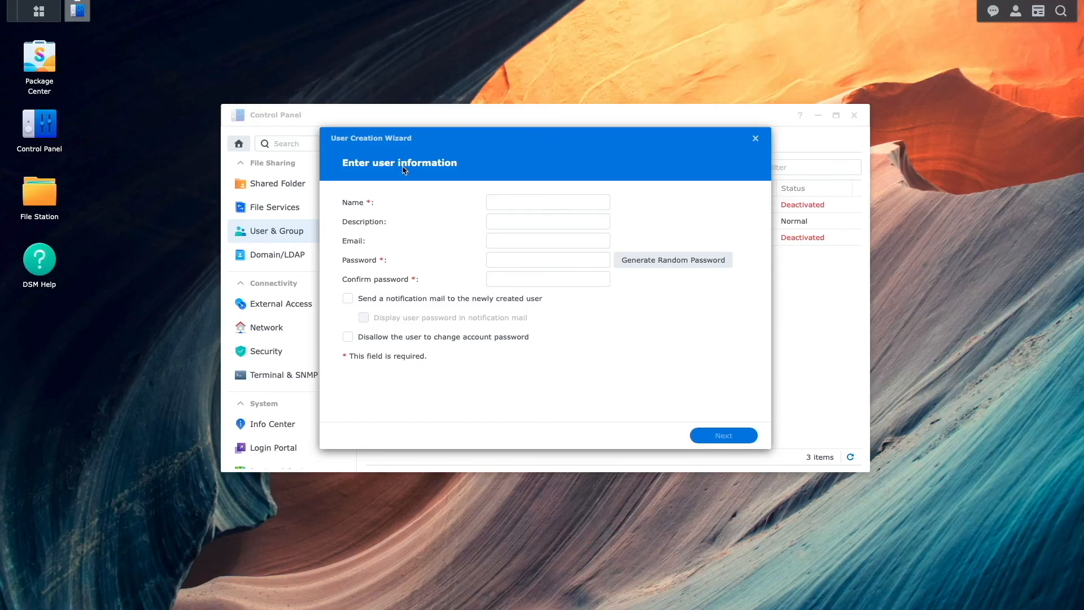
{"action": "type", "text": "hello"}
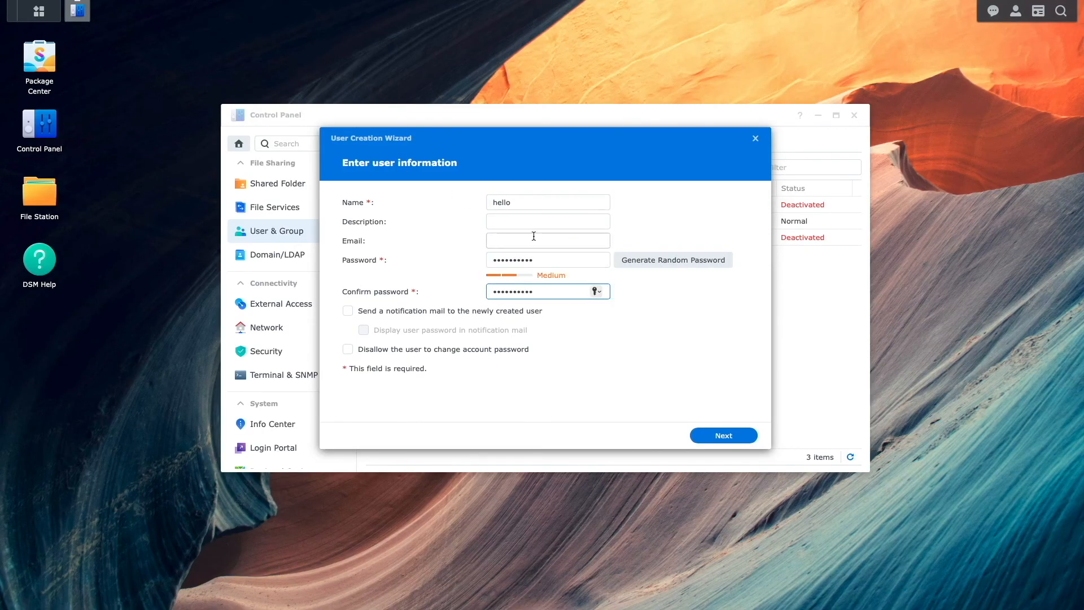
{"action": "left_click", "coordinate": [723, 435]}
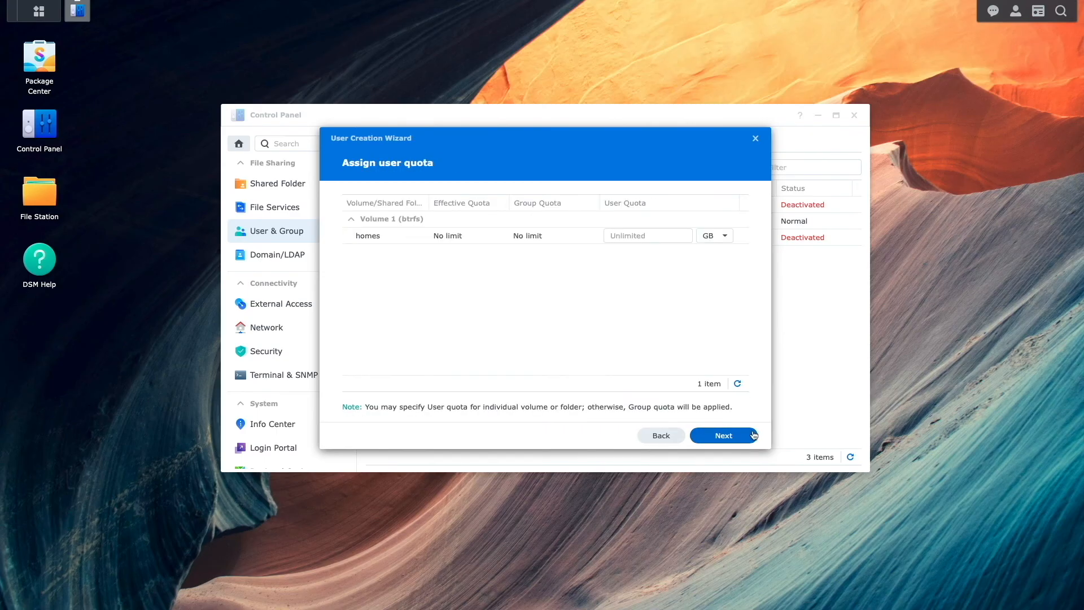
{"action": "left_click", "coordinate": [723, 436]}
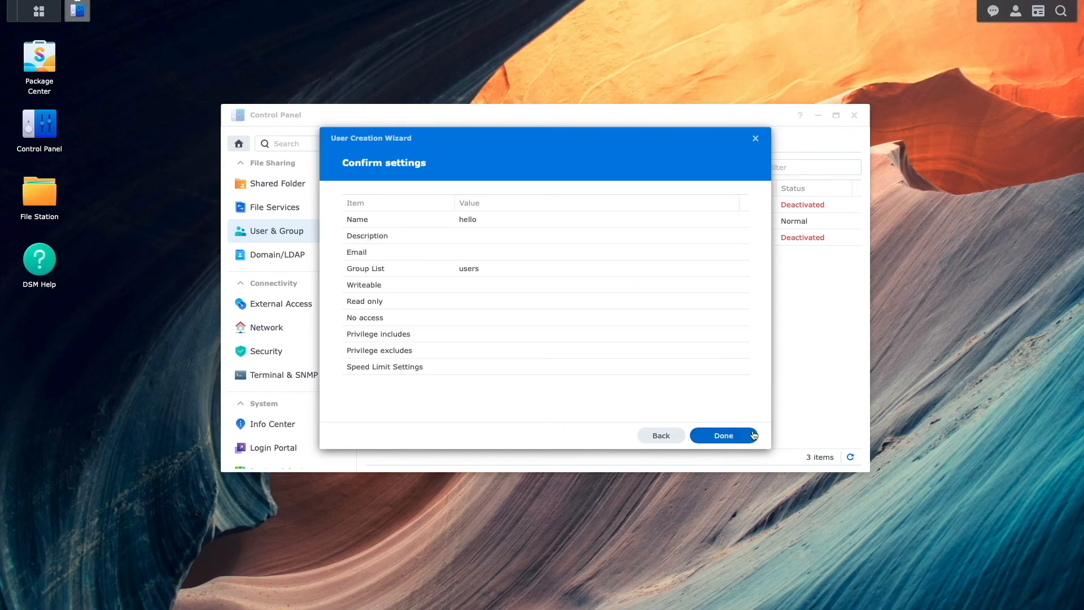
{"action": "left_click", "coordinate": [723, 435]}
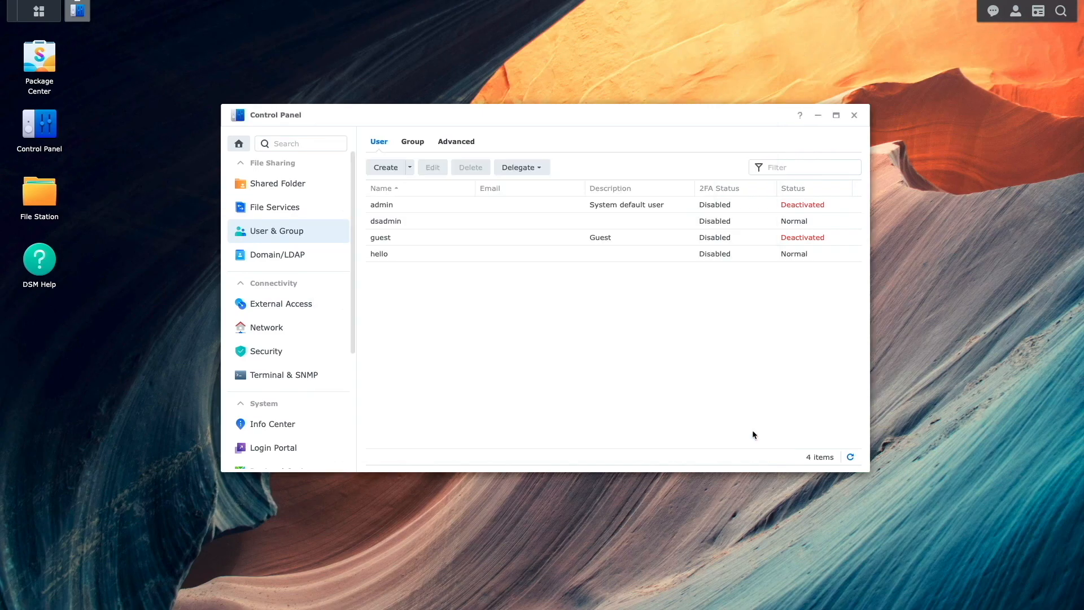
{"action": "left_click", "coordinate": [854, 114]}
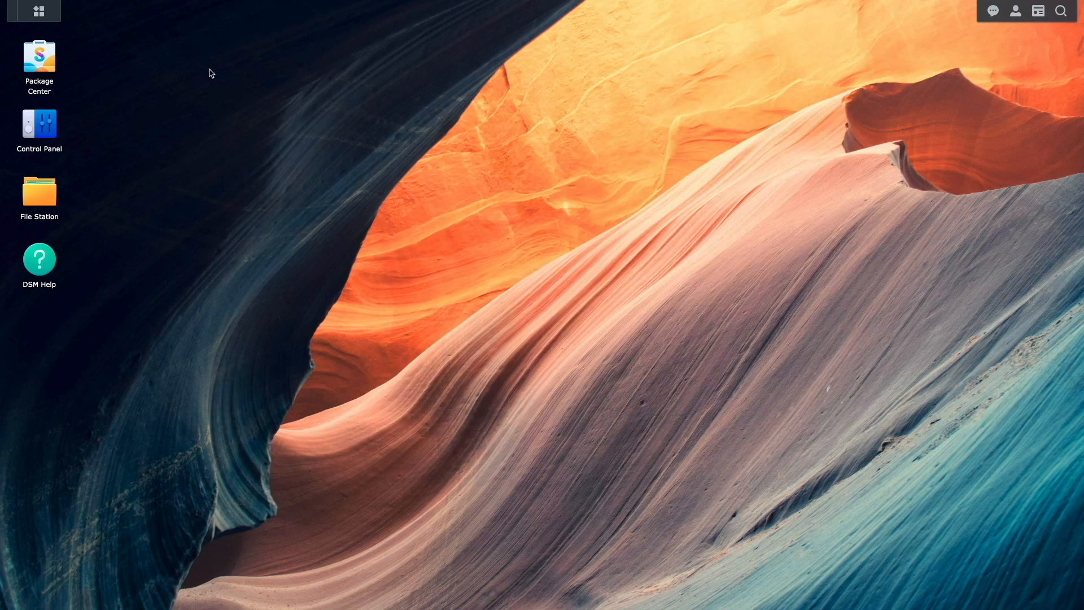
- Search Package Center for 'mail' and install Synology Mail Server with its Perl dependency
{"action": "double_click", "coordinate": [39, 56]}
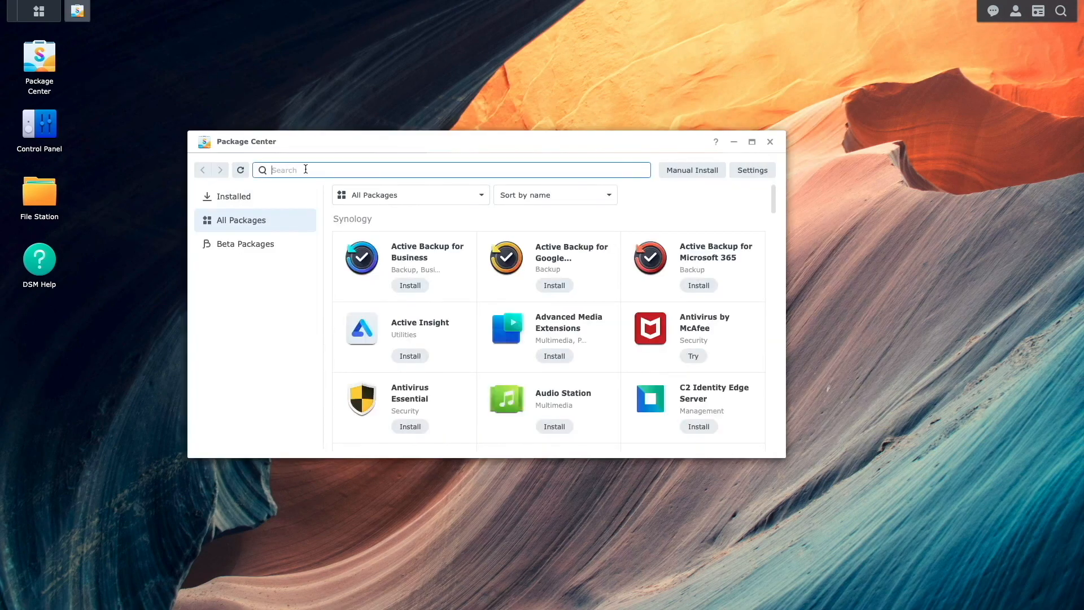
{"action": "type", "text": "mail"}
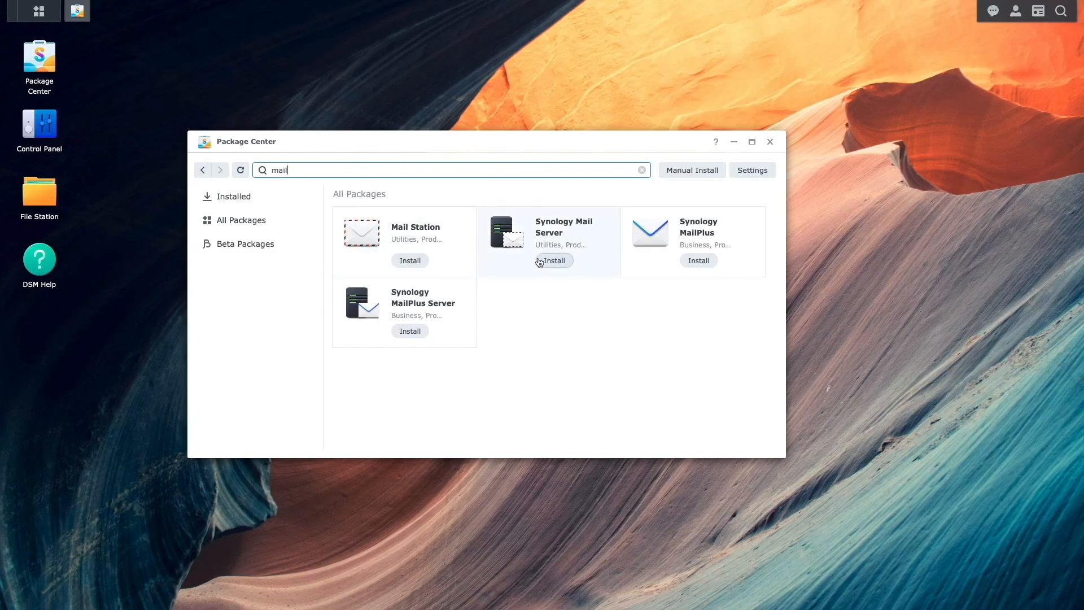
{"action": "left_click", "coordinate": [554, 260]}
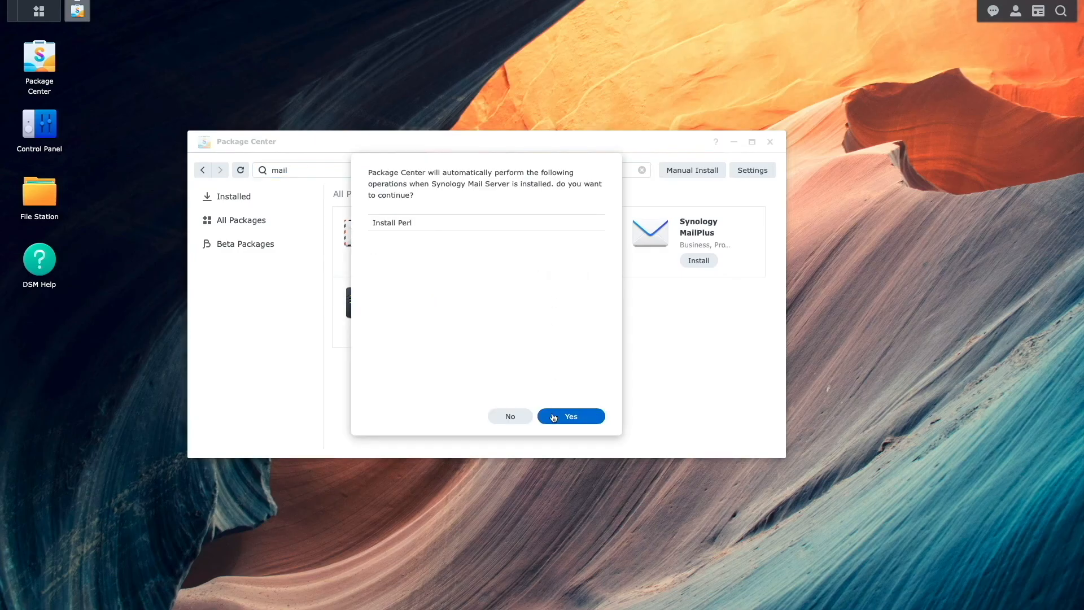
{"action": "left_click", "coordinate": [570, 416]}
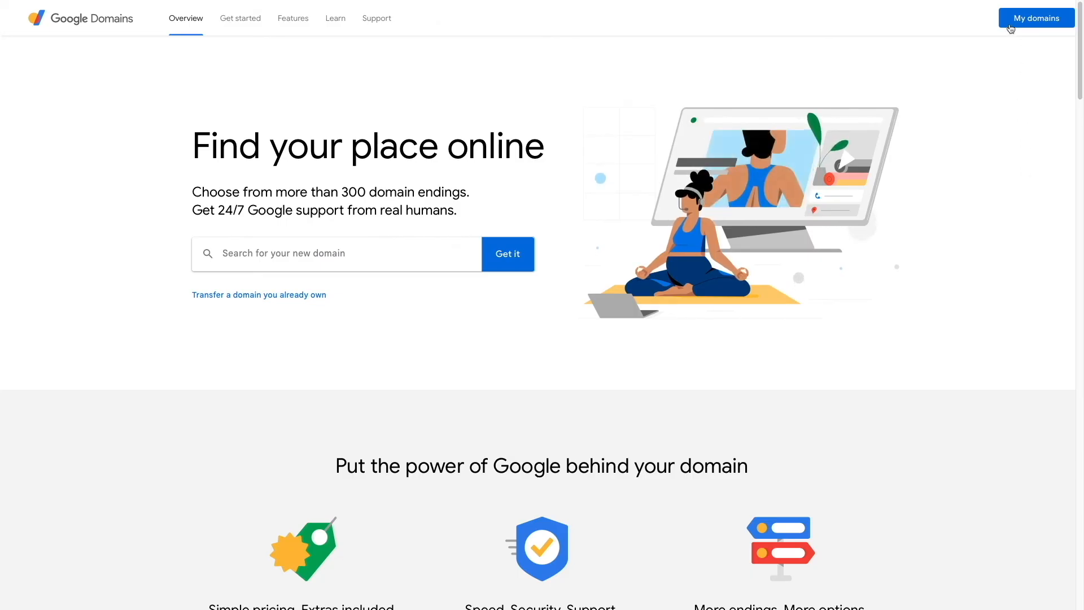
- Open the DNS settings for ferdbabas.com and reveal its advanced settings
{"action": "left_click", "coordinate": [1035, 18]}
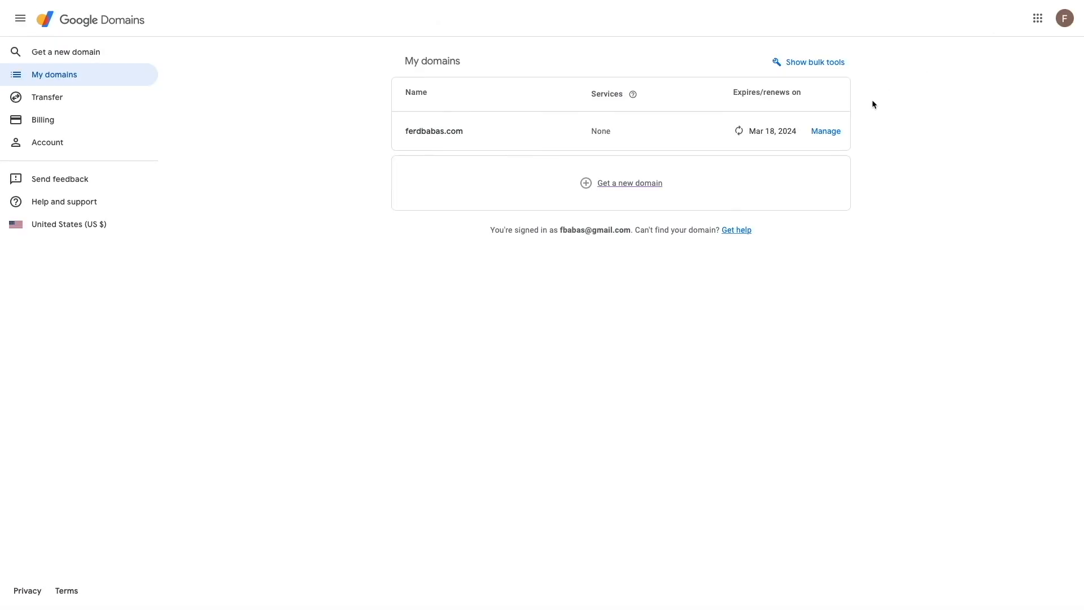
{"action": "left_click", "coordinate": [825, 130]}
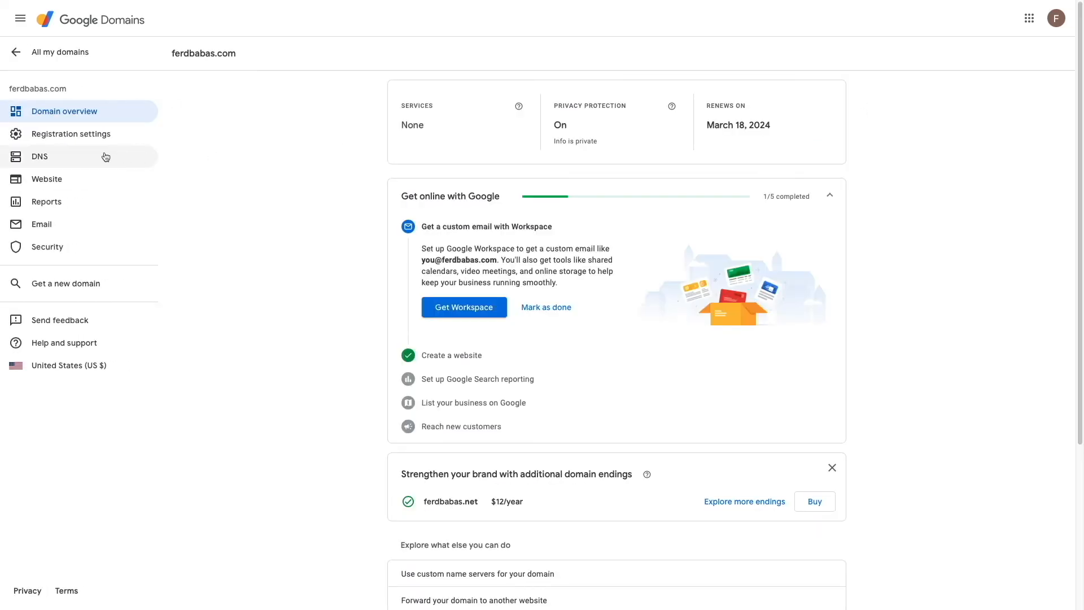
{"action": "left_click", "coordinate": [40, 156]}
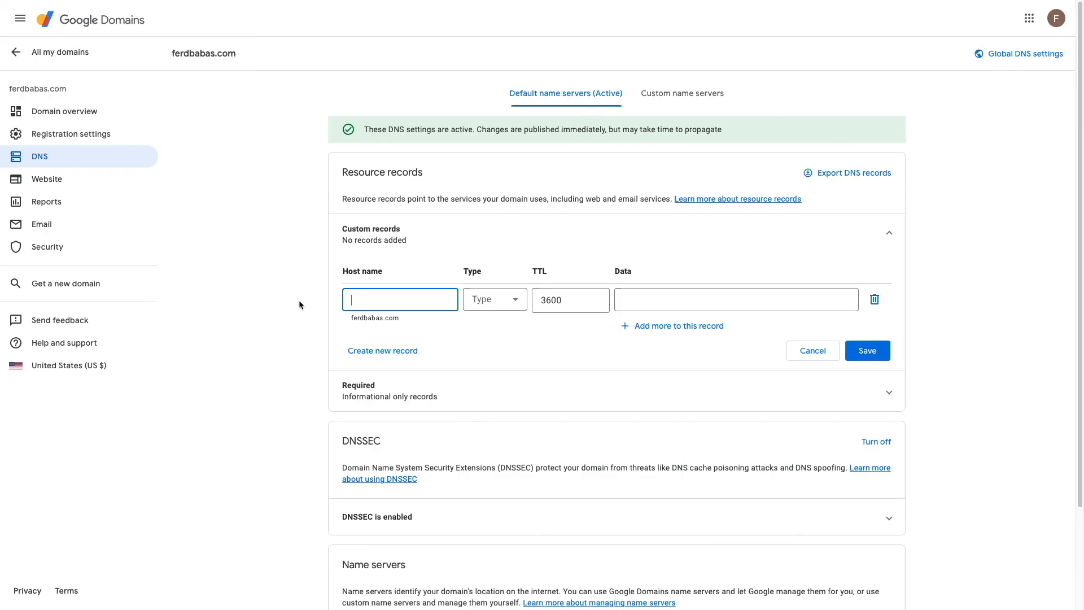
{"action": "scroll", "scroll_direction": "down", "scroll_amount": 3}
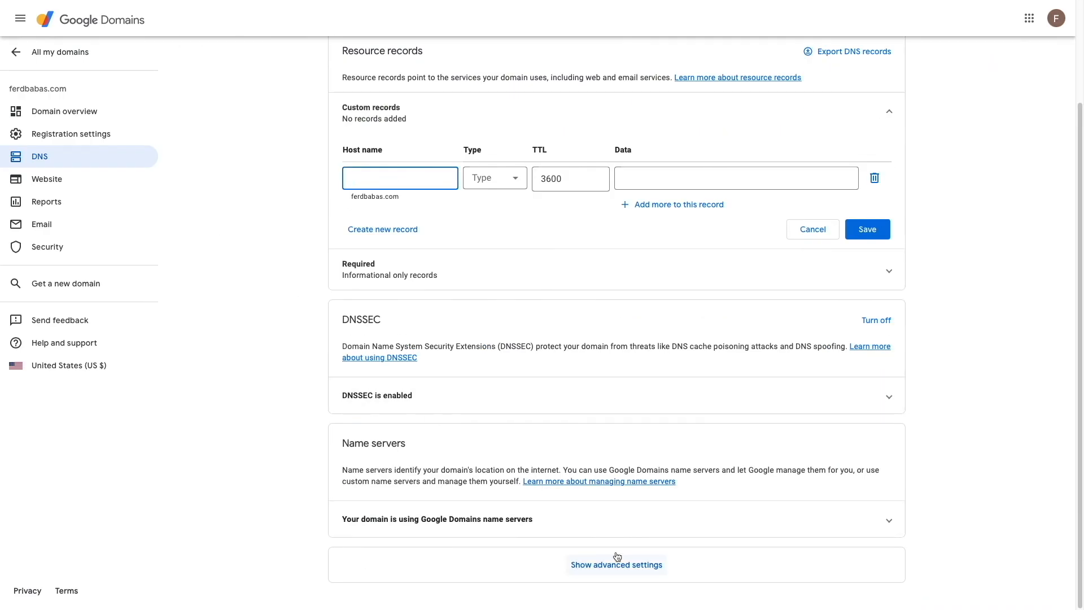
{"action": "left_click", "coordinate": [616, 564]}
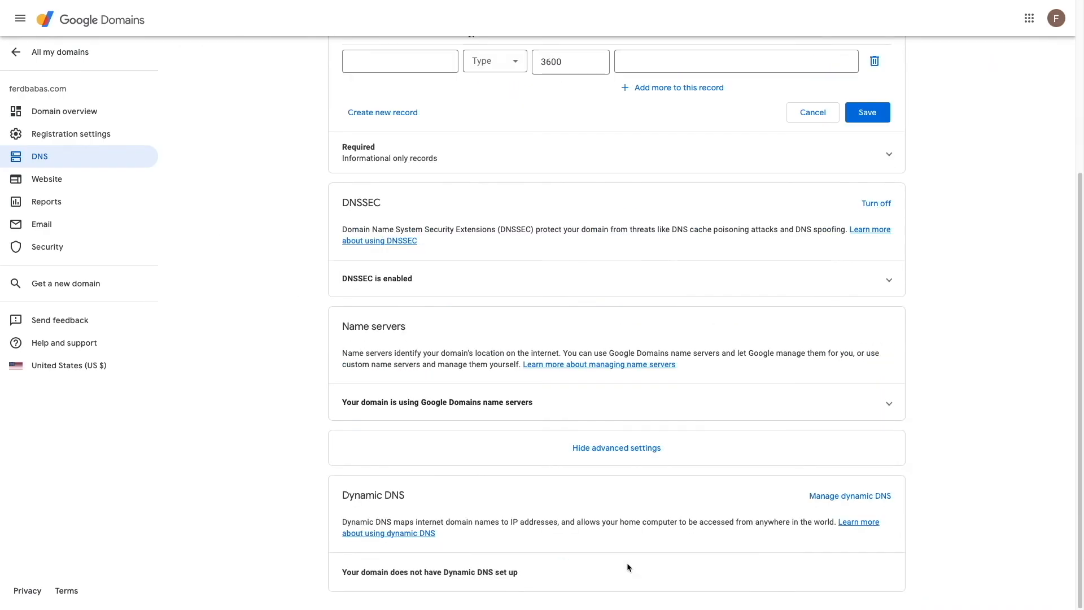
- Add and save a dynamic DNS record, then reveal its username and password
{"action": "left_click", "coordinate": [850, 496]}
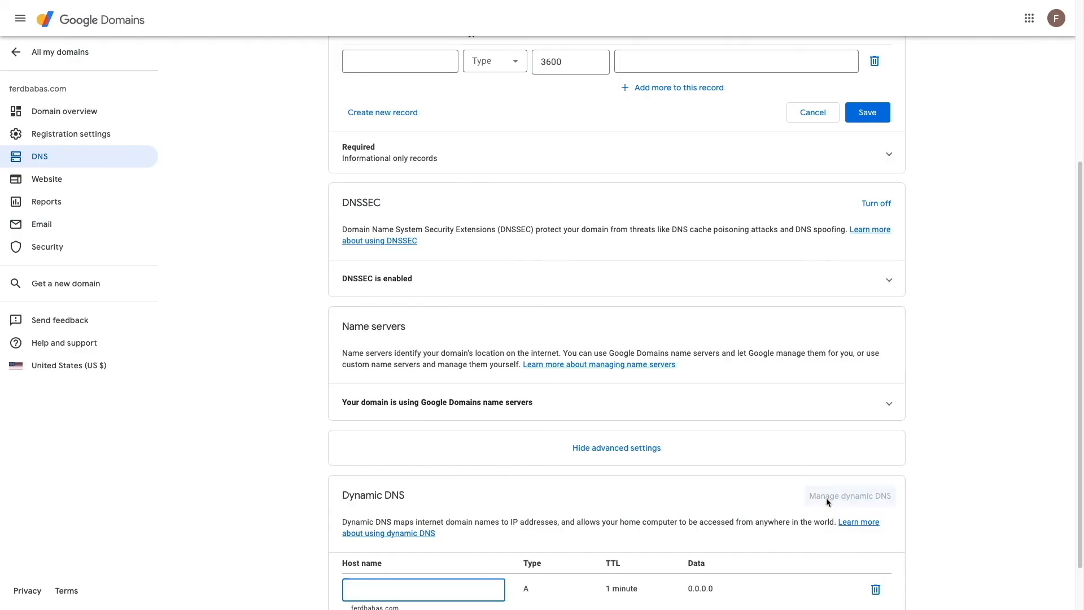
{"action": "scroll", "scroll_direction": "down", "scroll_amount": 3}
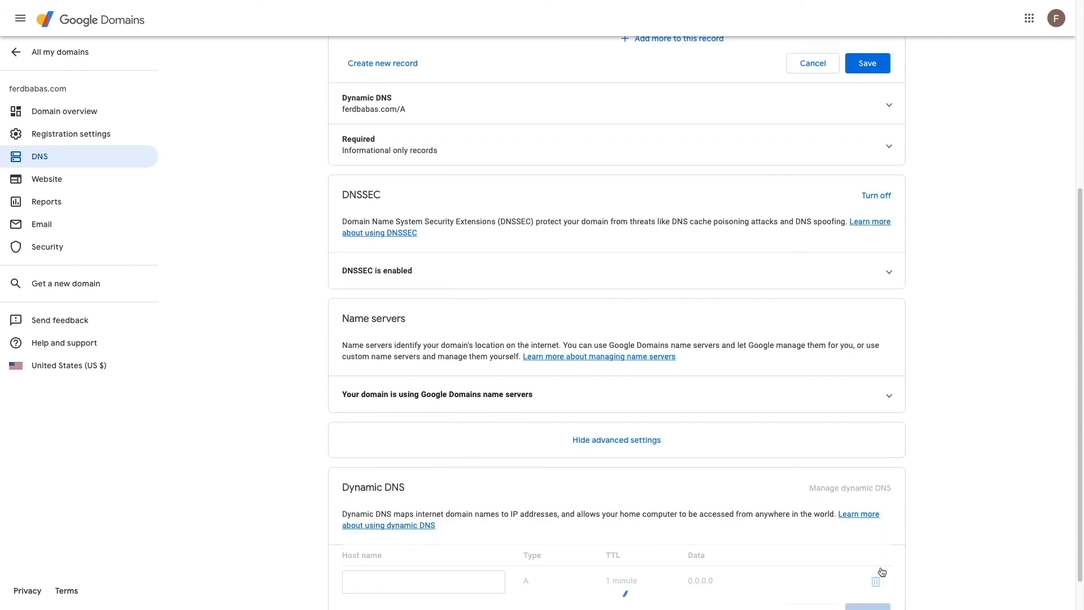
{"action": "left_click", "coordinate": [874, 581]}
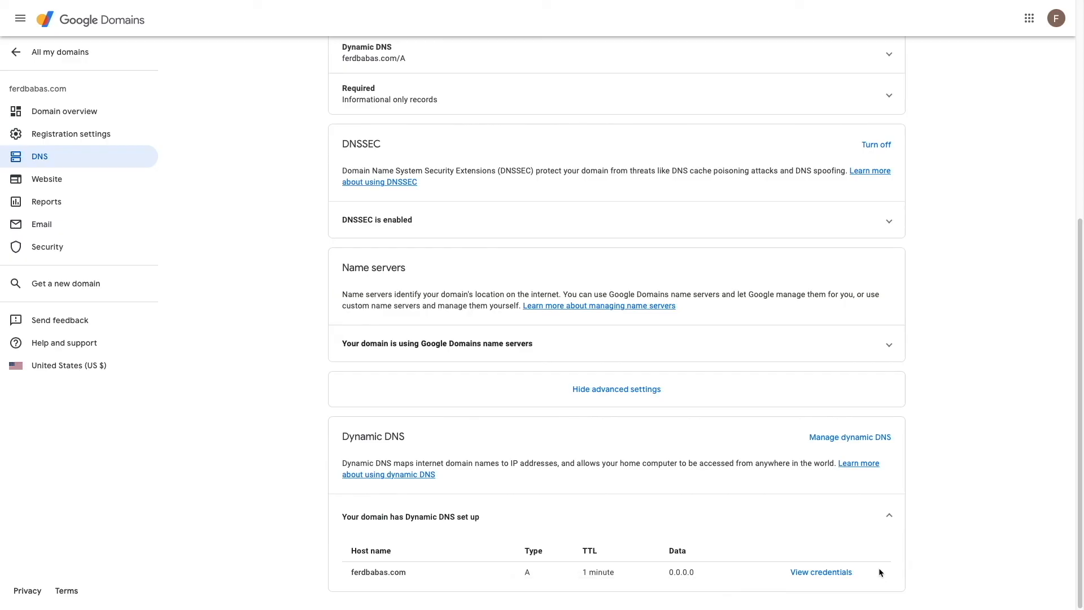
{"action": "left_click", "coordinate": [822, 572]}
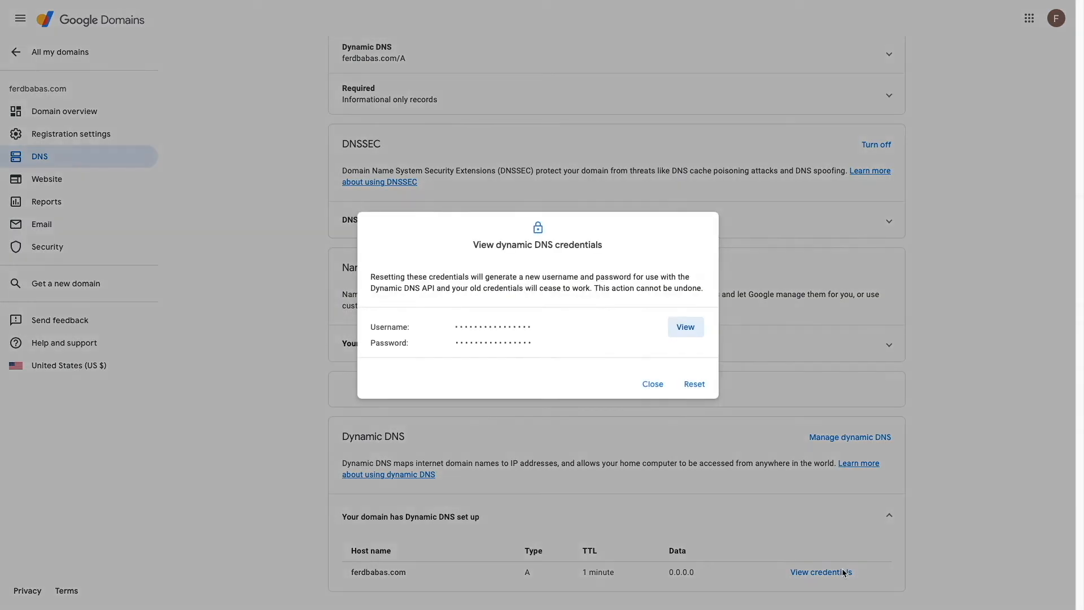
{"action": "left_click", "coordinate": [684, 327]}
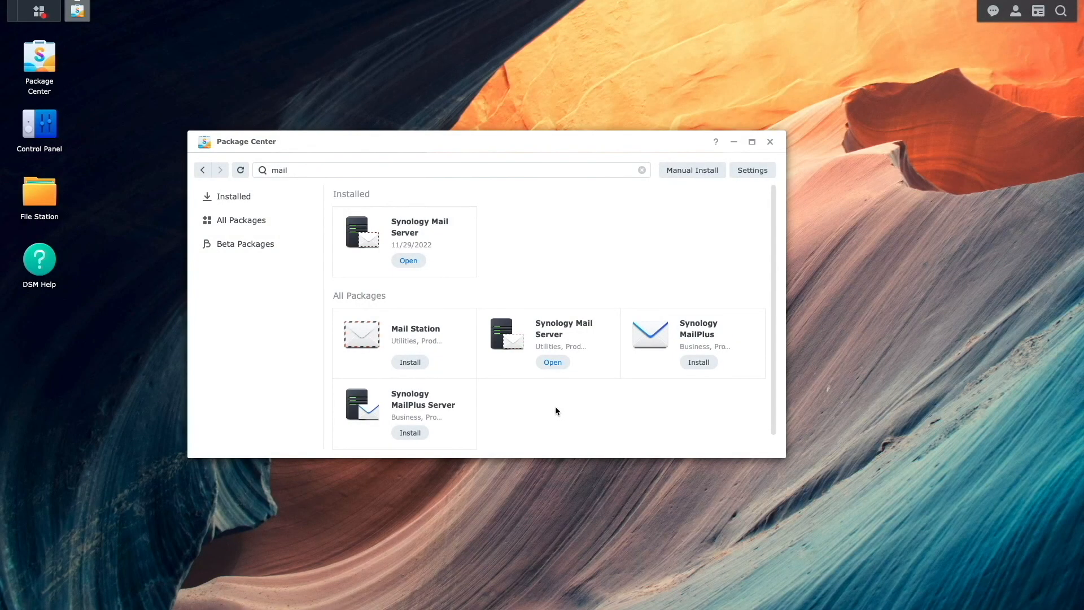
- Close Package Center and start a new entry under External Access > DDNS
{"action": "left_click", "coordinate": [769, 141]}
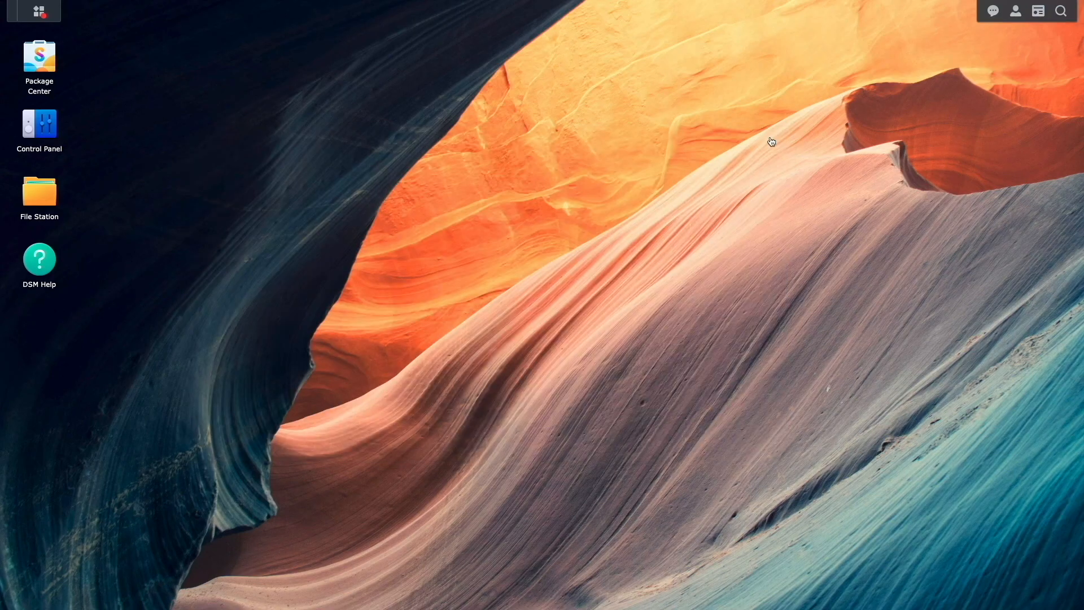
{"action": "left_click", "coordinate": [40, 127]}
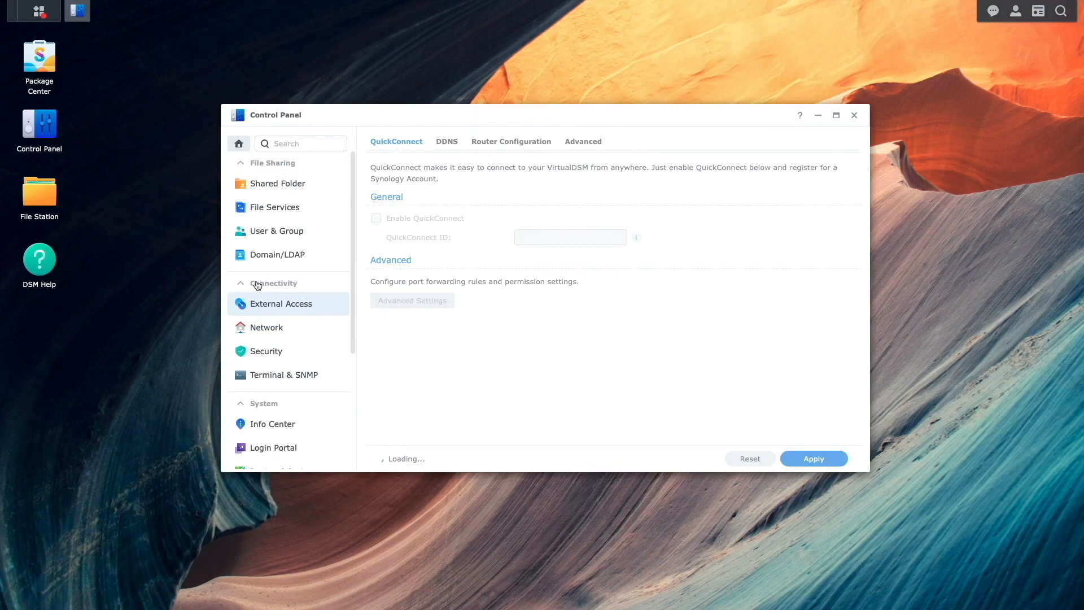
{"action": "left_click", "coordinate": [446, 142]}
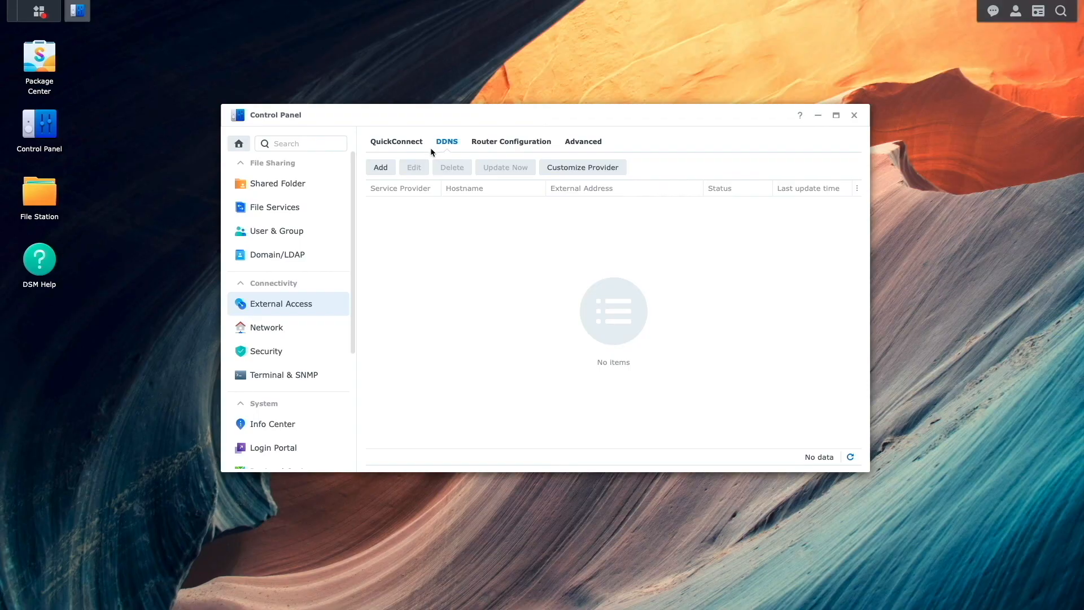
{"action": "left_click", "coordinate": [380, 167]}
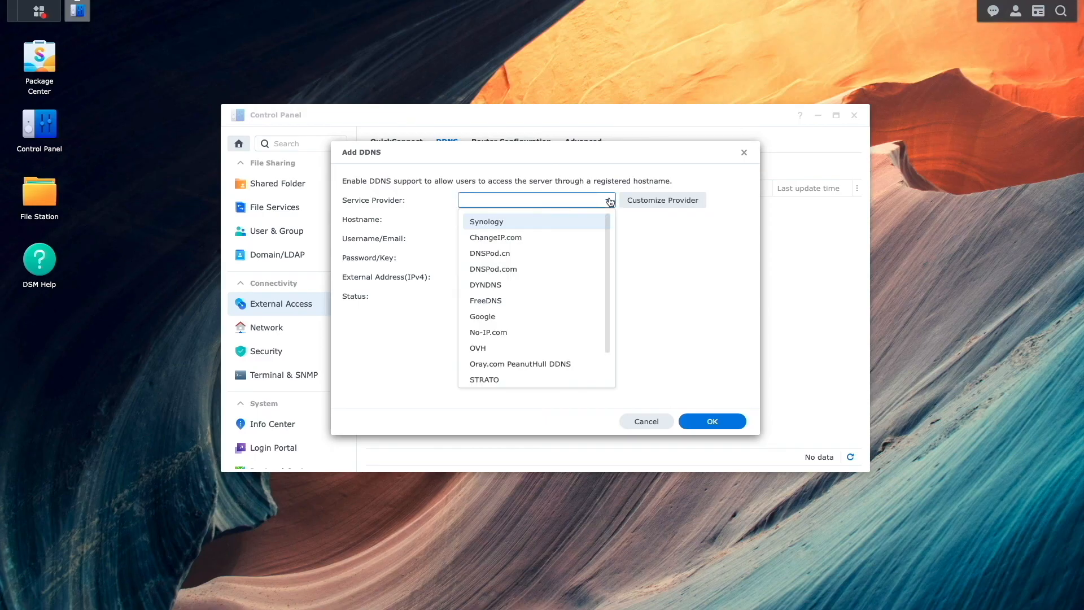
- Enter hostname ferdbabas.com, test the Google DDNS connection, and save the entry
{"action": "left_click", "coordinate": [482, 316]}
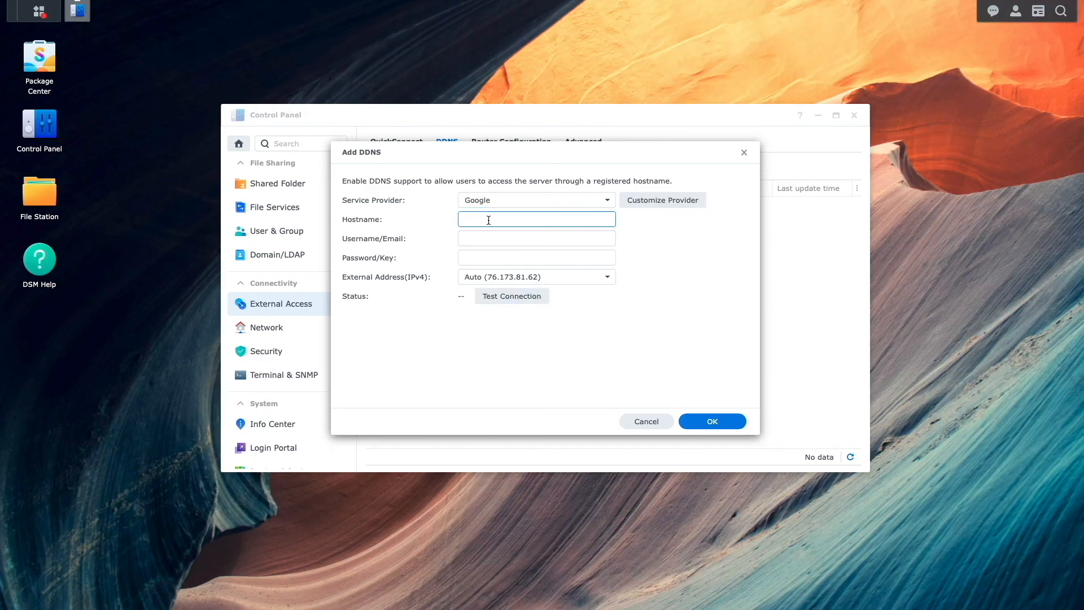
{"action": "type", "text": "ferdbabas.com"}
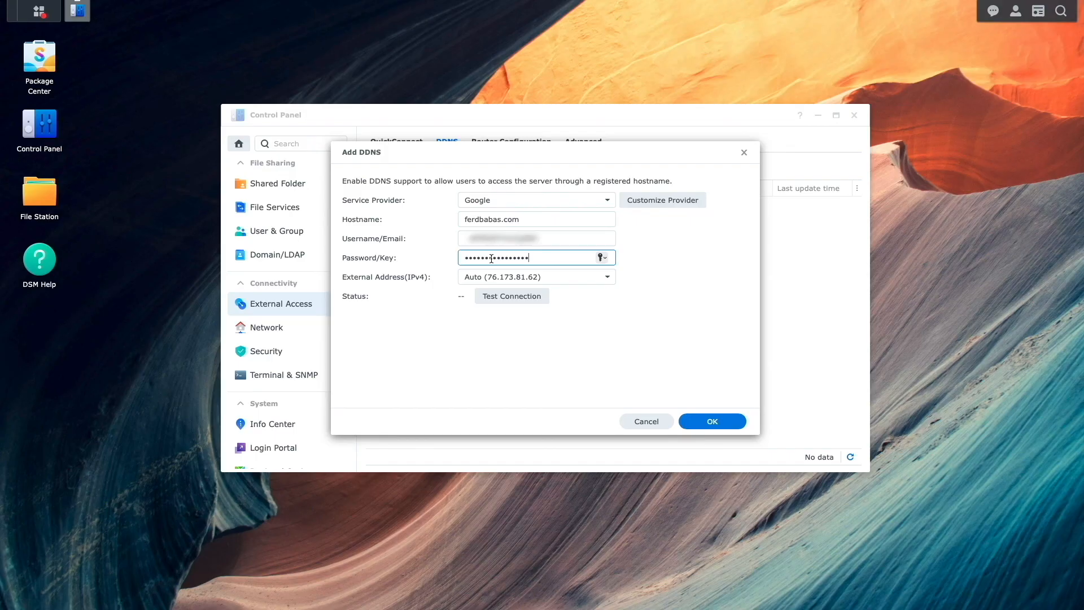
{"action": "left_click", "coordinate": [511, 296]}
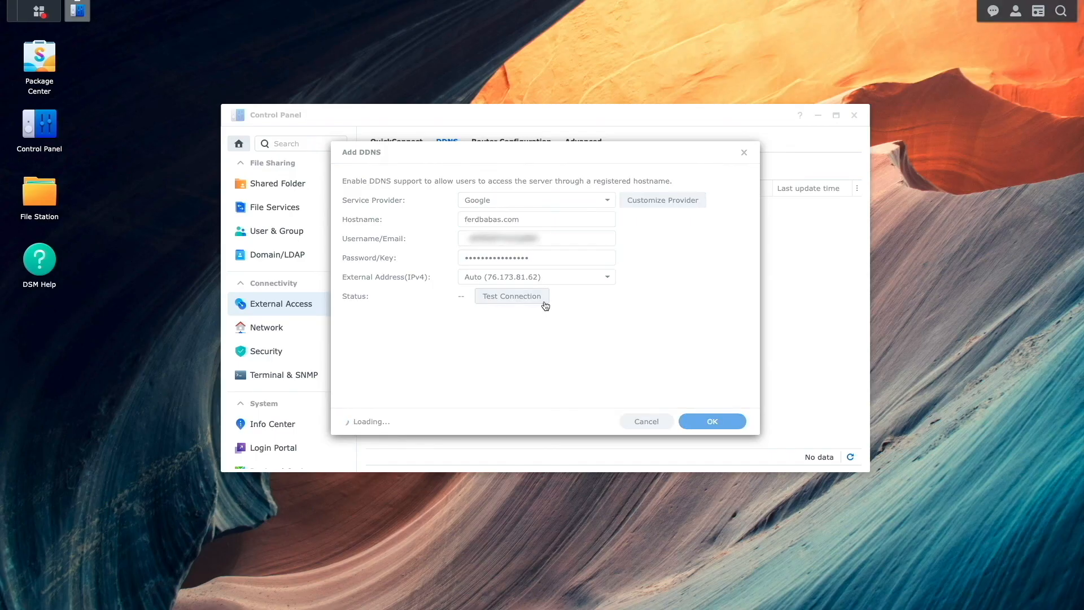
{"action": "left_click", "coordinate": [512, 296]}
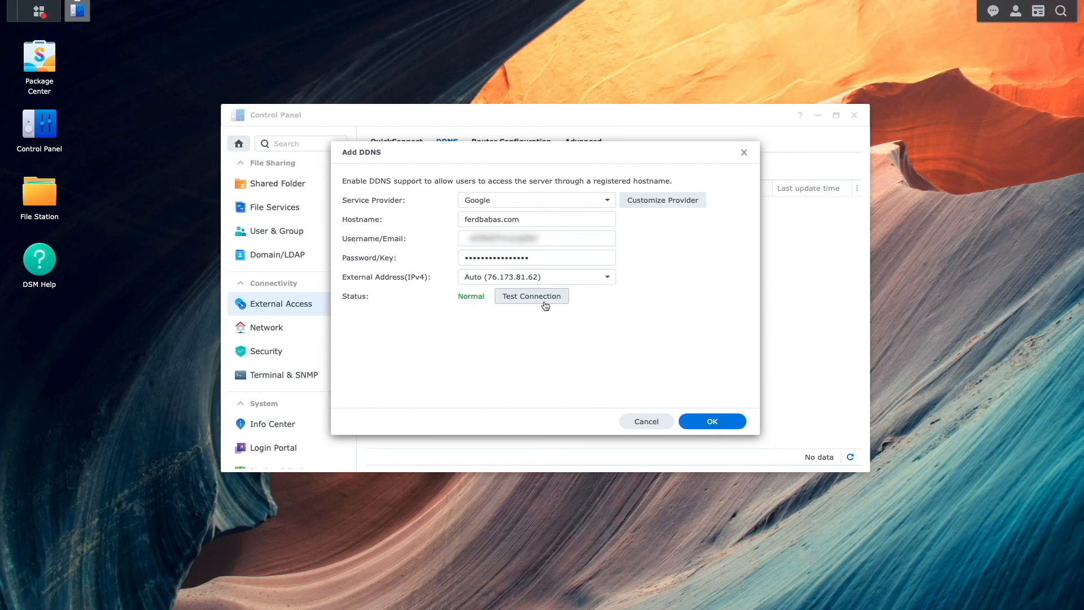
{"action": "left_click", "coordinate": [712, 421]}
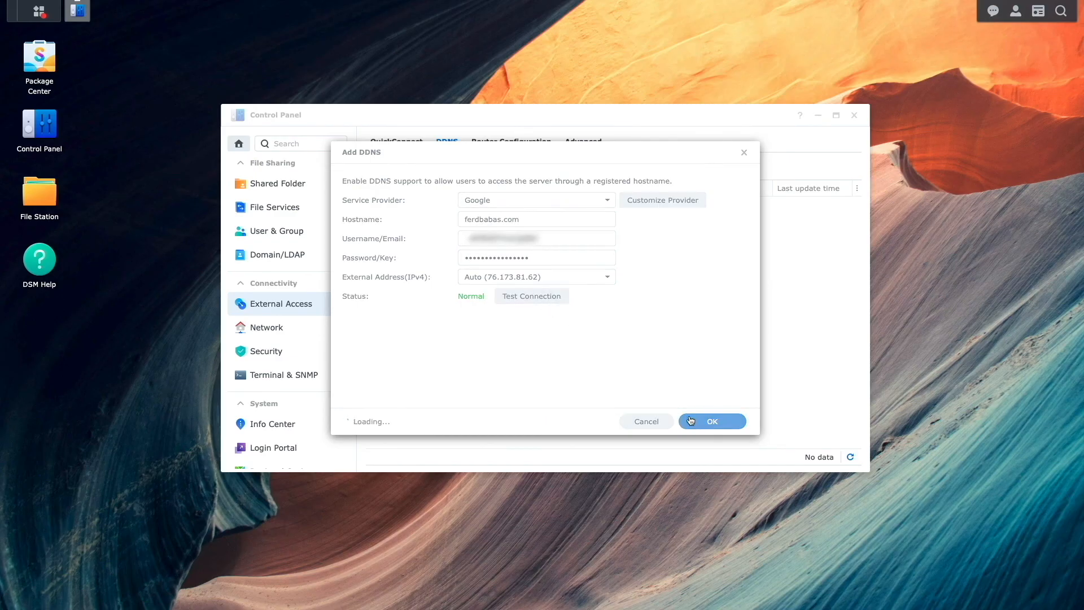
{"action": "left_click", "coordinate": [712, 421]}
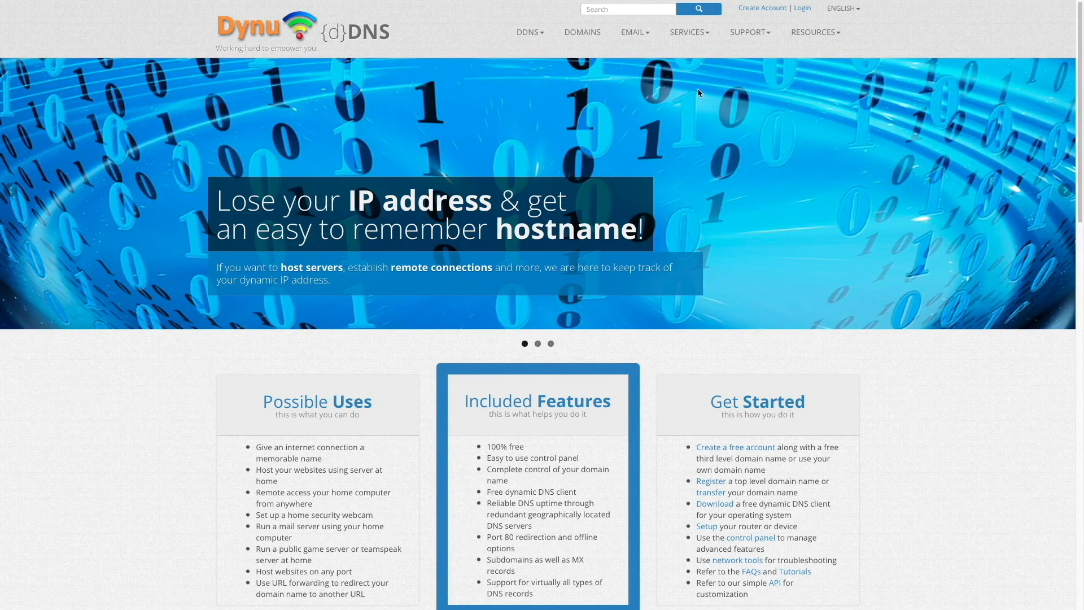
- Start the Dynu Email Store/Forward sign-up and enter the domain ferdbabas2.com
{"action": "left_click", "coordinate": [631, 32]}
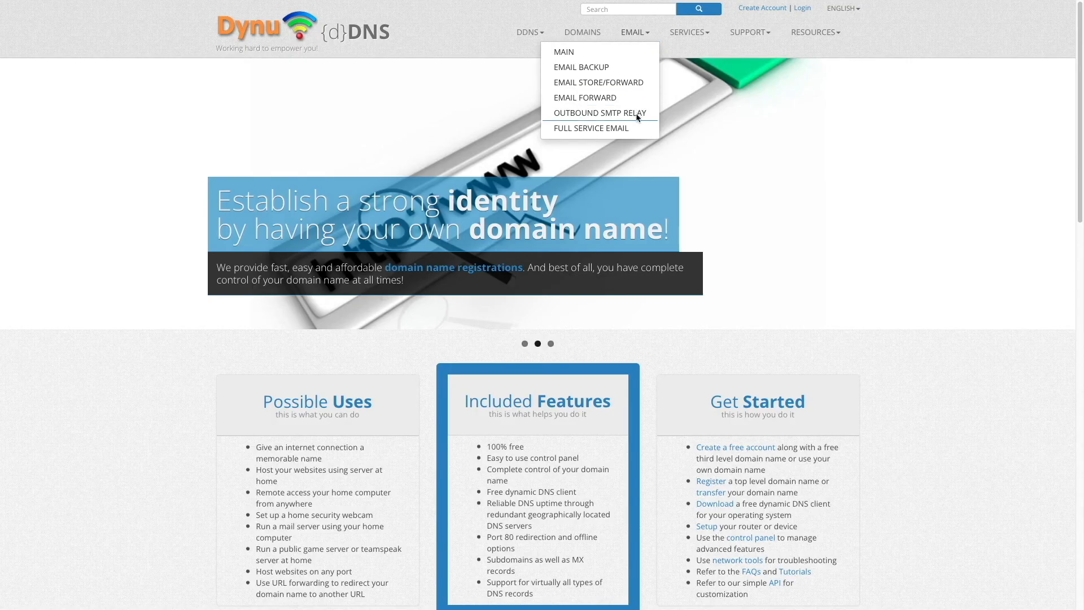
{"action": "left_click", "coordinate": [598, 113]}
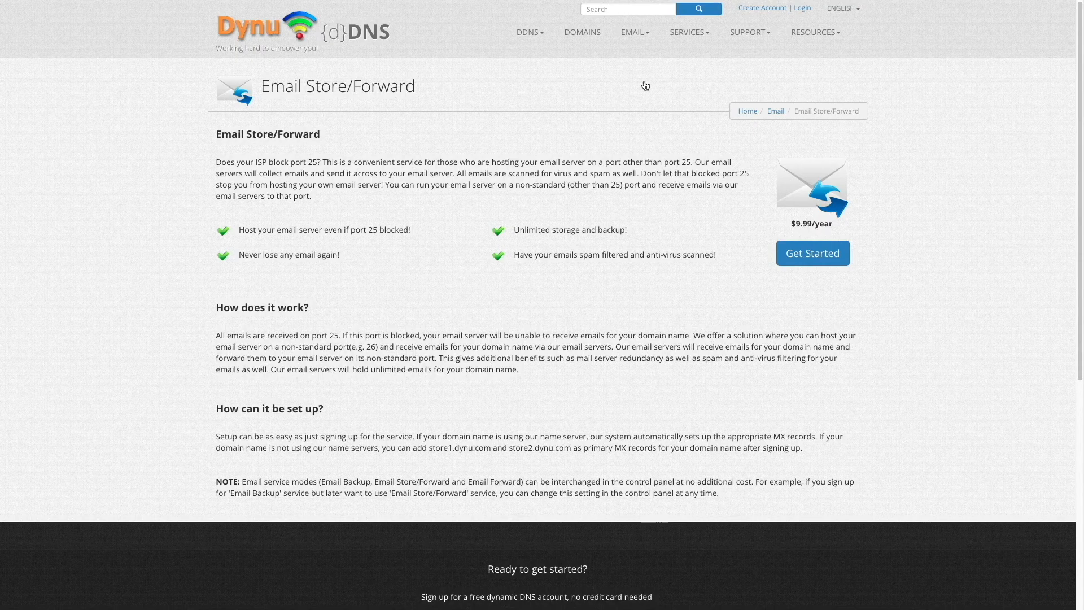
{"action": "left_click", "coordinate": [812, 253]}
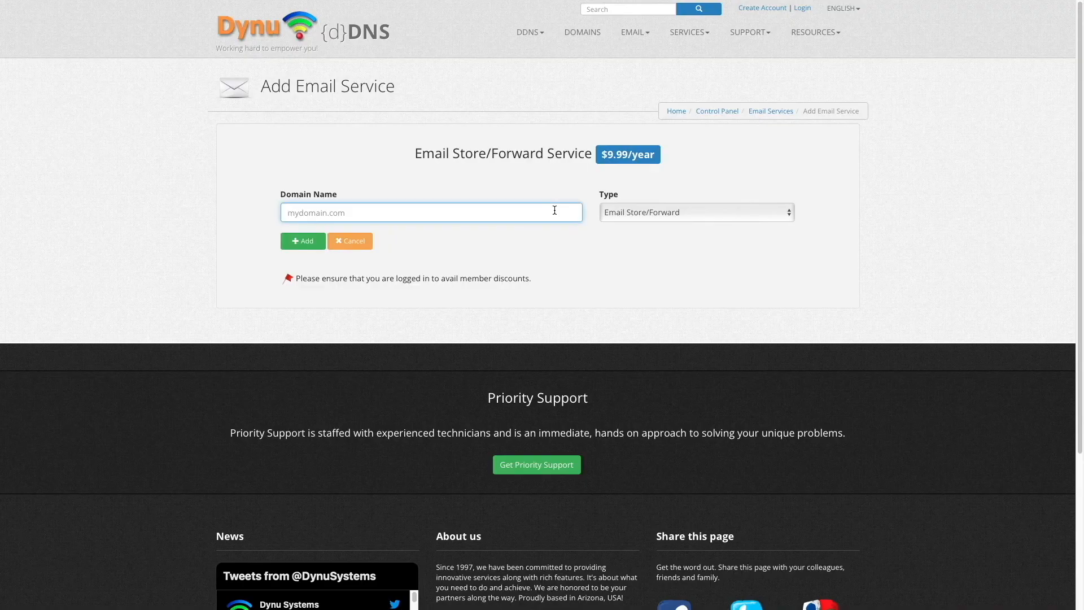
{"action": "type", "text": "ferdbabas2.com"}
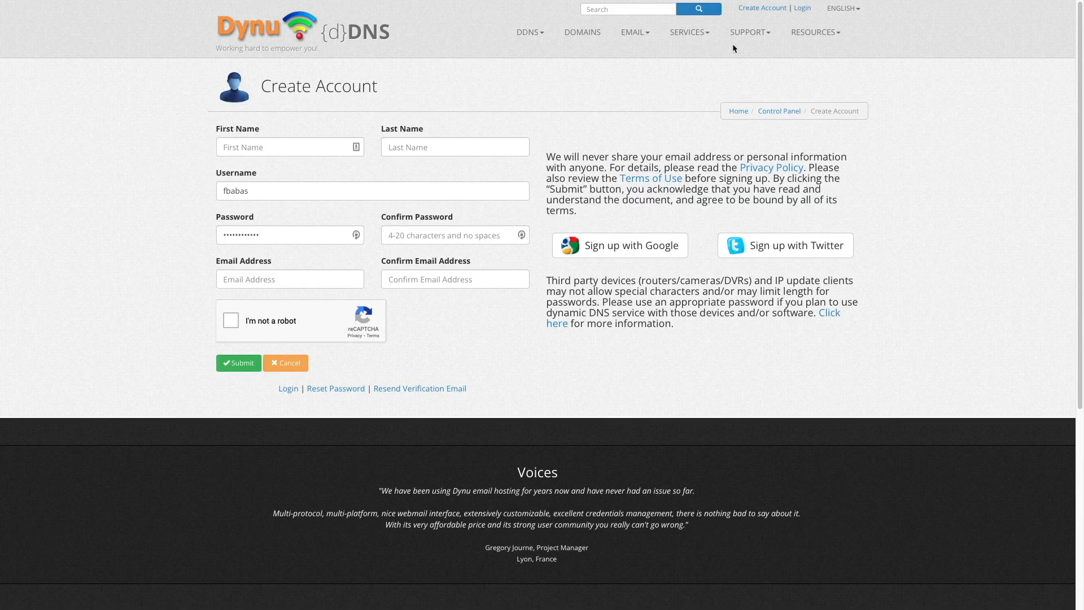
- Switch to Dynu's login page and sign in with the existing account
{"action": "left_click", "coordinate": [801, 8]}
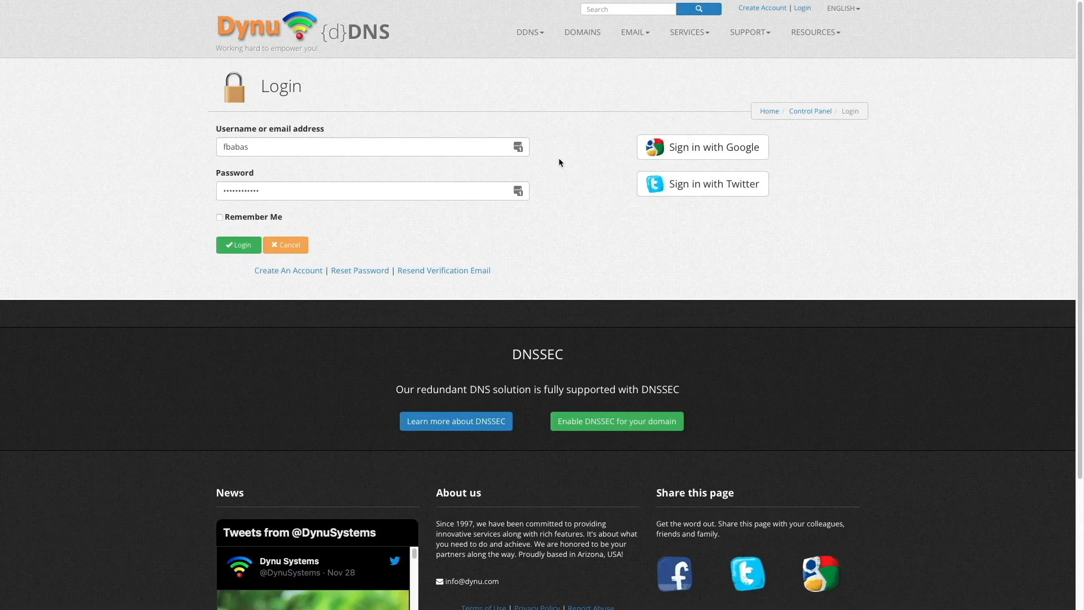
{"action": "left_click", "coordinate": [237, 244]}
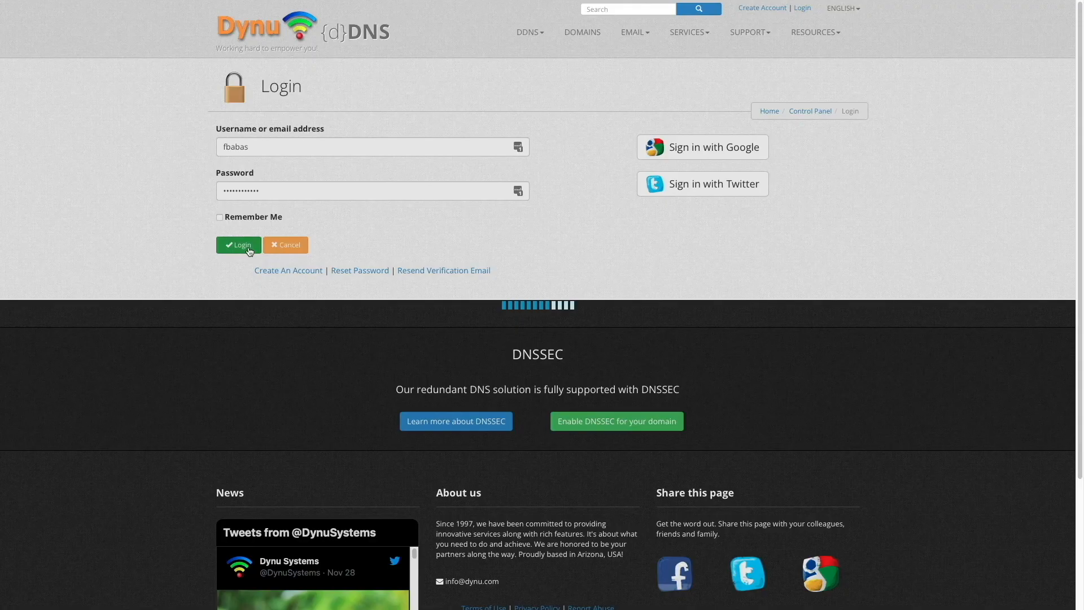
{"action": "left_click", "coordinate": [238, 244]}
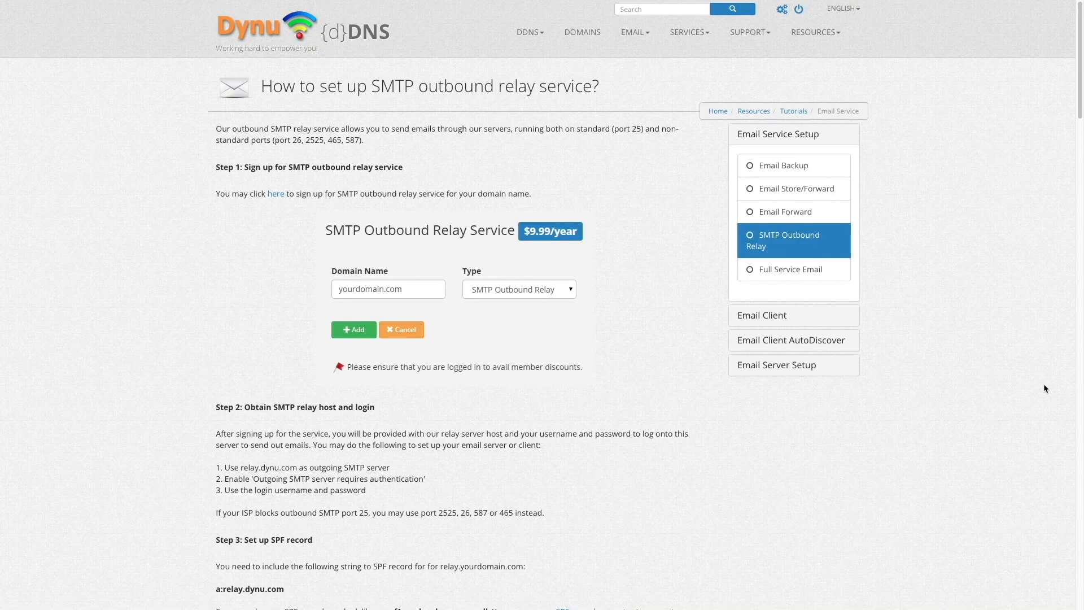
{"action": "left_click", "coordinate": [792, 188]}
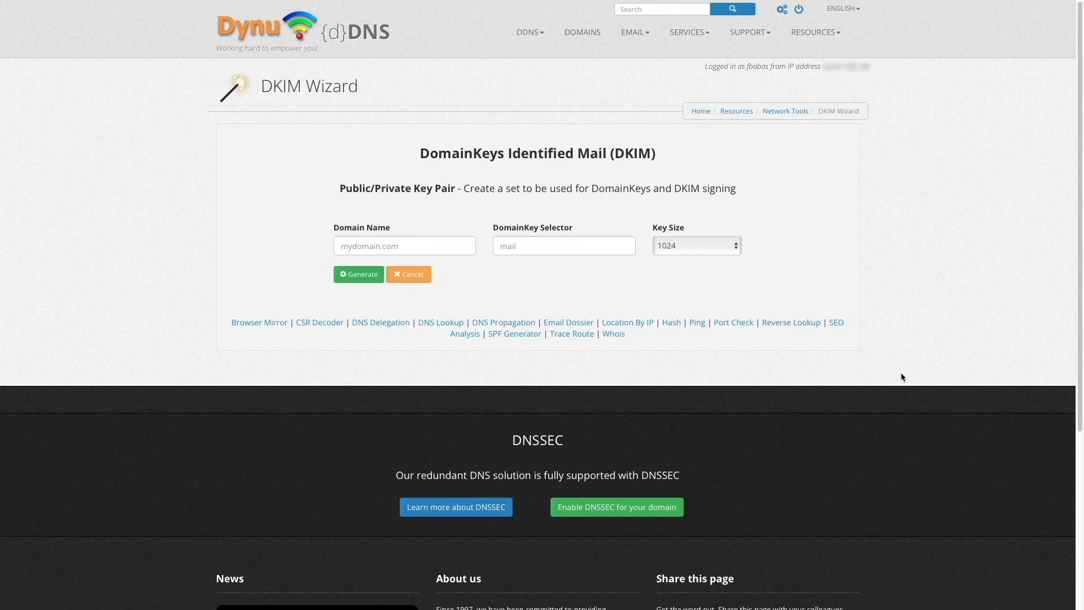
- Fill the DKIM form for relay.ferdbabas.com with a 2048-bit key and generate it
{"action": "type", "text": "r"}
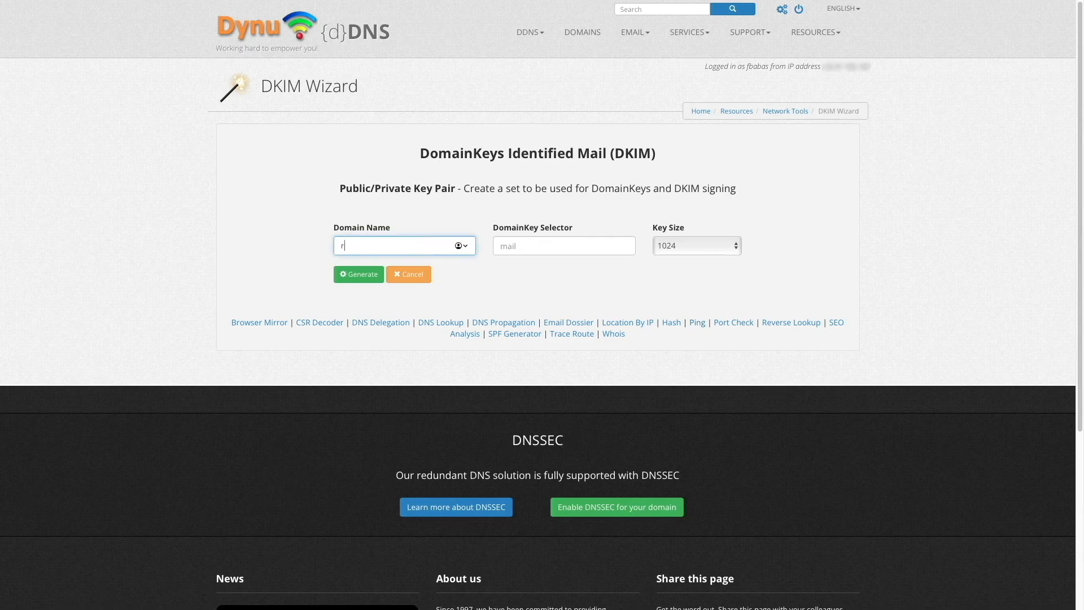
{"action": "type", "text": "elay.ferdbabas.com"}
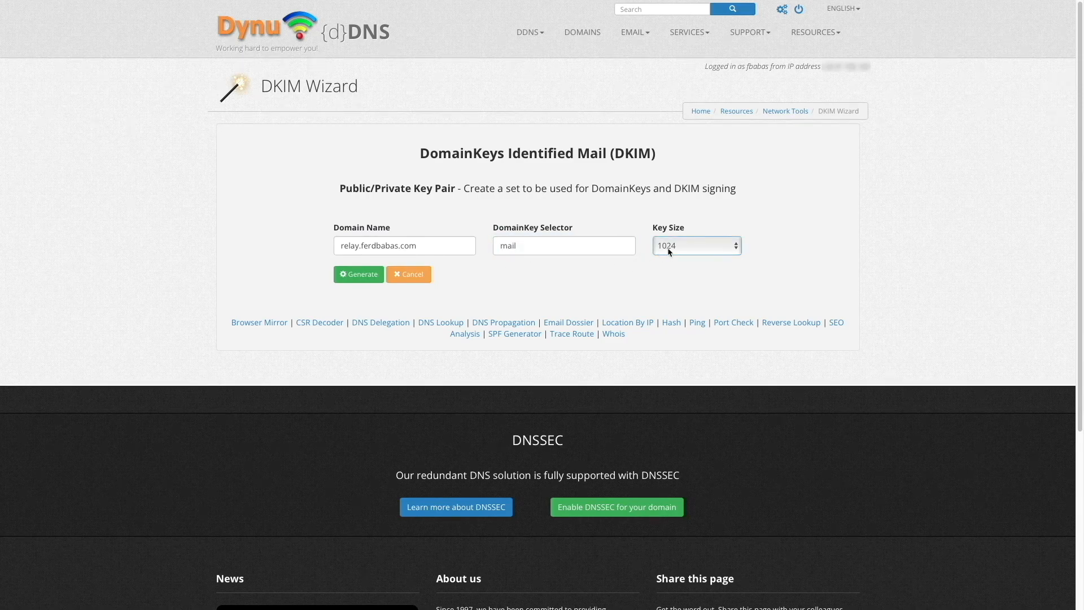
{"action": "left_click", "coordinate": [696, 245]}
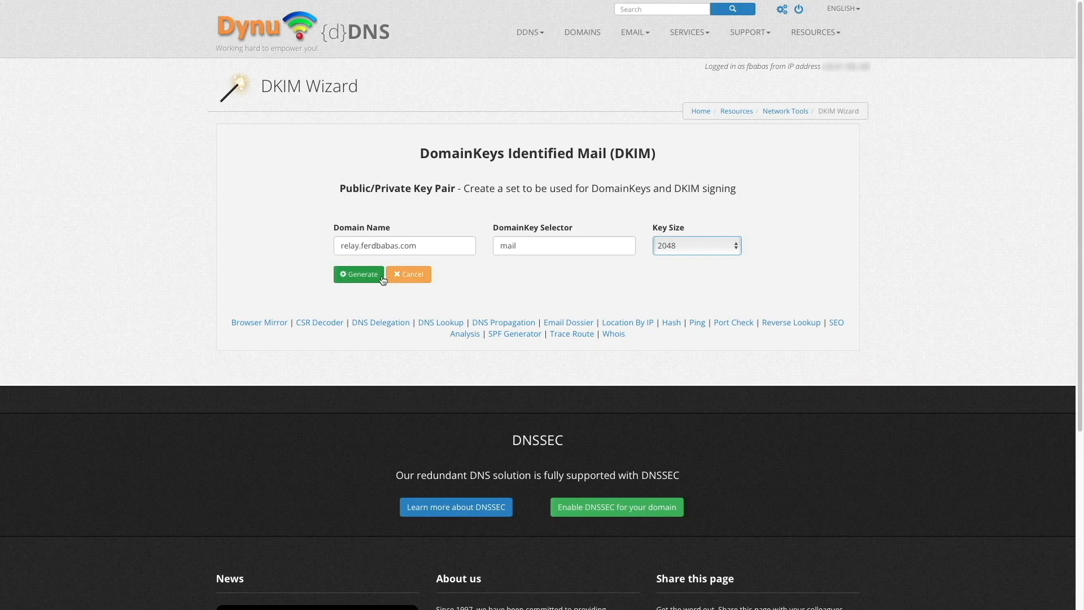
{"action": "left_click", "coordinate": [358, 274]}
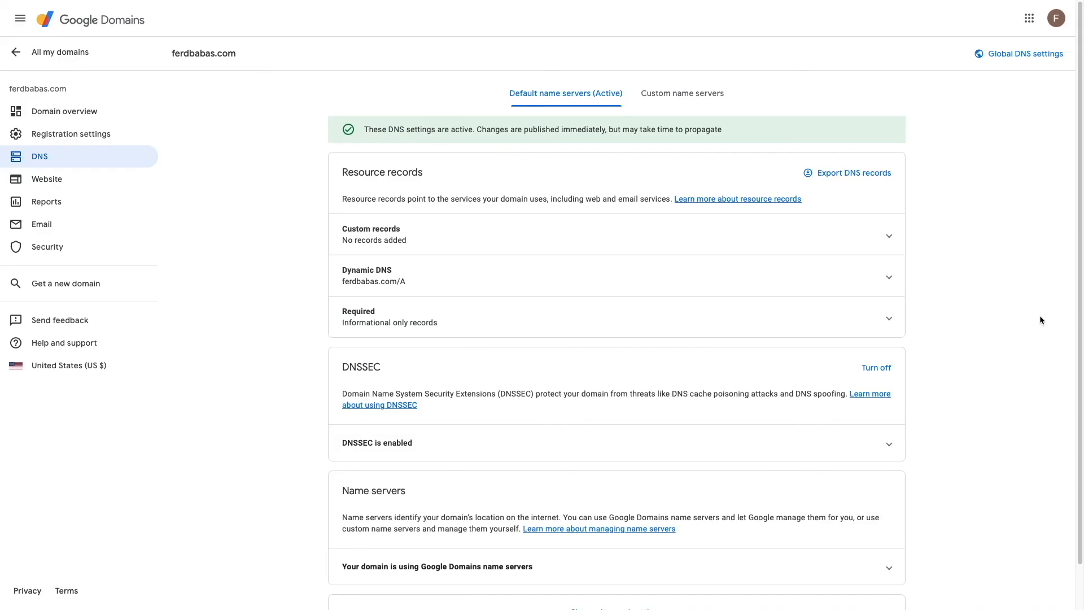
- Create a custom CNAME record 'mail' pointing to ferdbabas.com
{"action": "left_click", "coordinate": [371, 229]}
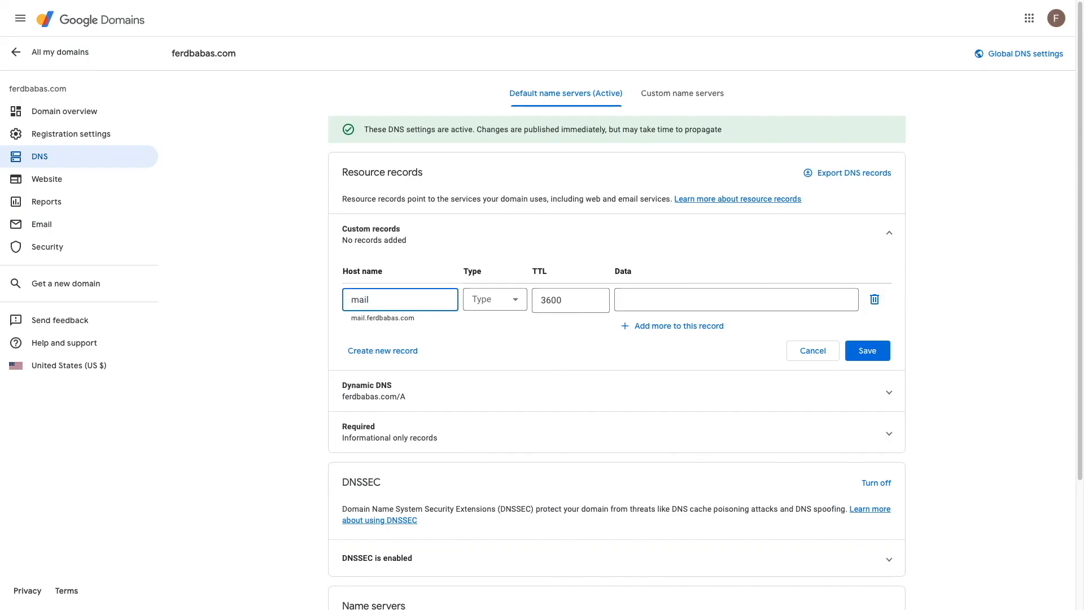
{"action": "left_click", "coordinate": [493, 299]}
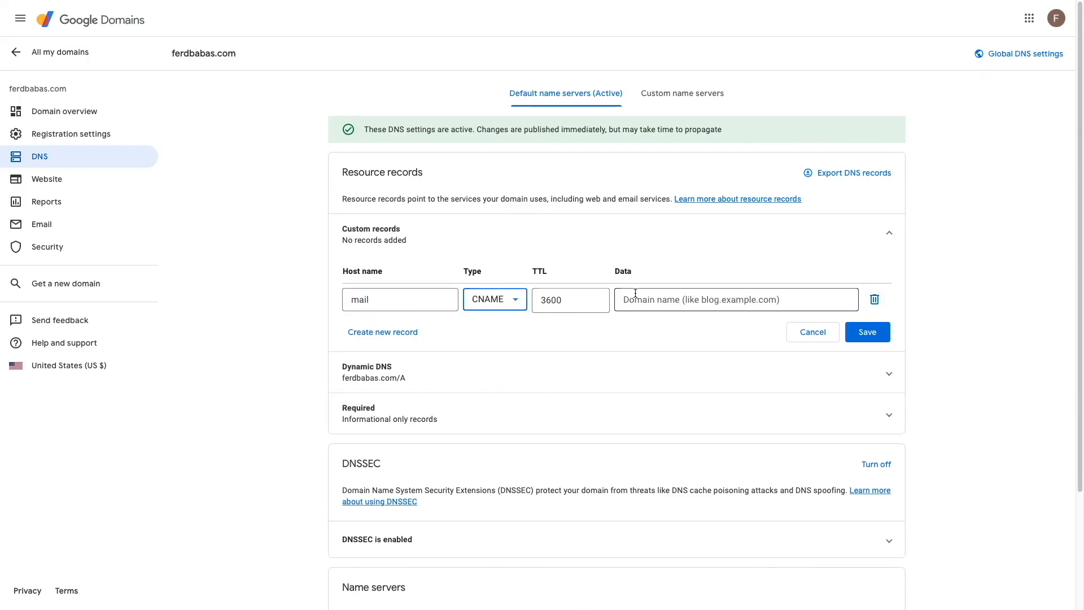
{"action": "type", "text": "ferdbabas.com"}
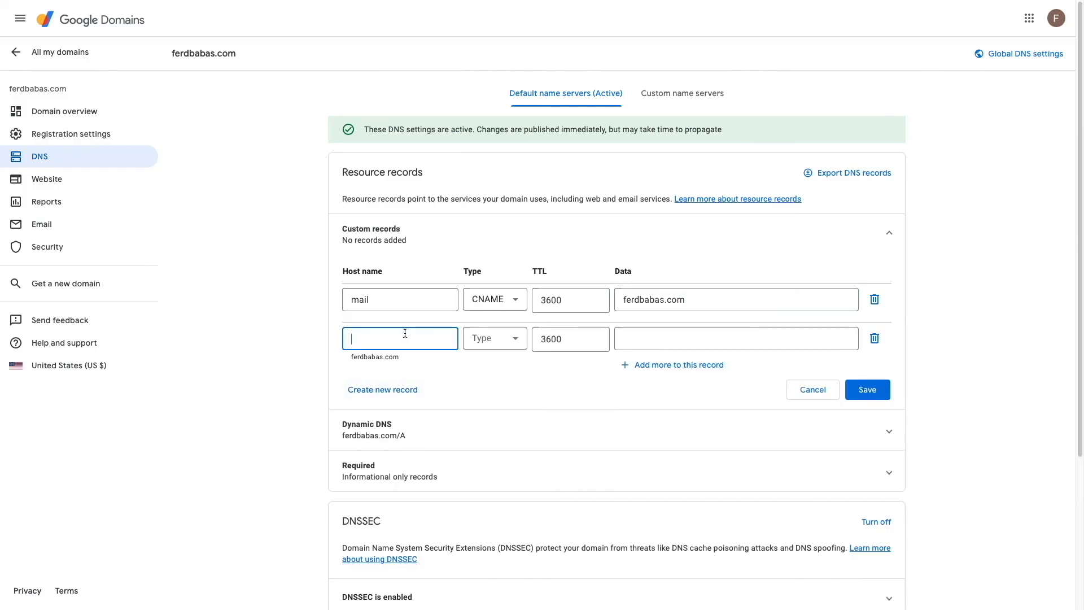
- Add MX records 10 store1/store2.dynu.com and the SPF TXT 'v=spf1 a:relay.dynu.com ~all'
{"action": "left_click", "coordinate": [494, 339]}
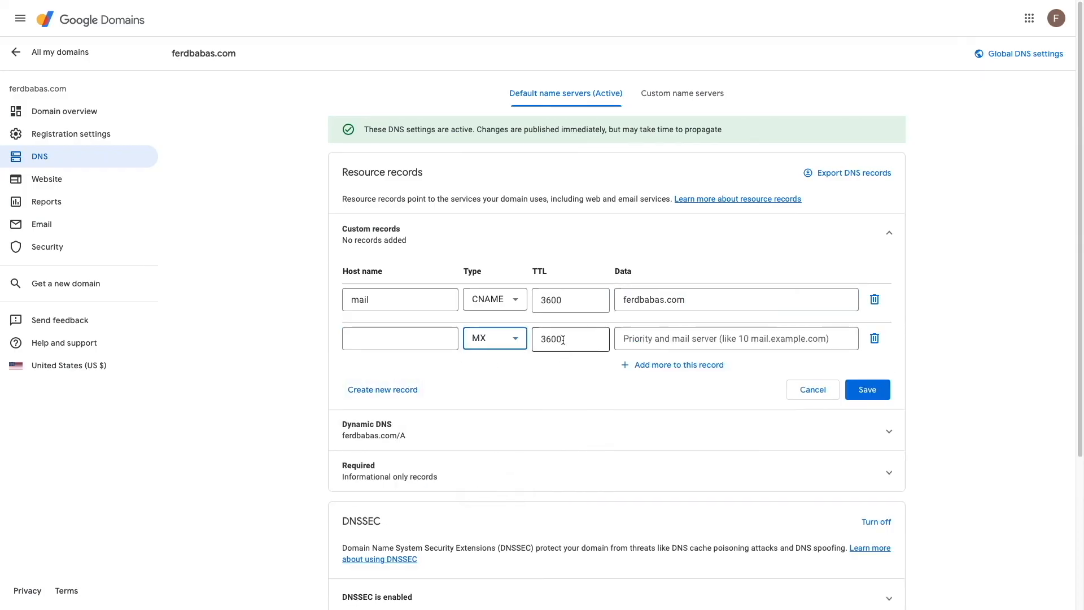
{"action": "type", "text": "10 store1.dynu.com"}
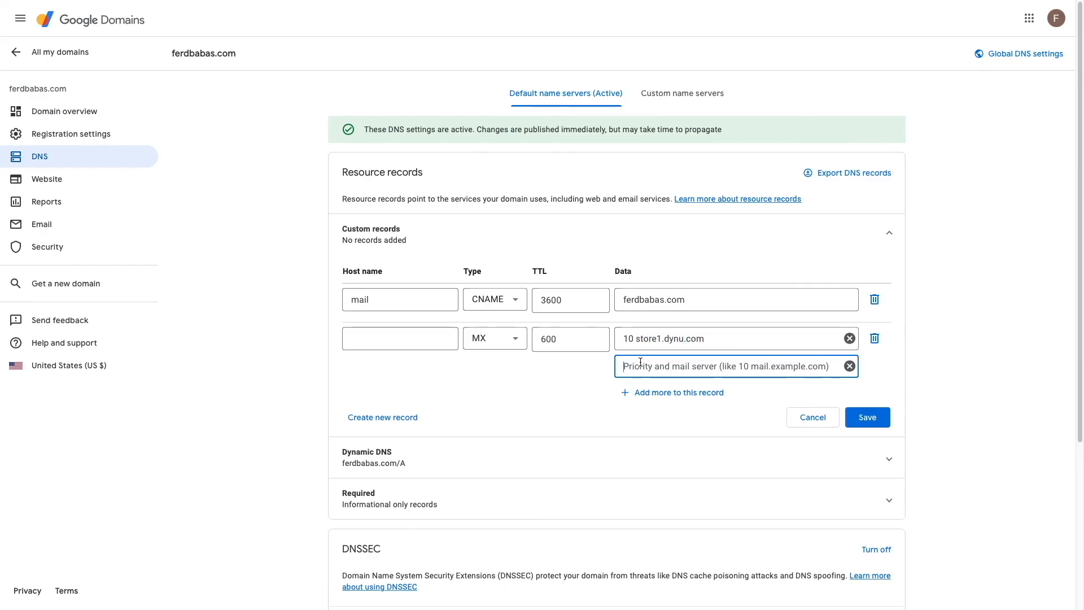
{"action": "type", "text": "10 store2.dynu.com"}
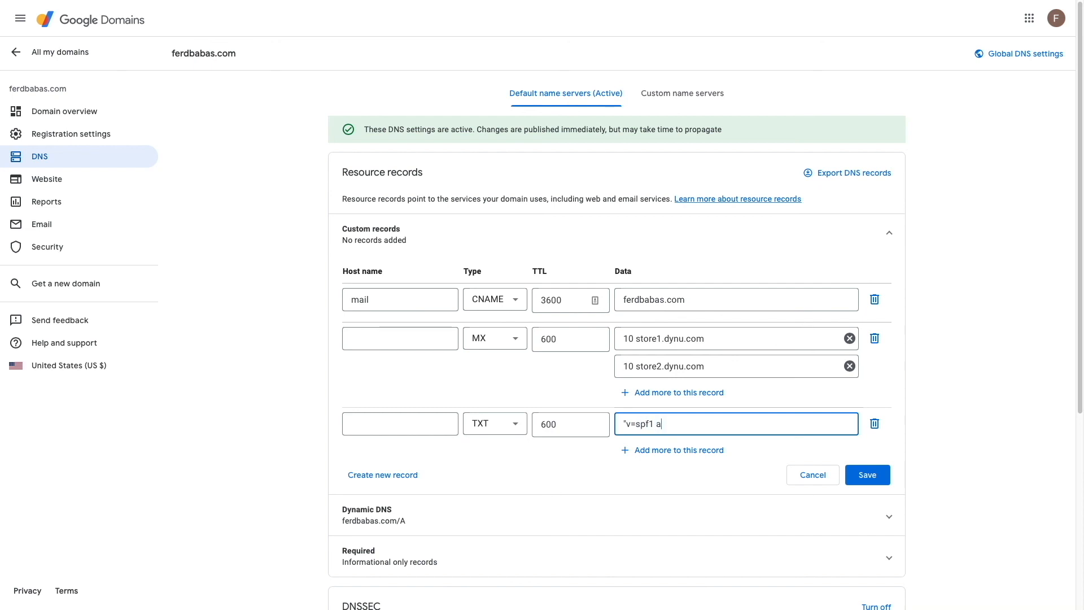
{"action": "type", "text": "relay.dynu.com"}
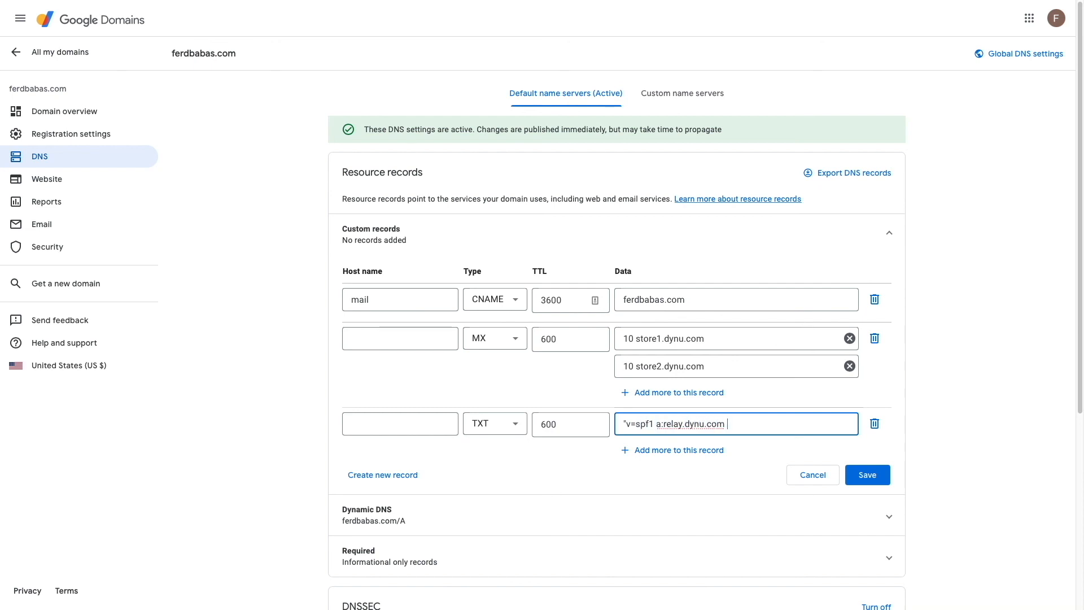
{"action": "left_click", "coordinate": [383, 474]}
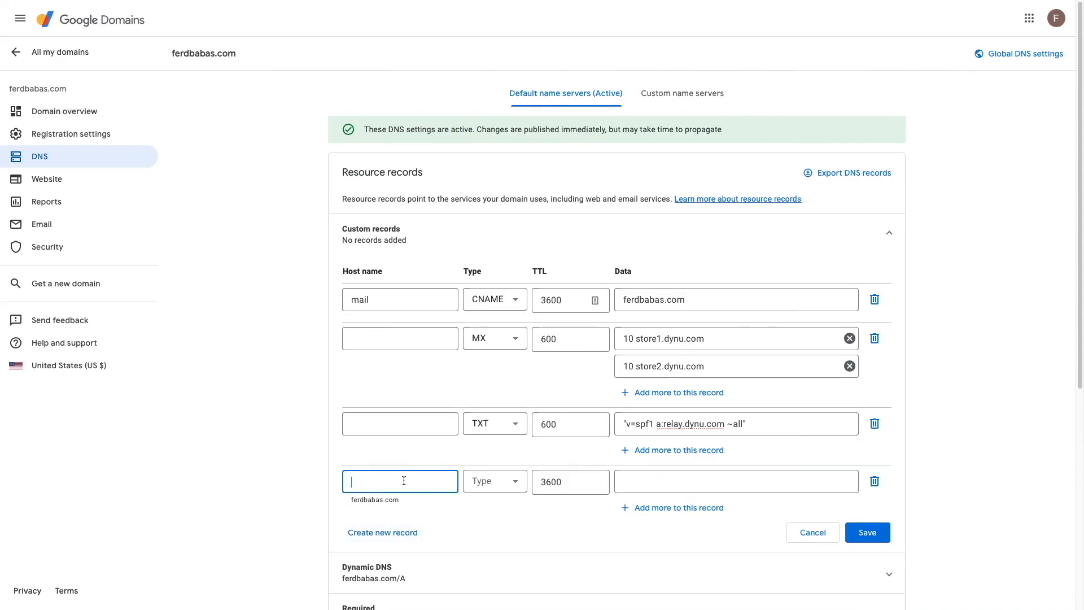
- Create a TXT record at mail._domainkey.relay holding the DKIM public key, then save
{"action": "type", "text": "mail._domaink"}
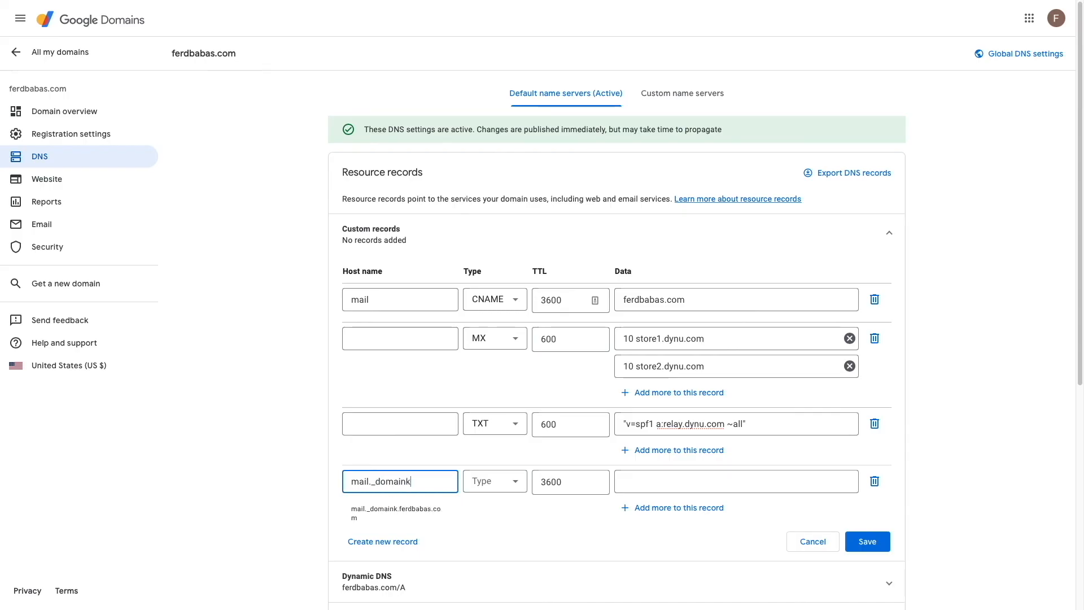
{"action": "left_click", "coordinate": [494, 481]}
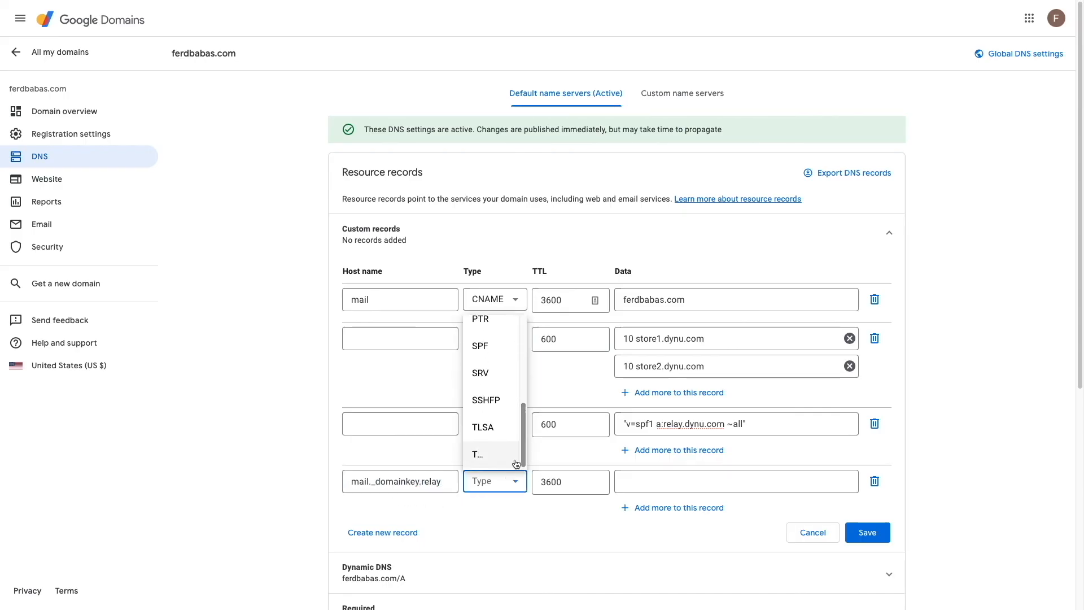
{"action": "left_click", "coordinate": [476, 454]}
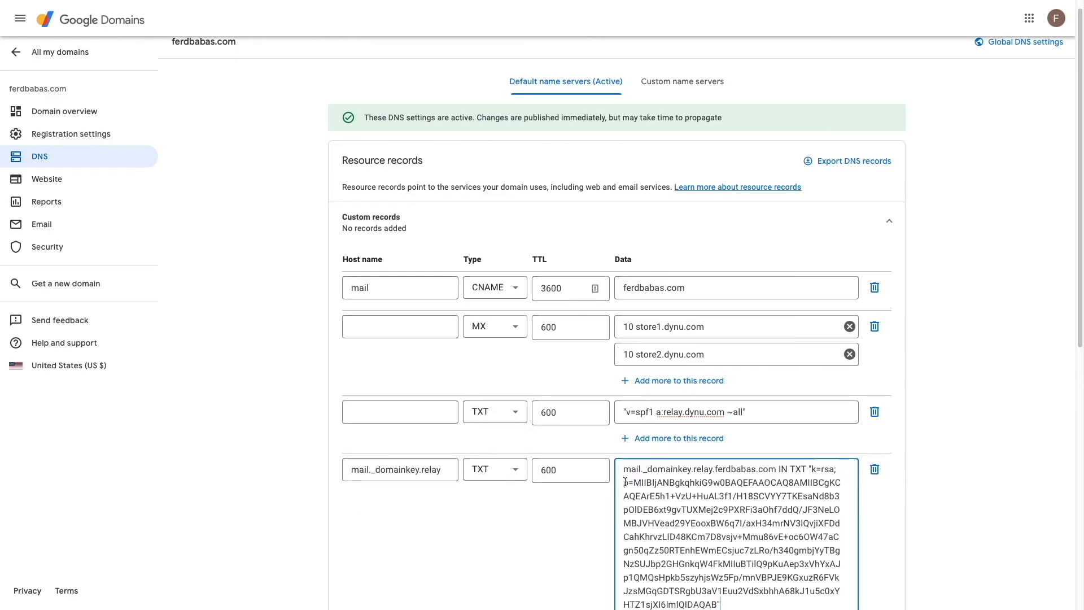
{"action": "scroll", "scroll_direction": "down", "scroll_amount": 3}
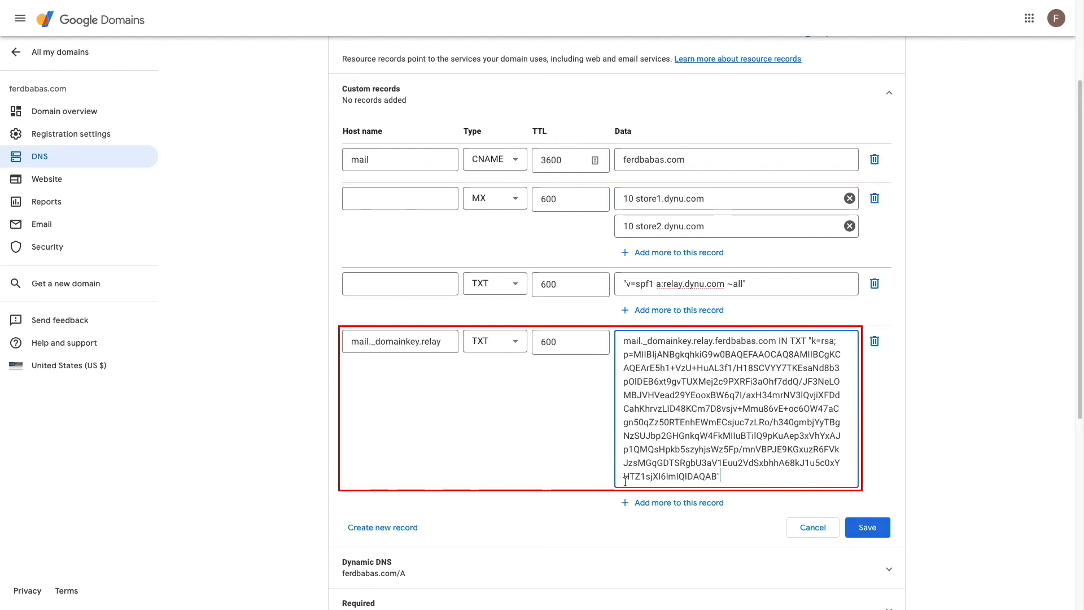
{"action": "left_click", "coordinate": [866, 527]}
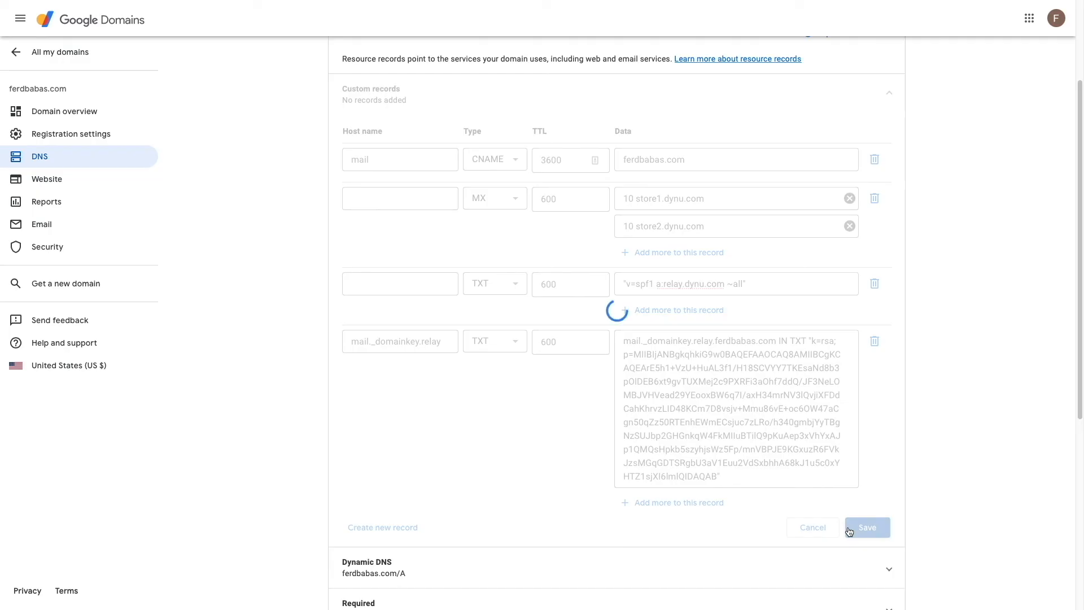
{"action": "left_click", "coordinate": [866, 527]}
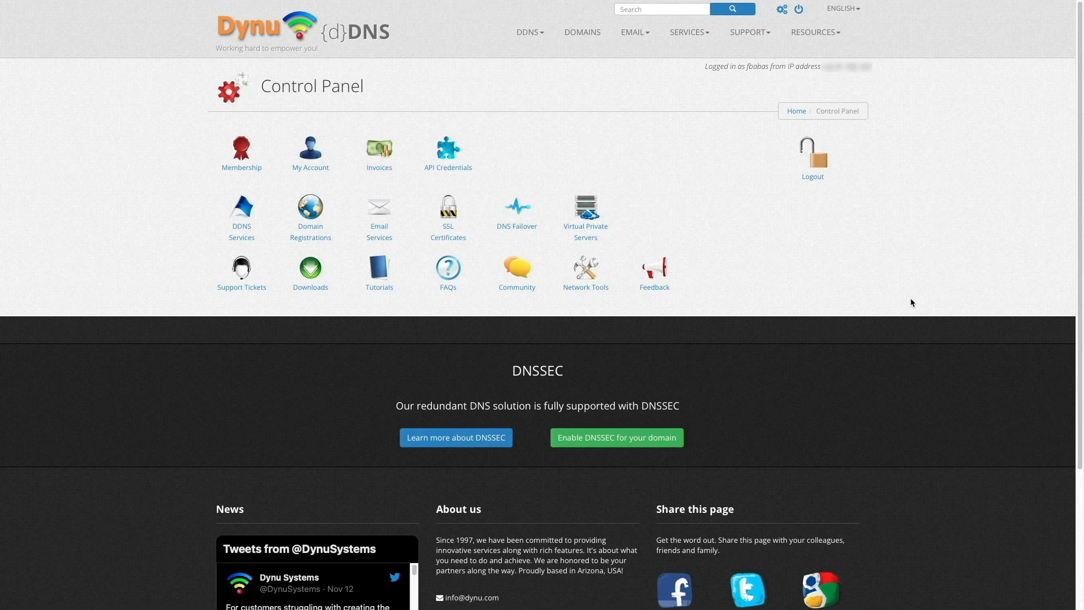
{"action": "mouse_move", "coordinate": [912, 303]}
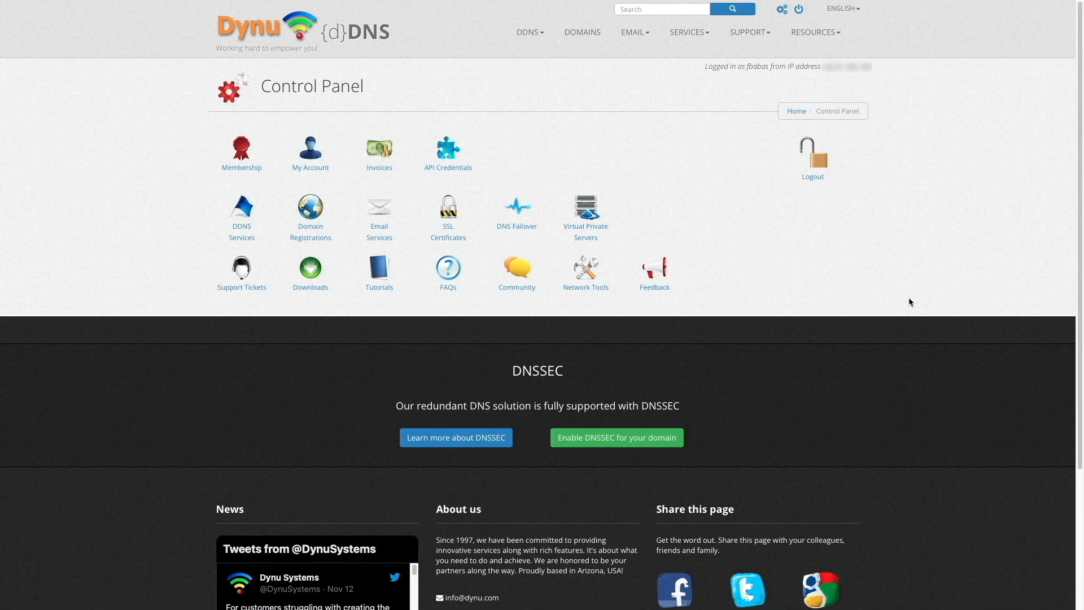
- Open the ferdbabas.com service under Dynu's Email Services
{"action": "left_click", "coordinate": [379, 211]}
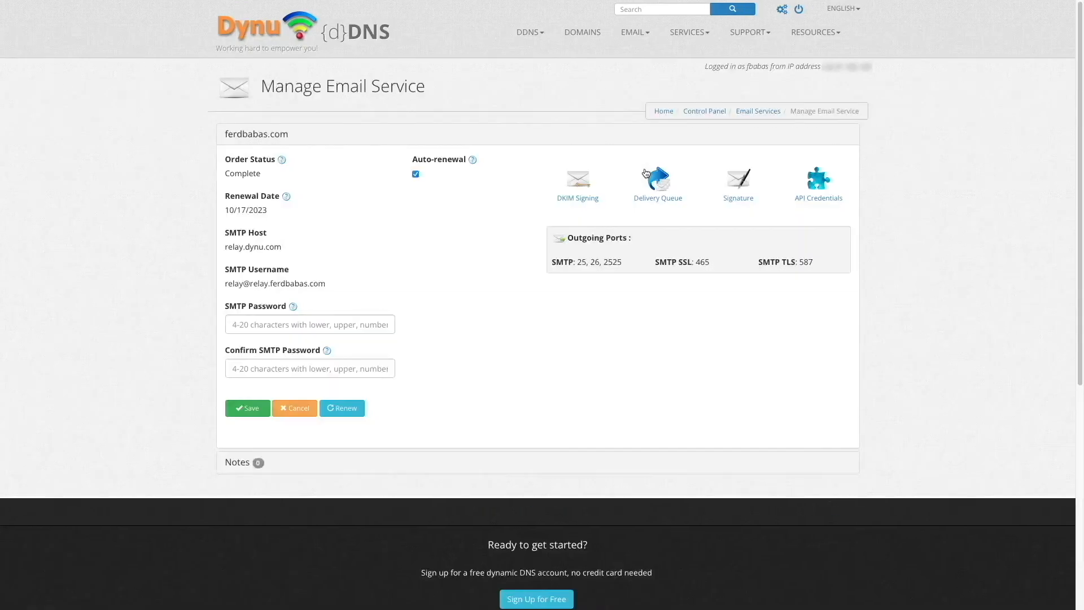
{"action": "left_click", "coordinate": [415, 173]}
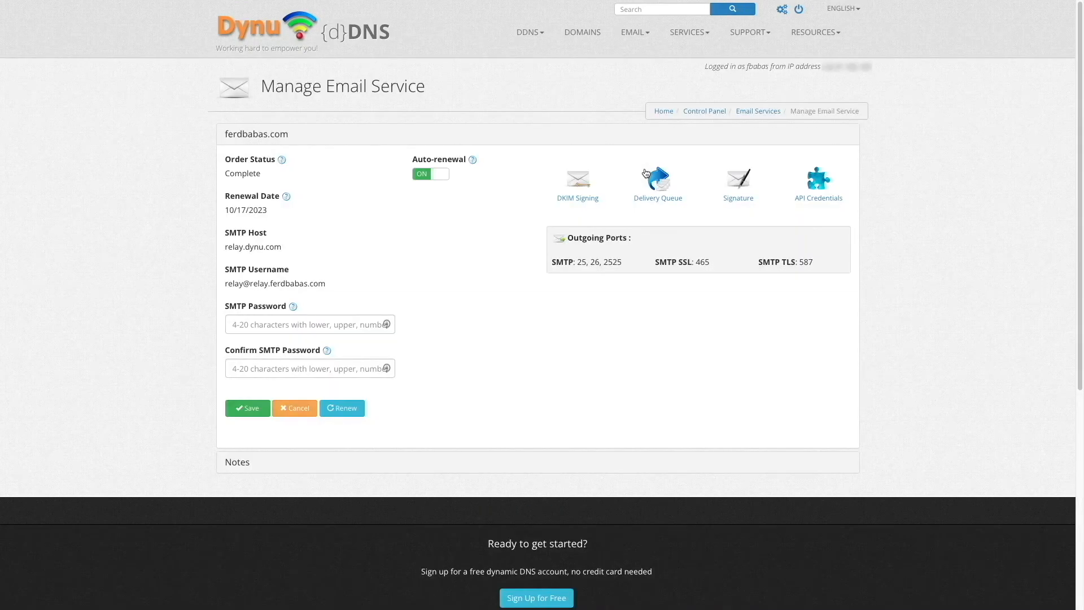
{"action": "left_click", "coordinate": [577, 179]}
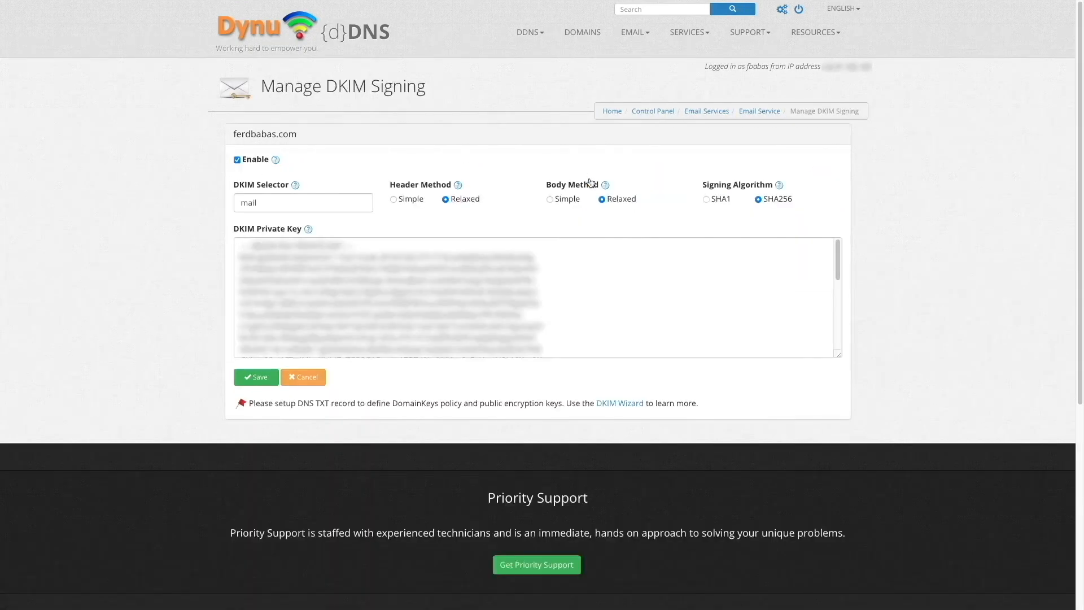
{"action": "left_click", "coordinate": [589, 252]}
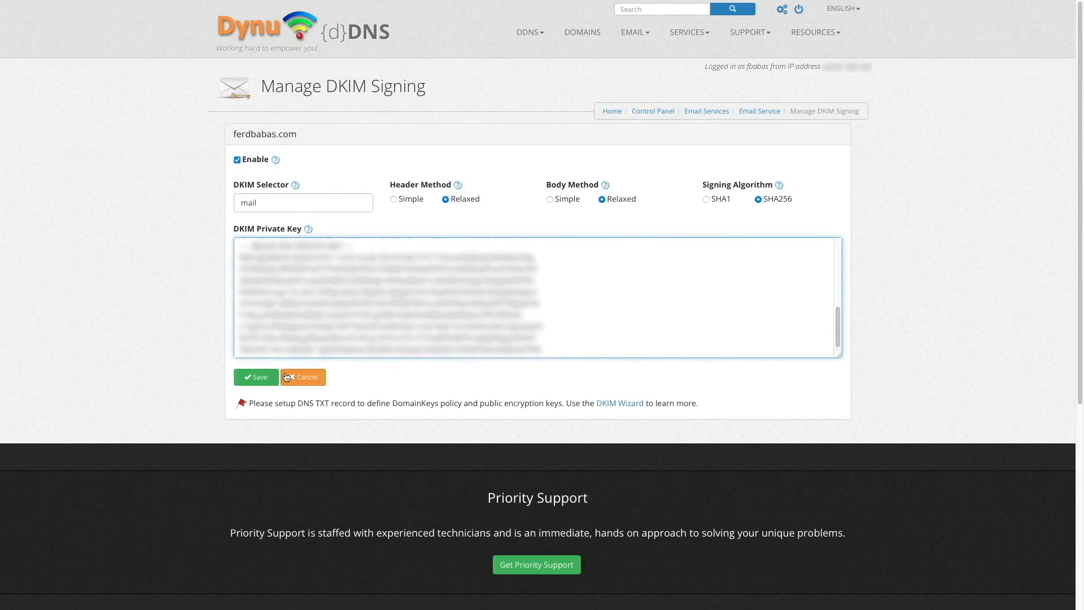
{"action": "left_click", "coordinate": [255, 376]}
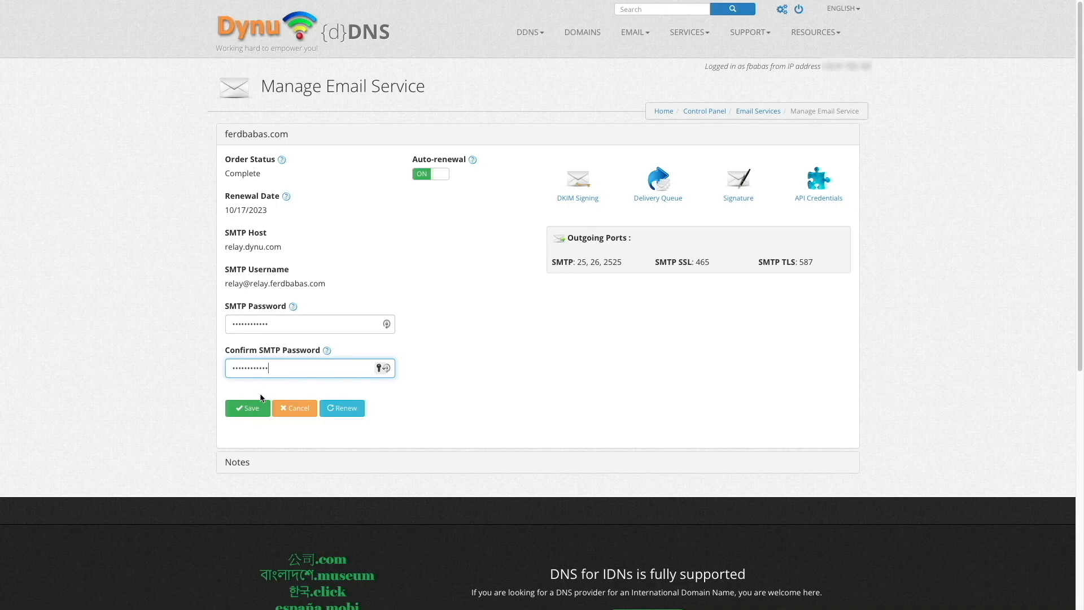
- Save the newly entered SMTP password in Dynu's ferdbabas.com email service
{"action": "left_click", "coordinate": [246, 408]}
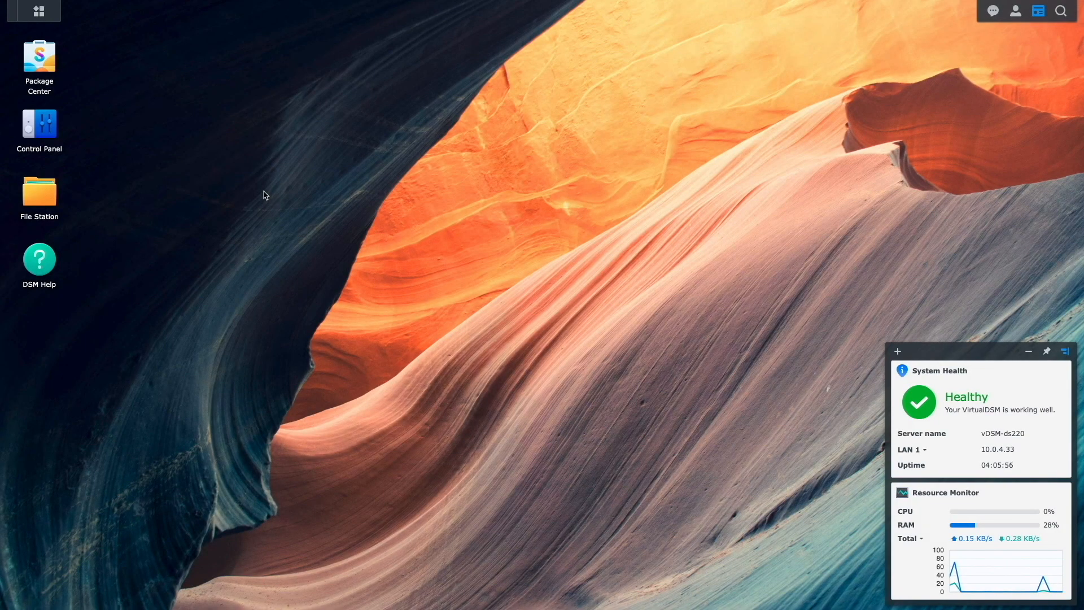
- Enable SMTP with hostname ferdbabas.com, identical sender/login names, and SMTP-SSL and SMTP-TLS
{"action": "left_click", "coordinate": [39, 10]}
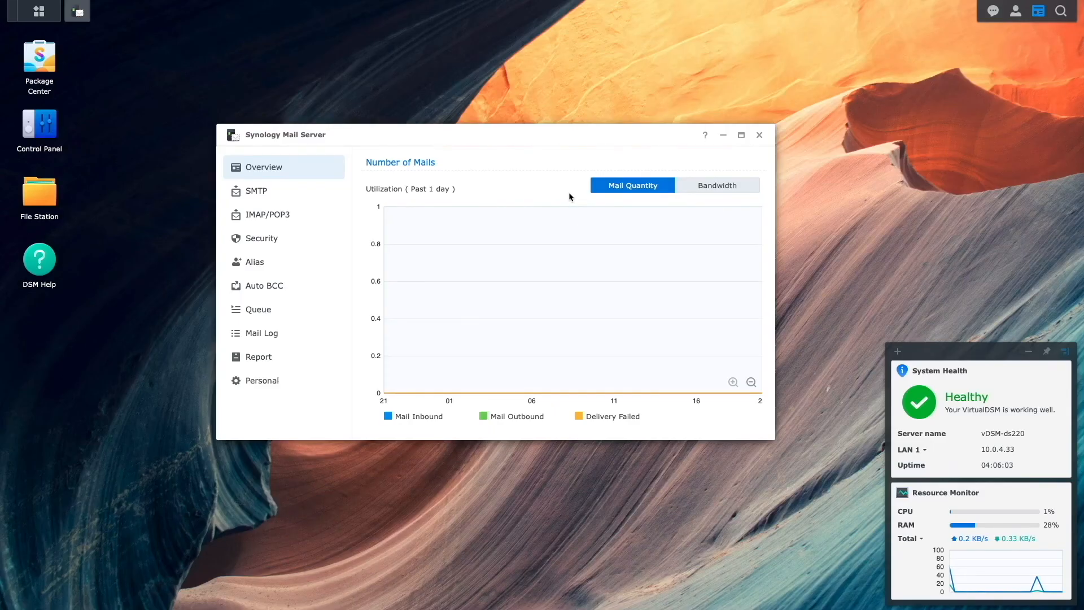
{"action": "left_click", "coordinate": [256, 191]}
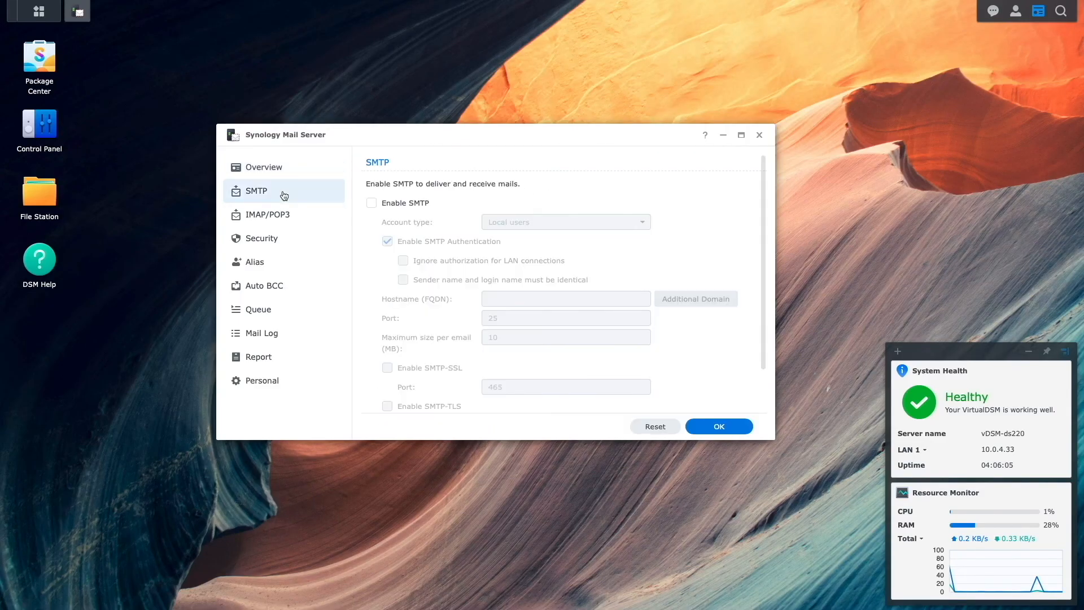
{"action": "left_click", "coordinate": [372, 203]}
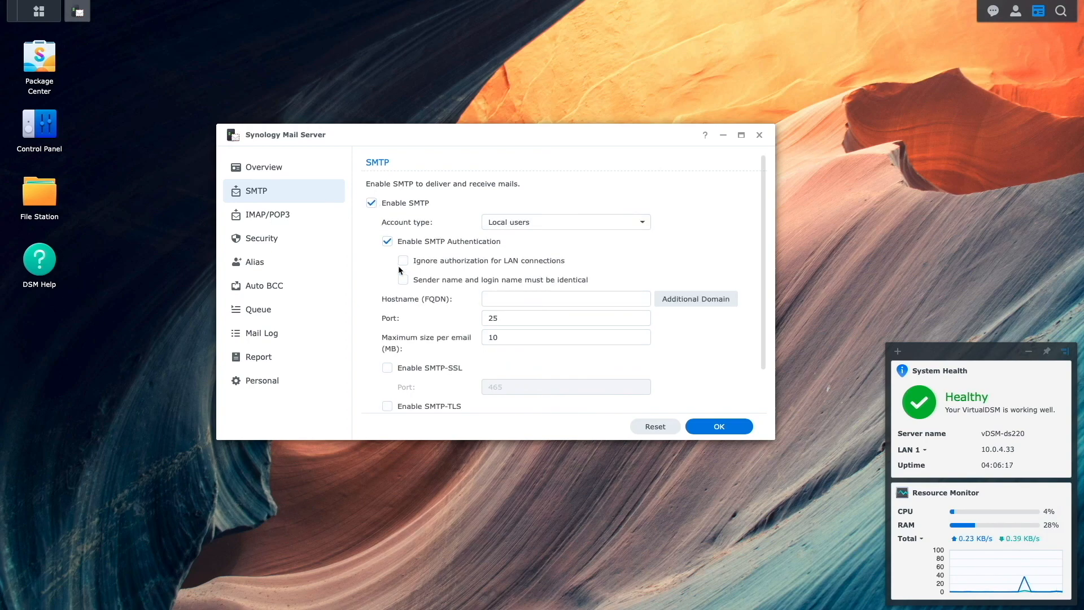
{"action": "left_click", "coordinate": [403, 280]}
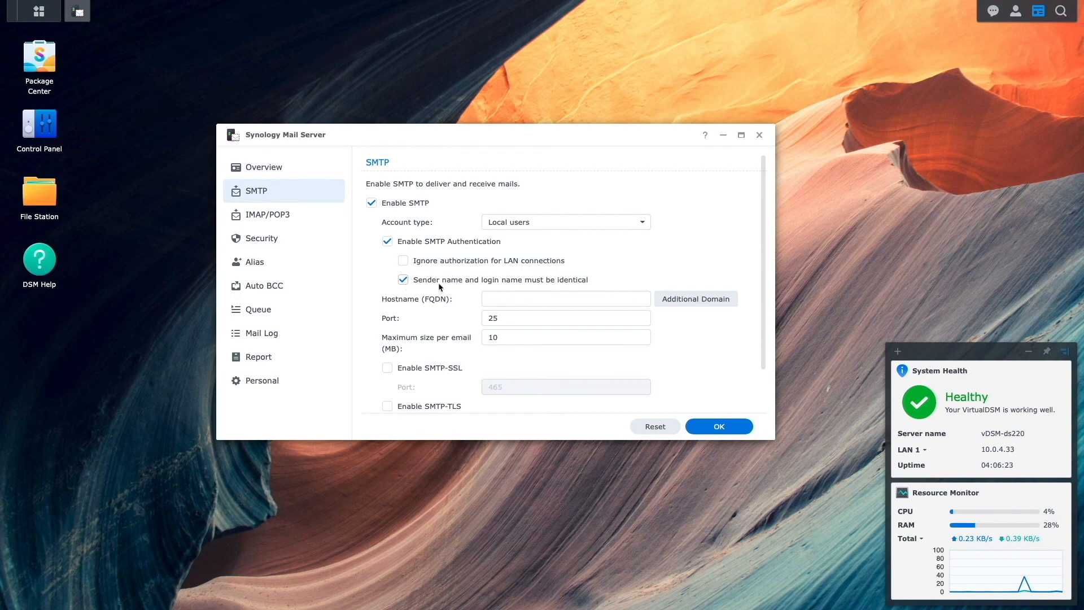
{"action": "type", "text": "ferdbabas"}
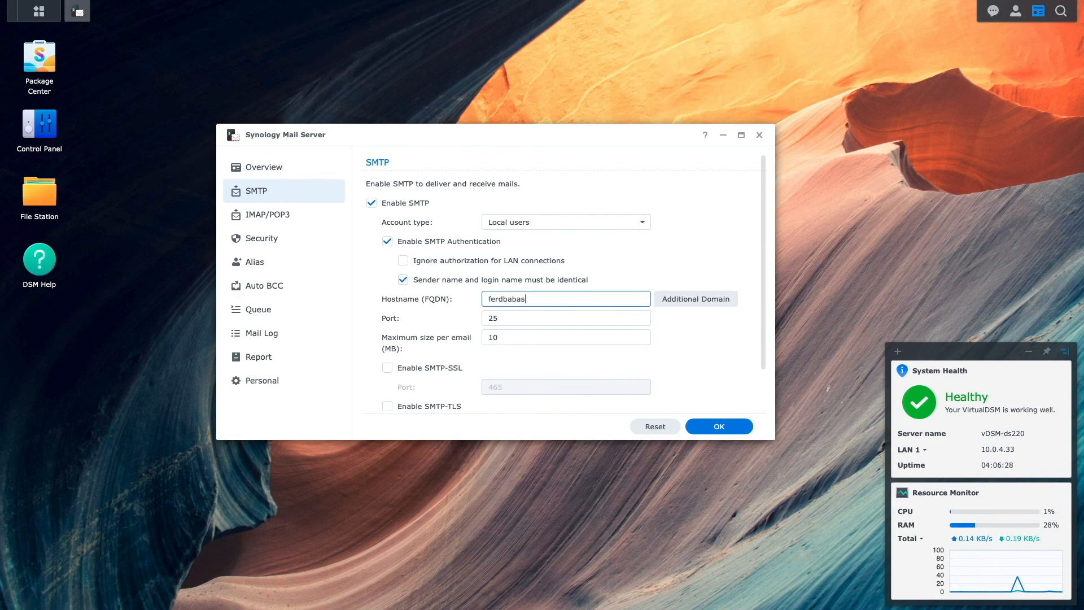
{"action": "type", "text": ".com"}
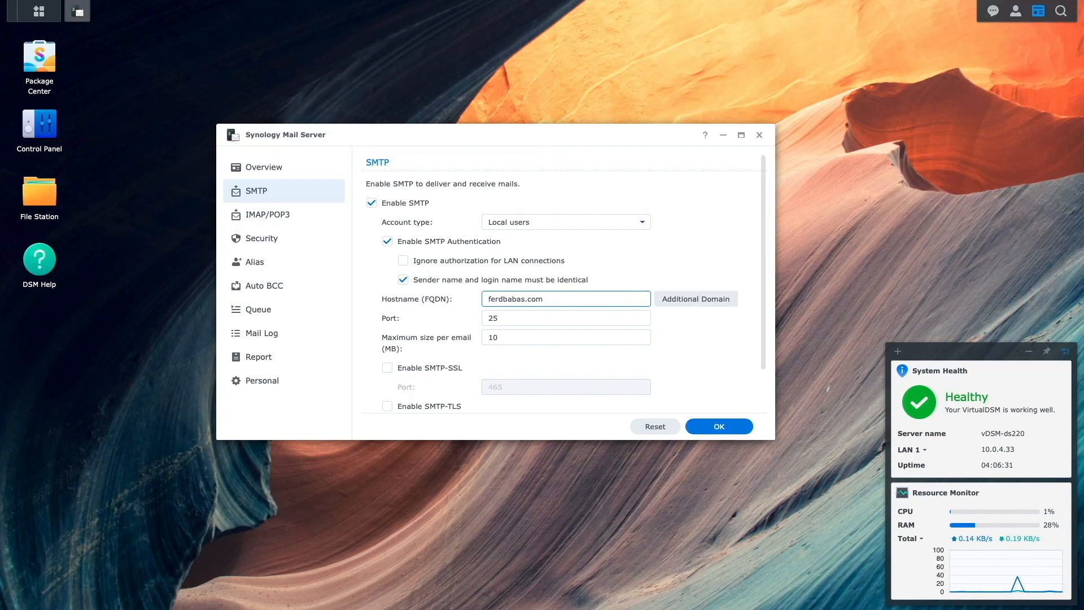
{"action": "mouse_move", "coordinate": [413, 345]}
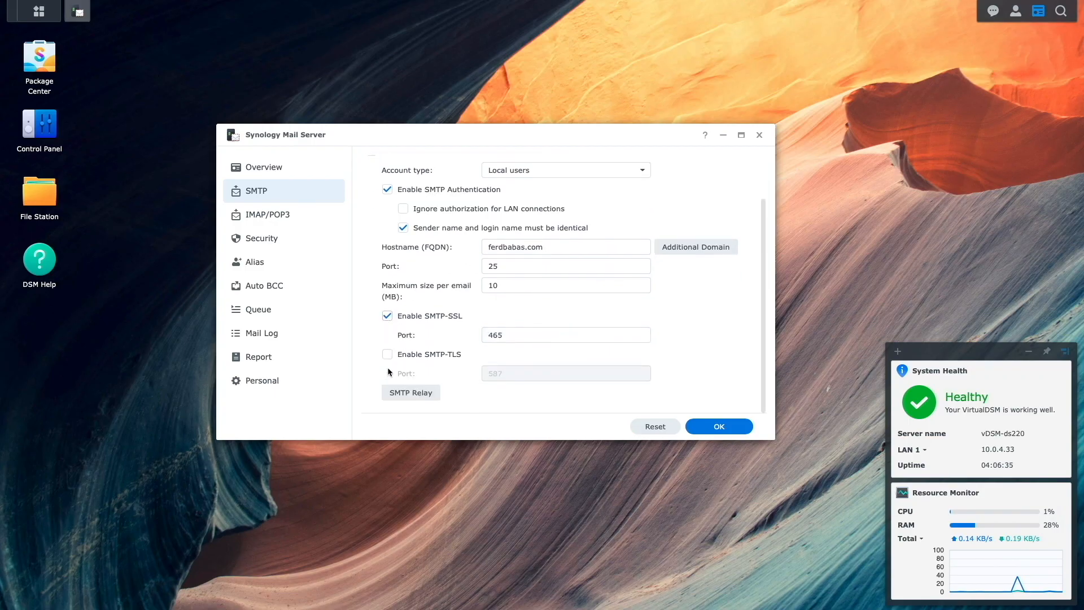
{"action": "left_click", "coordinate": [388, 354]}
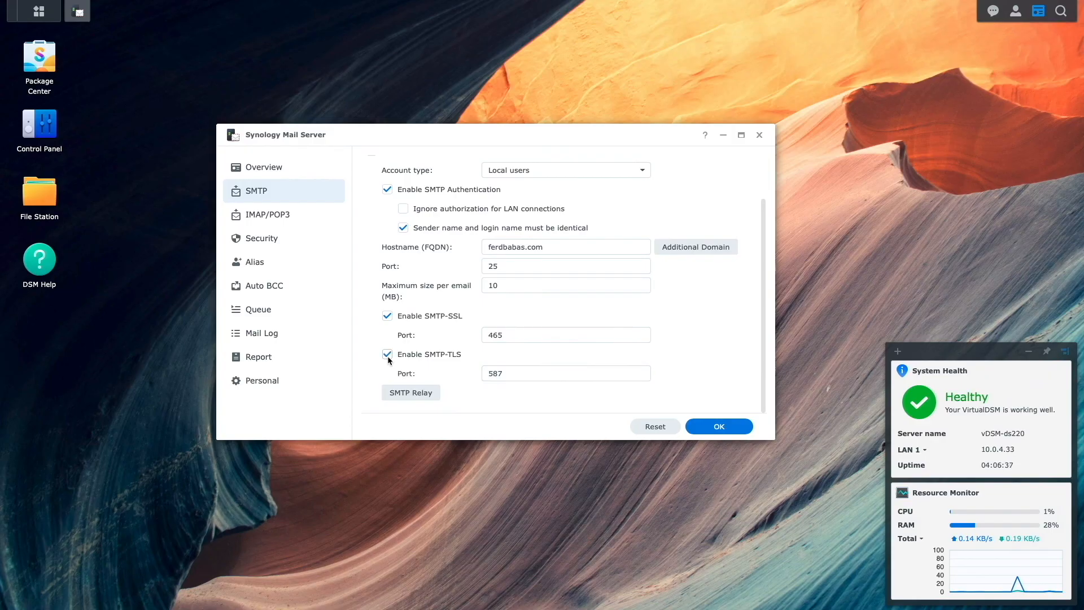
{"action": "mouse_move", "coordinate": [418, 376]}
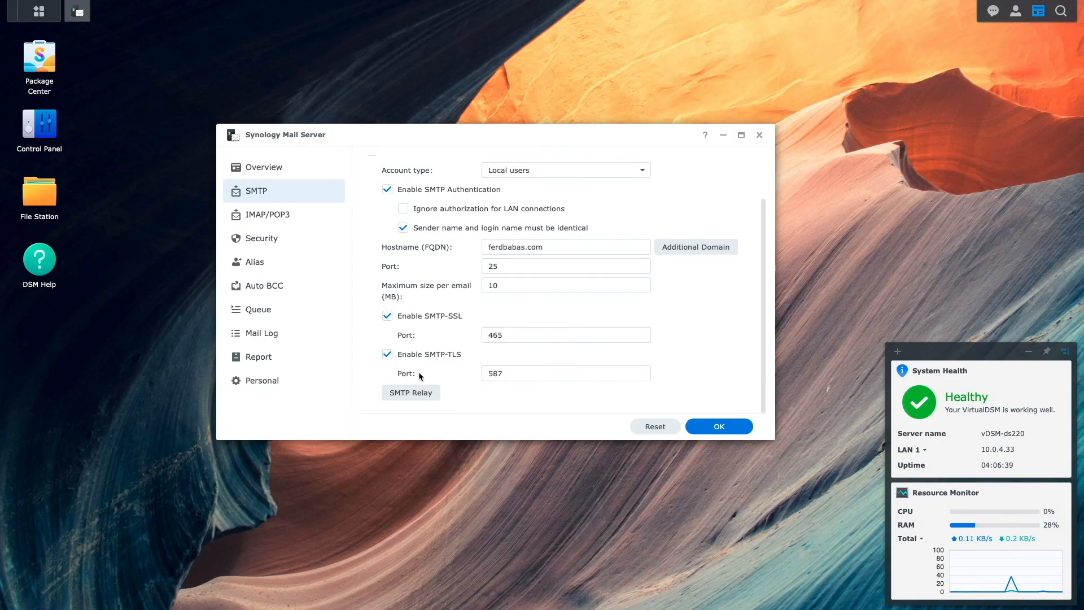
- Relay outgoing mail through relay.dynu.com port 587 with TLS and authenticated relay account
{"action": "left_click", "coordinate": [410, 392]}
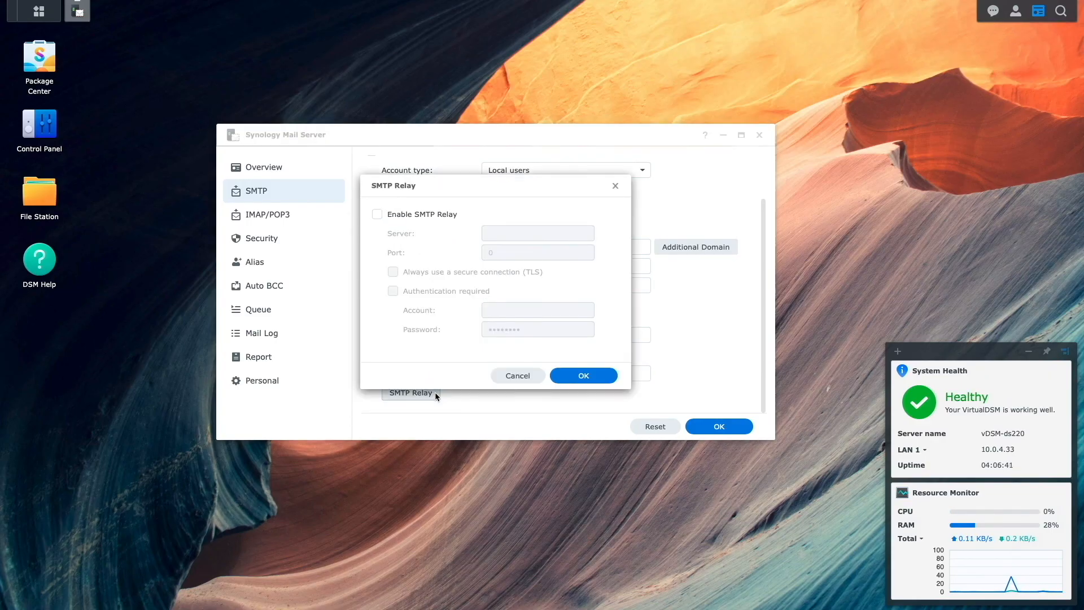
{"action": "left_click", "coordinate": [377, 213]}
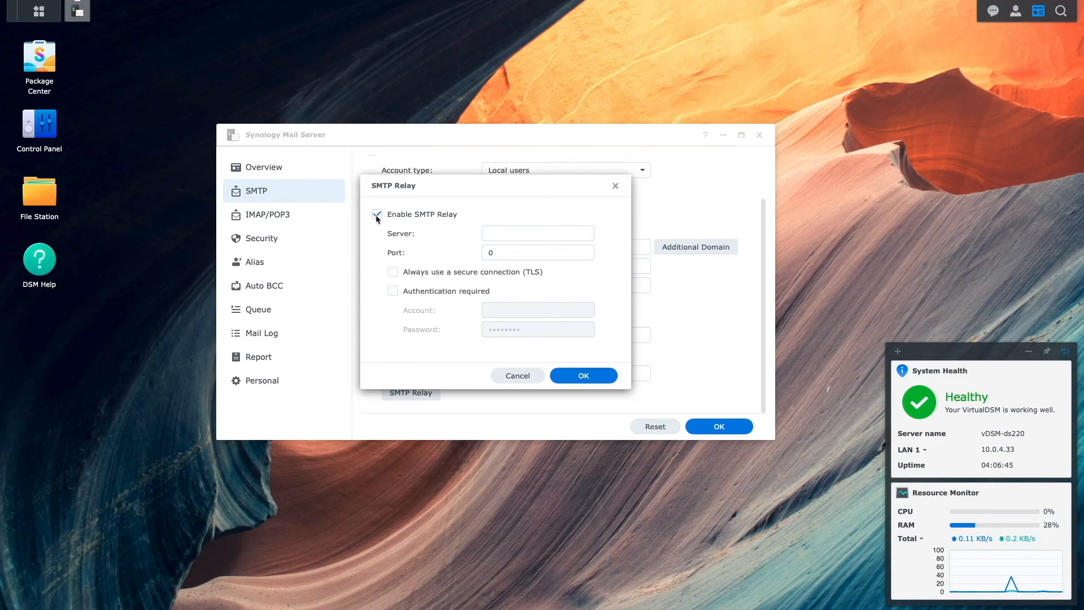
{"action": "left_click", "coordinate": [537, 233]}
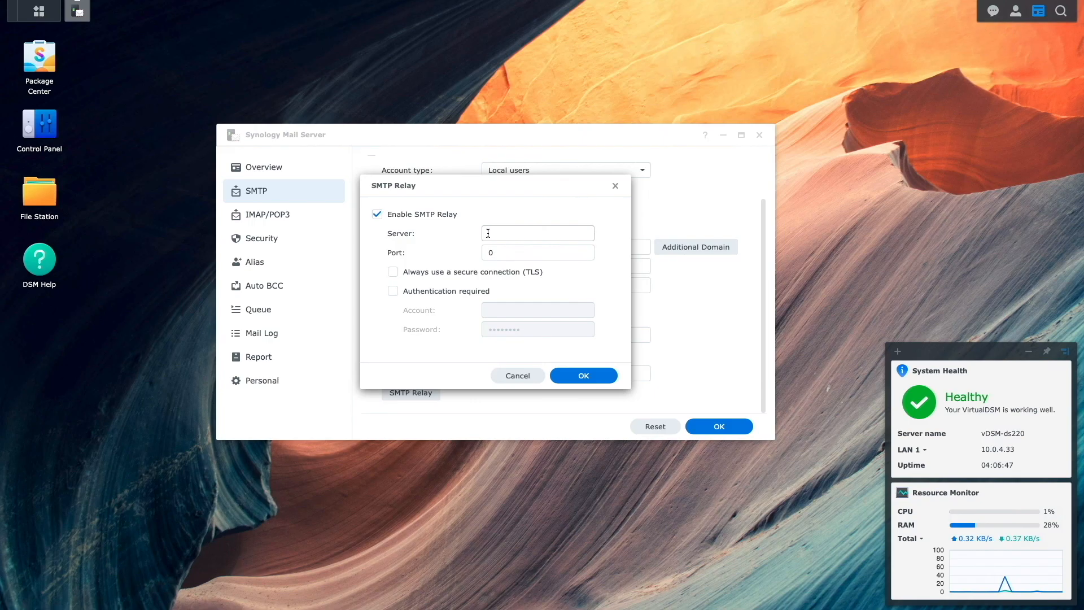
{"action": "type", "text": "relay.dynu.com"}
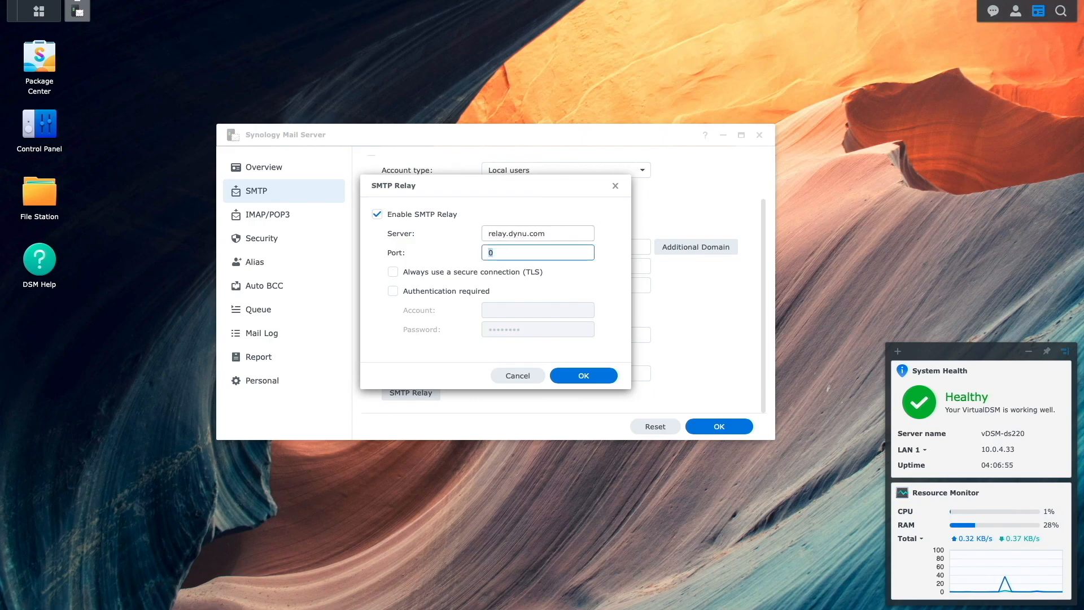
{"action": "type", "text": "587"}
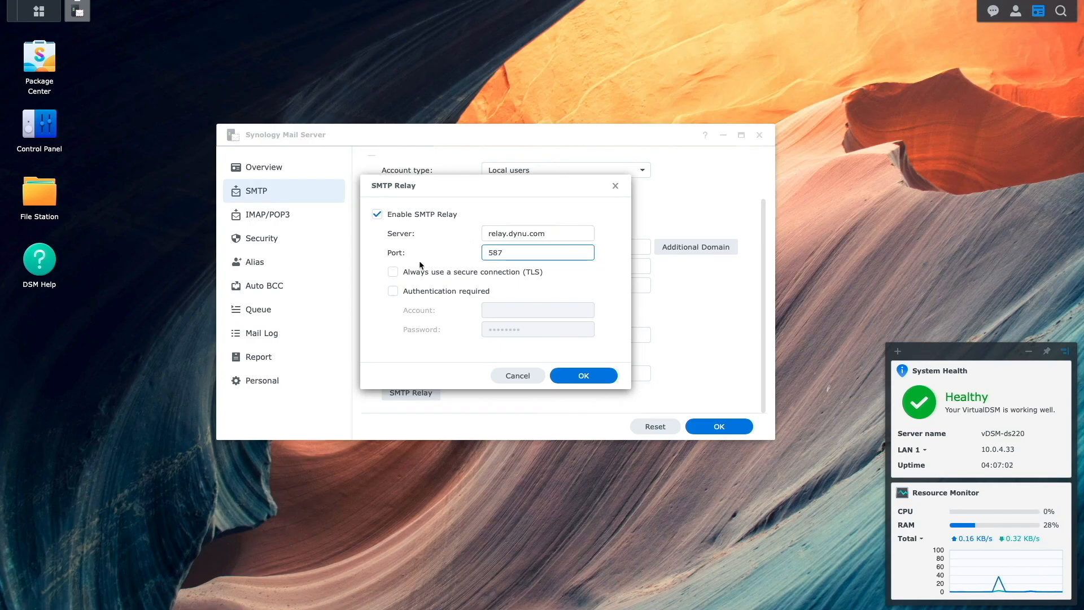
{"action": "left_click", "coordinate": [393, 272]}
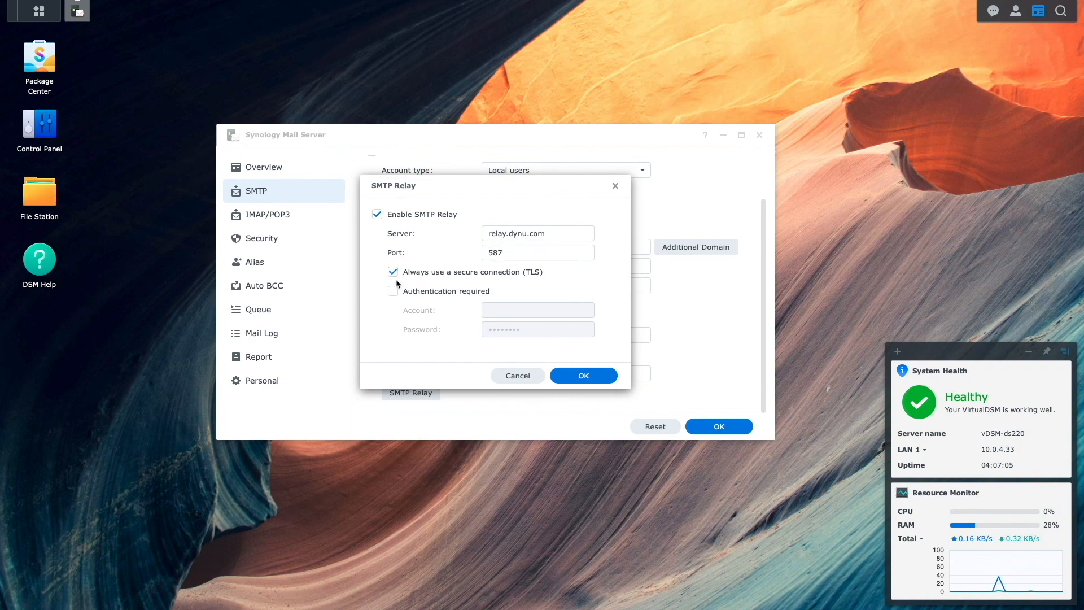
{"action": "left_click", "coordinate": [393, 291]}
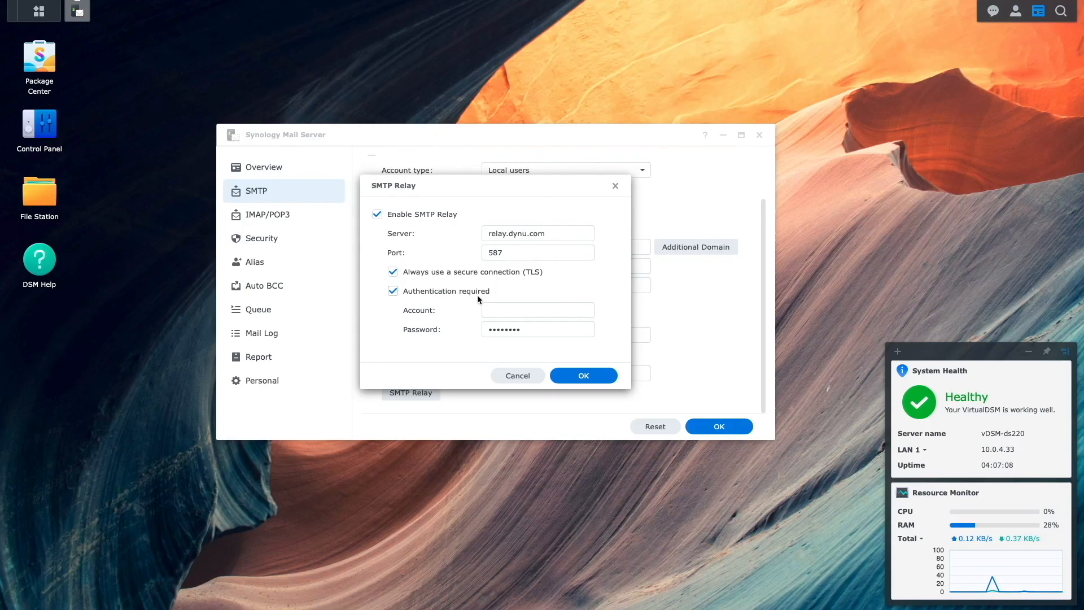
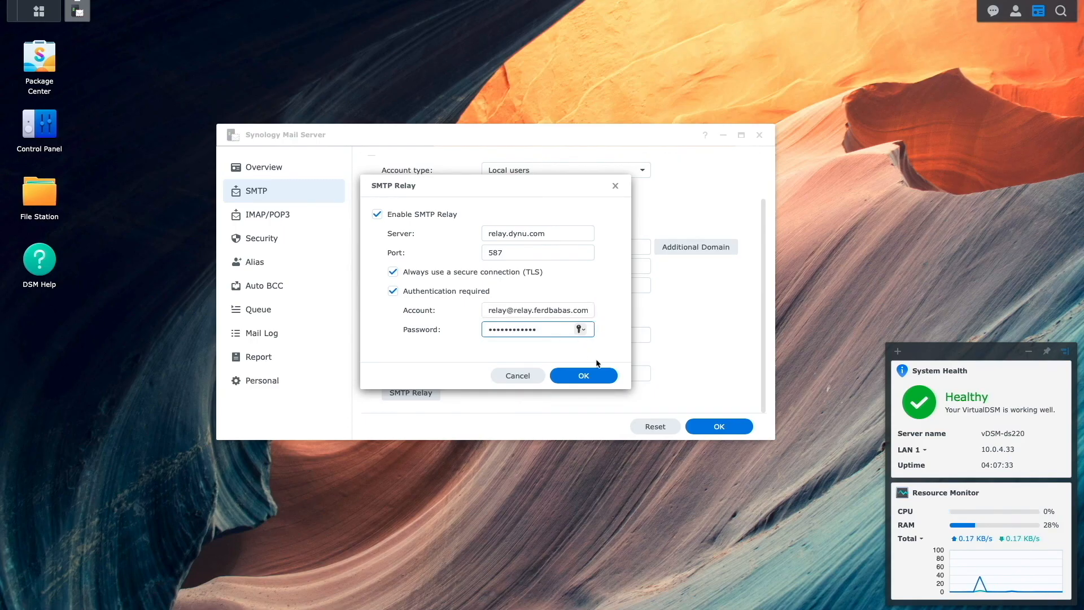
{"action": "left_click", "coordinate": [582, 376]}
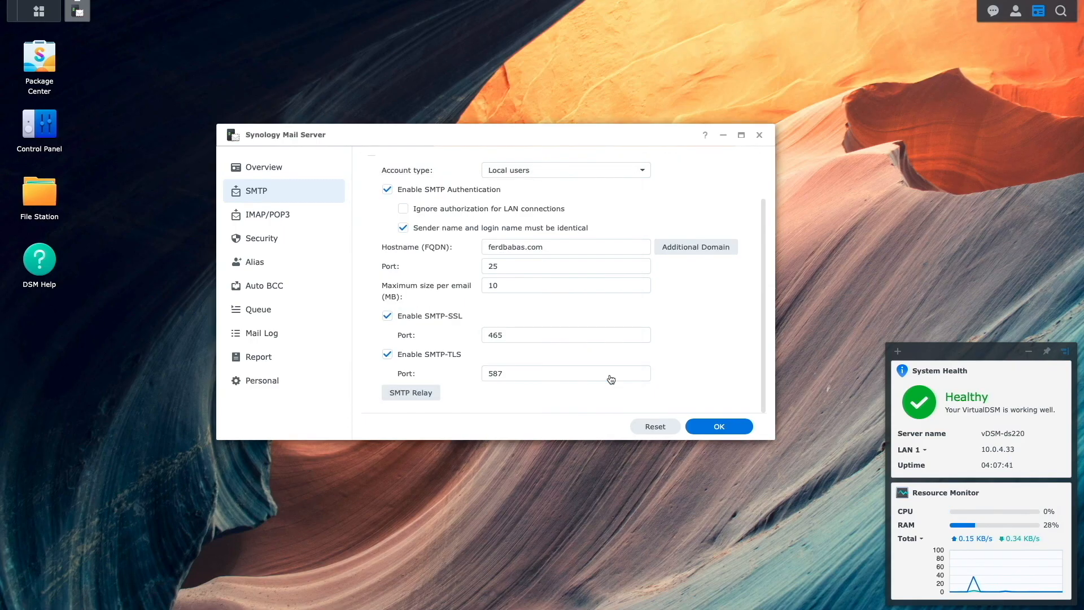
{"action": "left_click", "coordinate": [718, 425]}
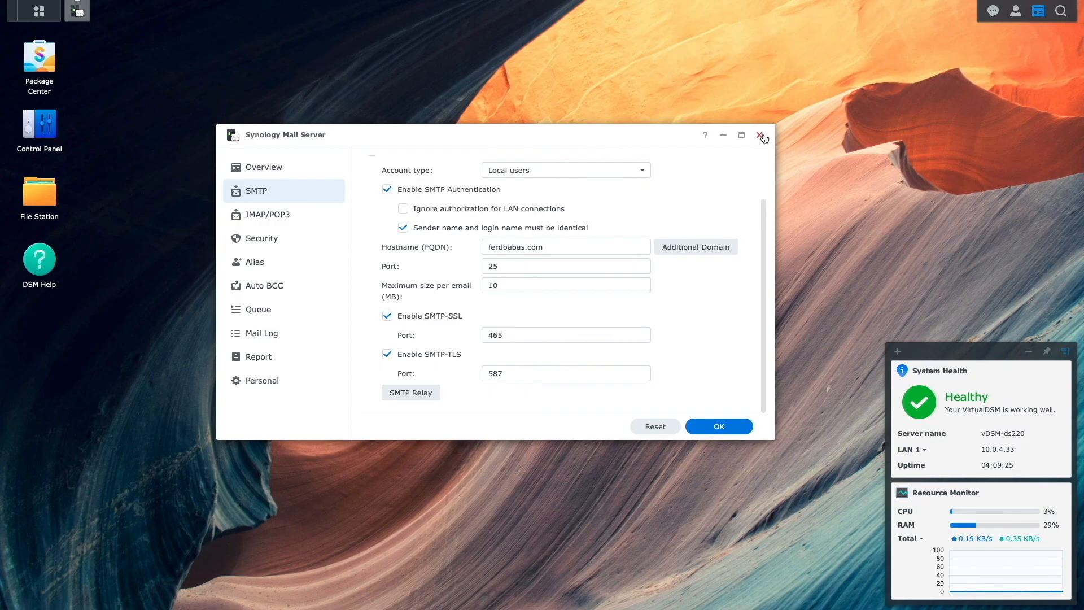
- Install Mail Station from Package Center and launch its webmail
{"action": "left_click", "coordinate": [762, 135]}
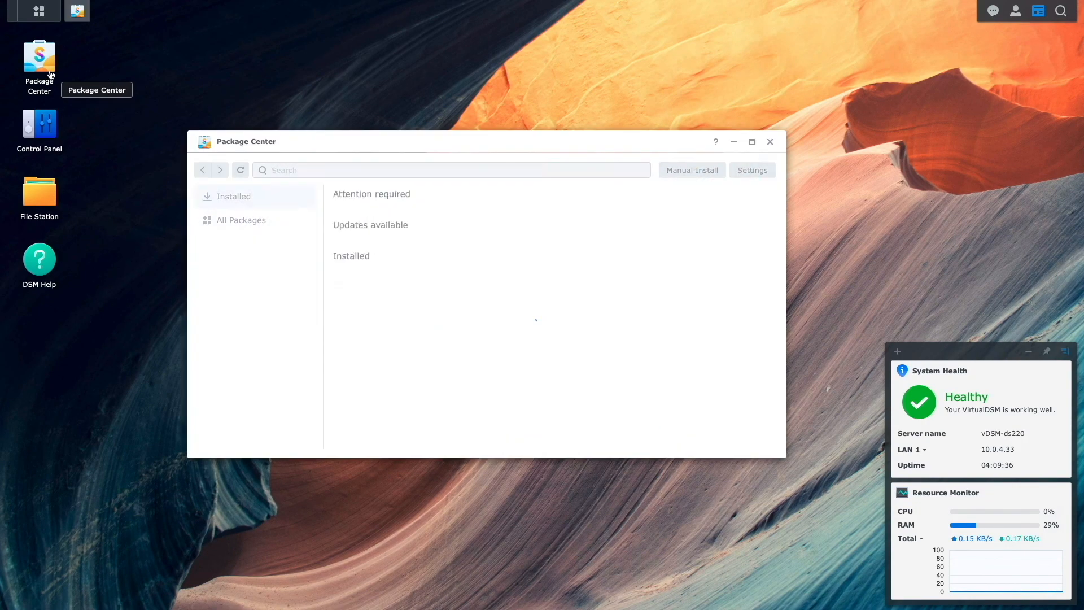
{"action": "type", "text": "mail"}
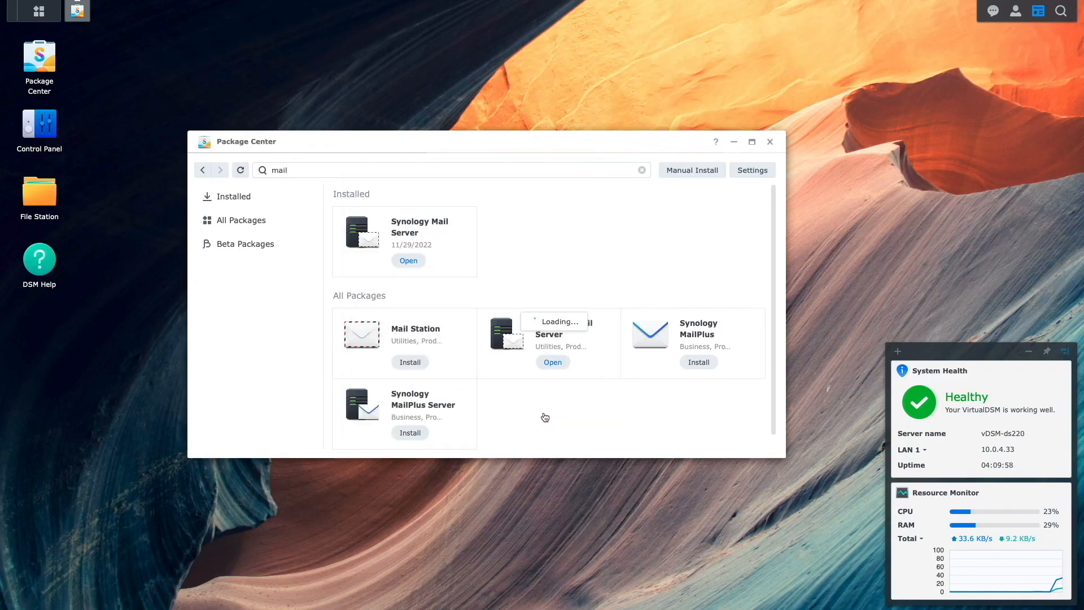
{"action": "left_click", "coordinate": [409, 361]}
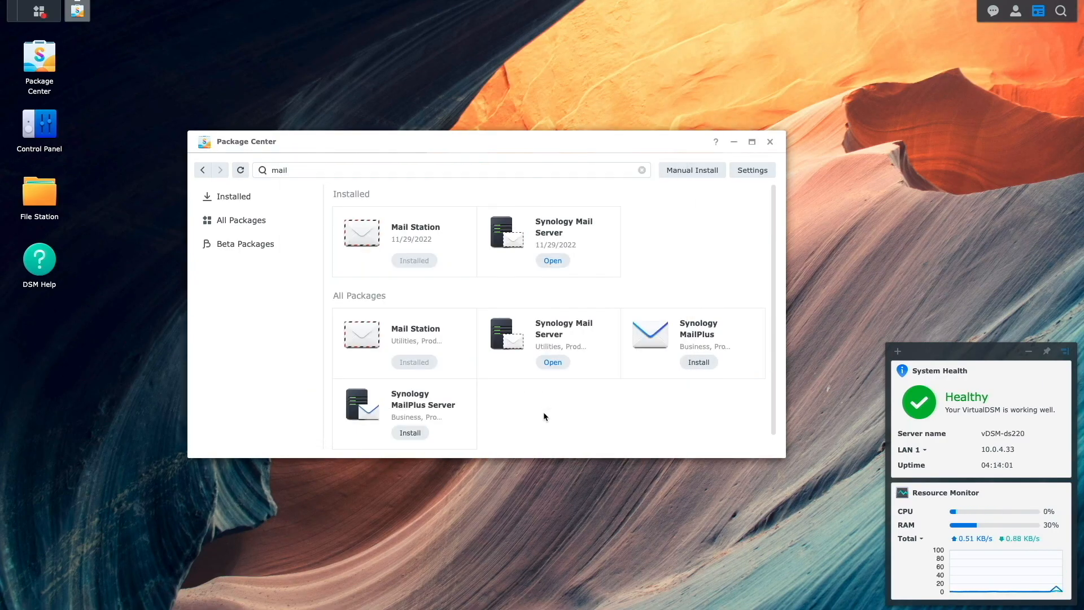
{"action": "left_click", "coordinate": [33, 11]}
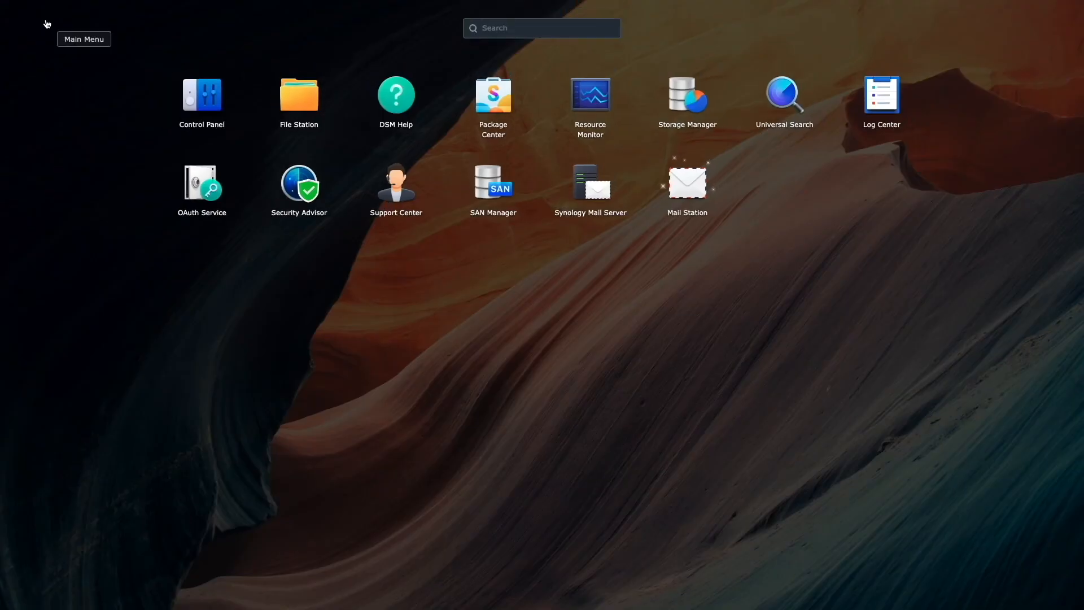
{"action": "left_click", "coordinate": [686, 183]}
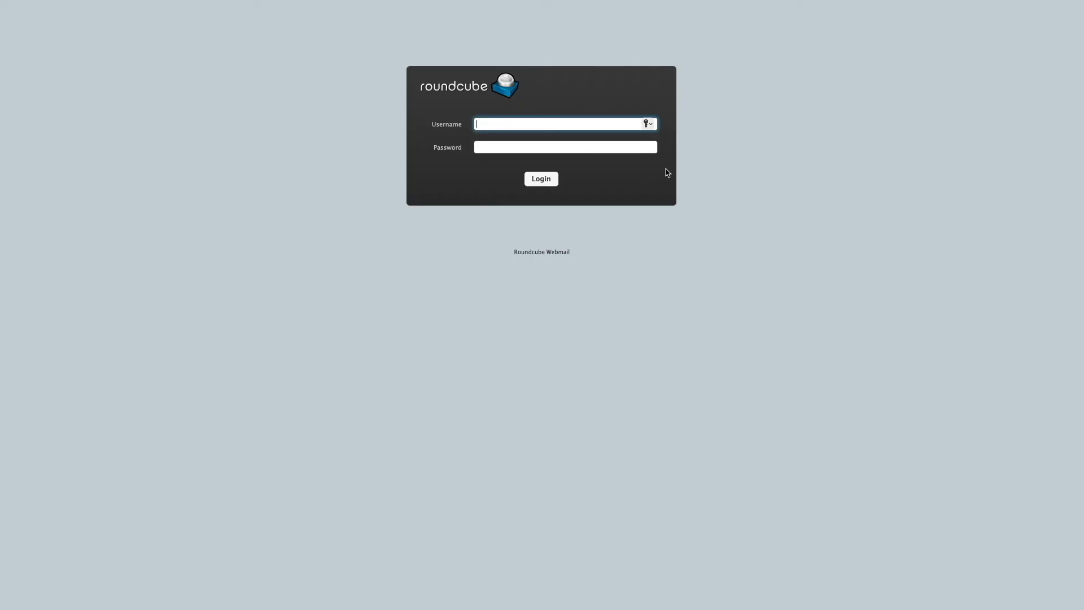
- Log in to Roundcube as hello and send the 'testing mail server' email
{"action": "type", "text": "hello"}
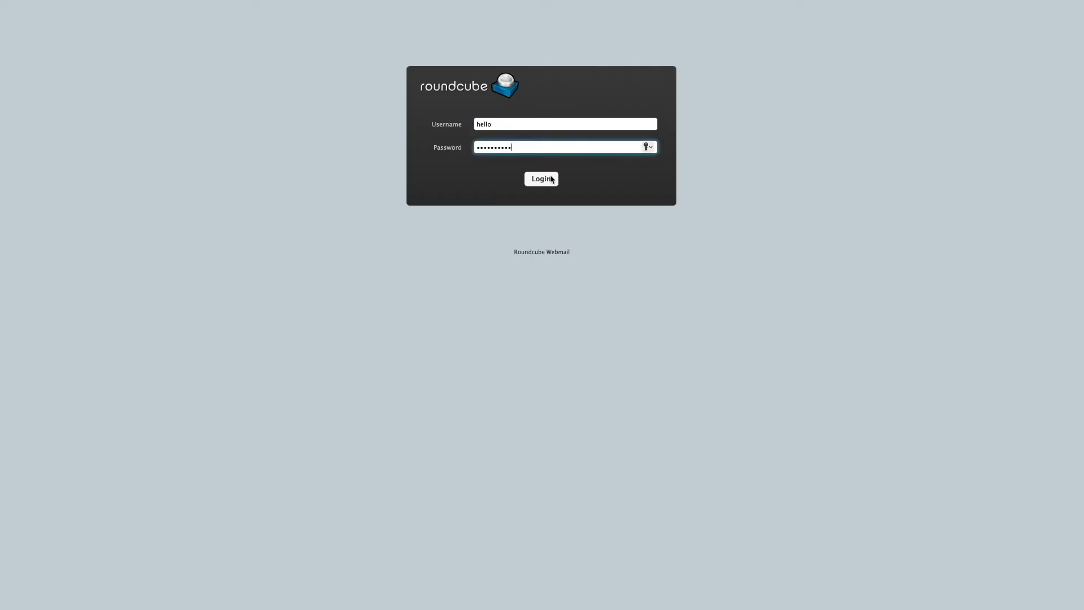
{"action": "left_click", "coordinate": [542, 178]}
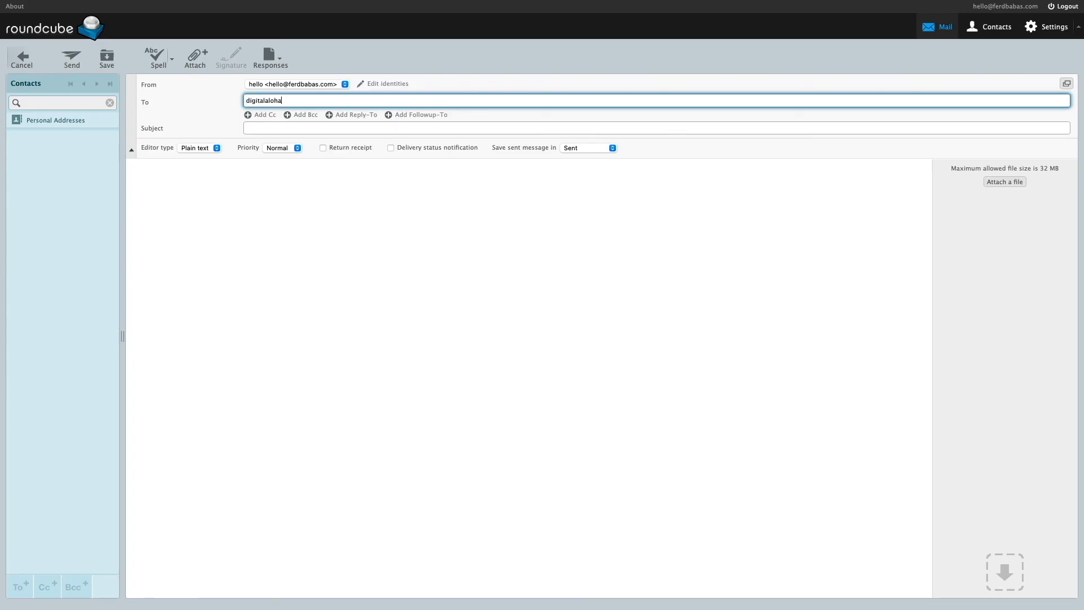
{"action": "type", "text": "testing mail server"}
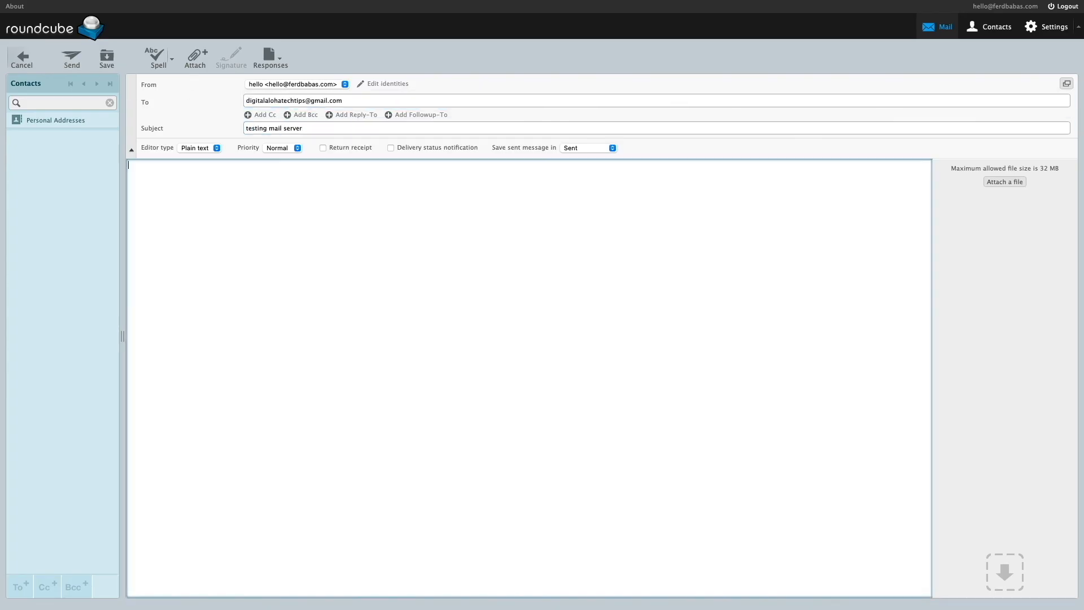
{"action": "left_click", "coordinate": [72, 58]}
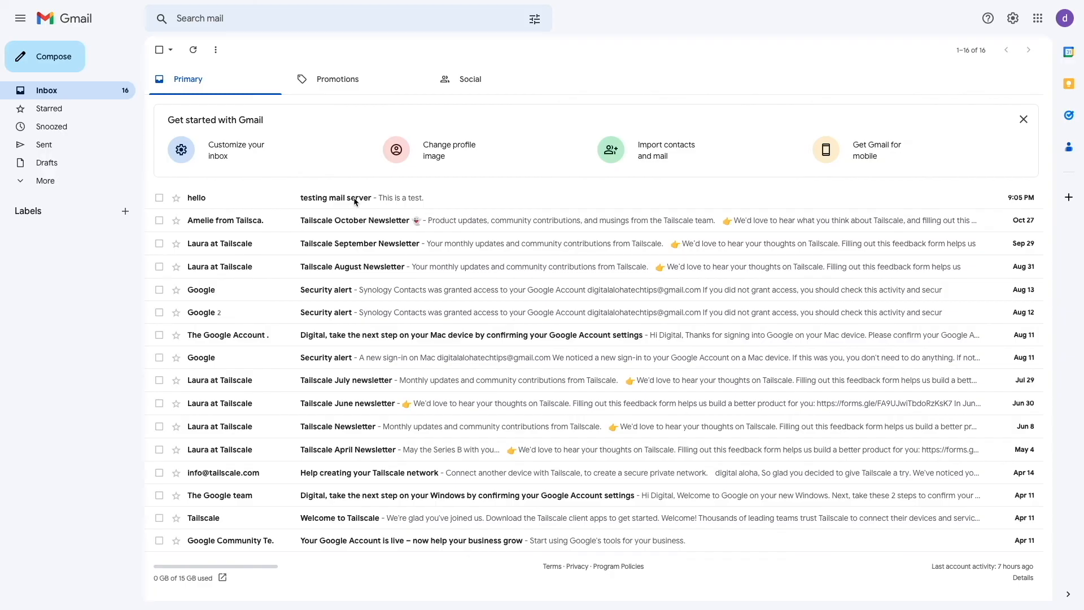
- Open the 'testing mail server' email in Gmail and choose Show original
{"action": "left_click", "coordinate": [336, 198]}
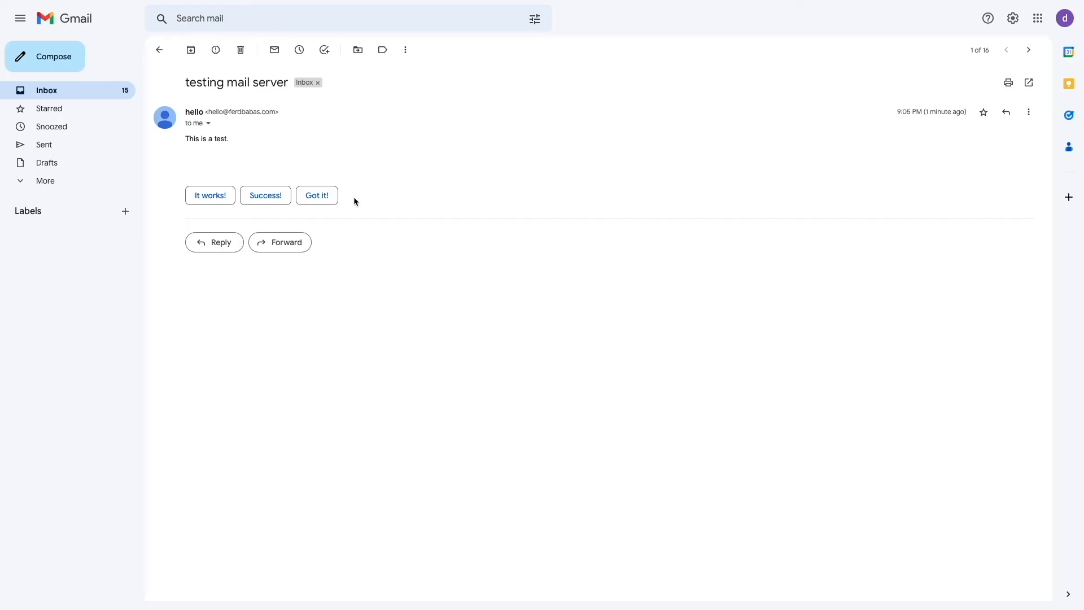
{"action": "mouse_move", "coordinate": [1026, 112]}
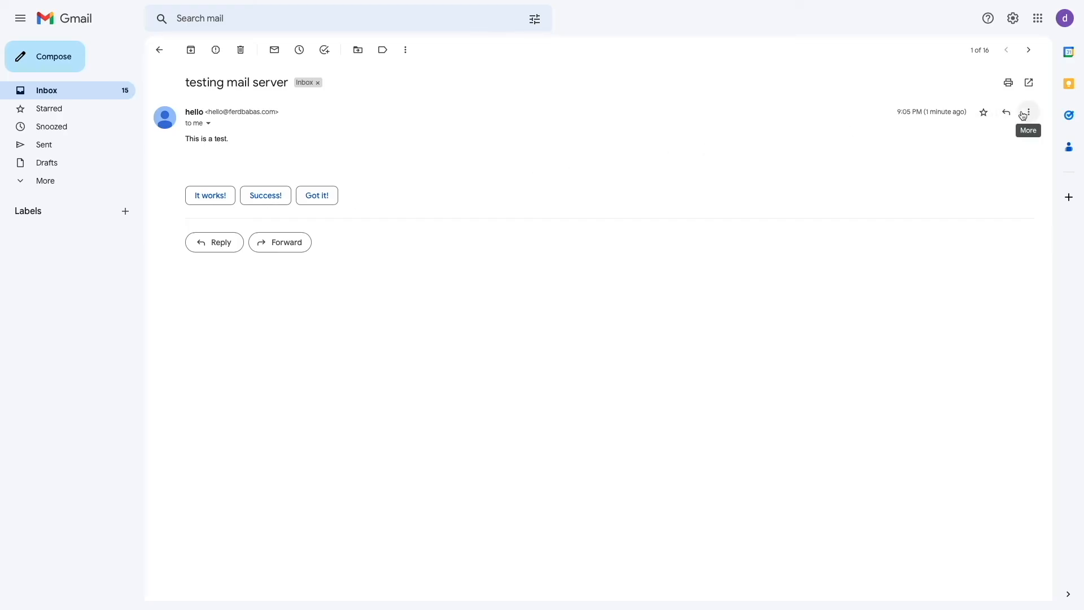
{"action": "left_click", "coordinate": [1027, 112]}
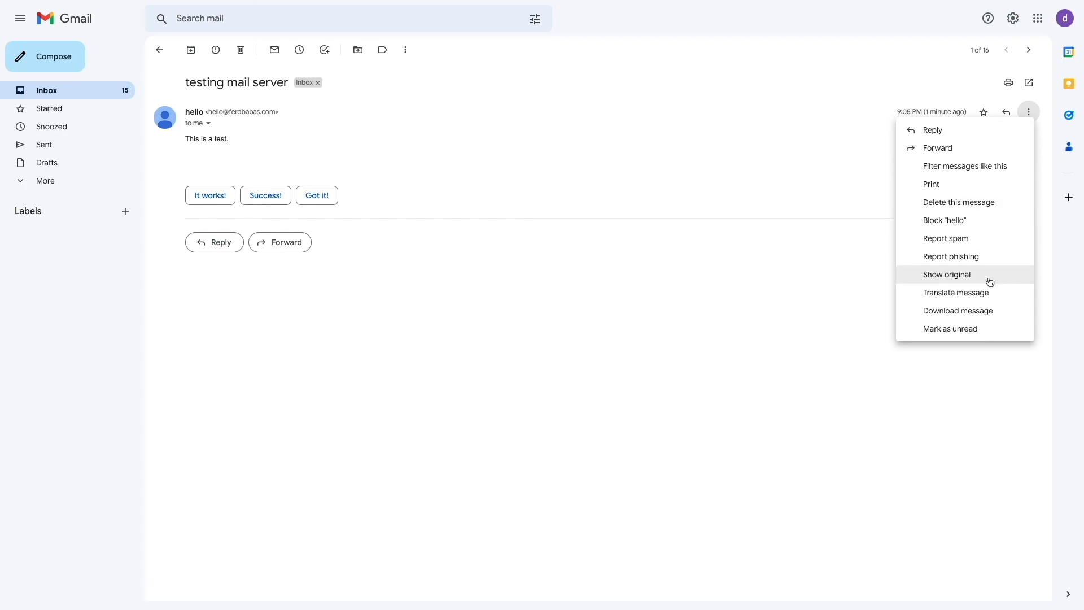
{"action": "left_click", "coordinate": [946, 274]}
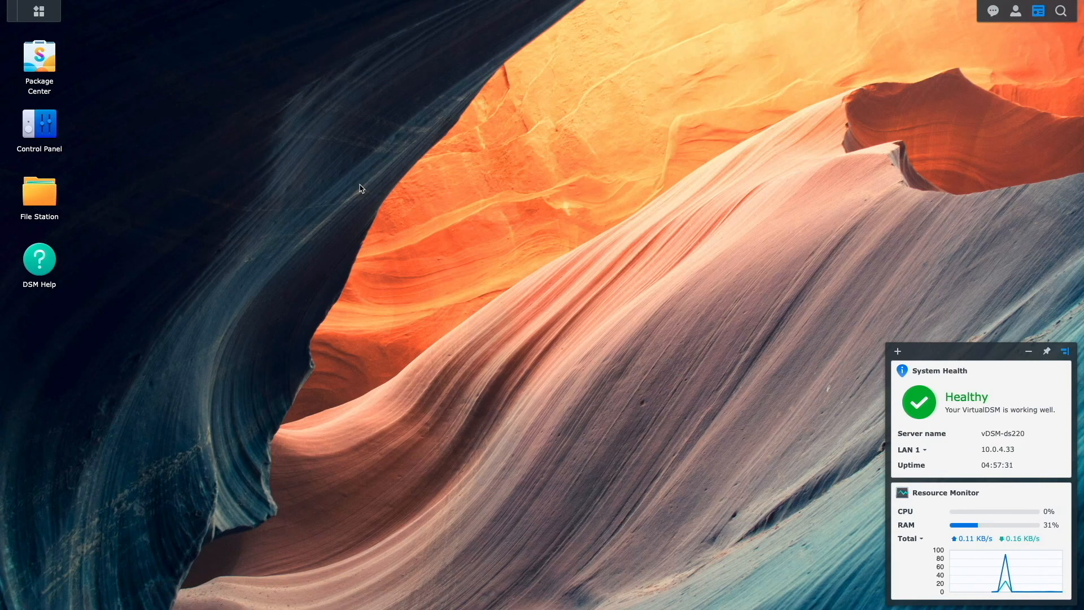
{"action": "mouse_move", "coordinate": [88, 33]}
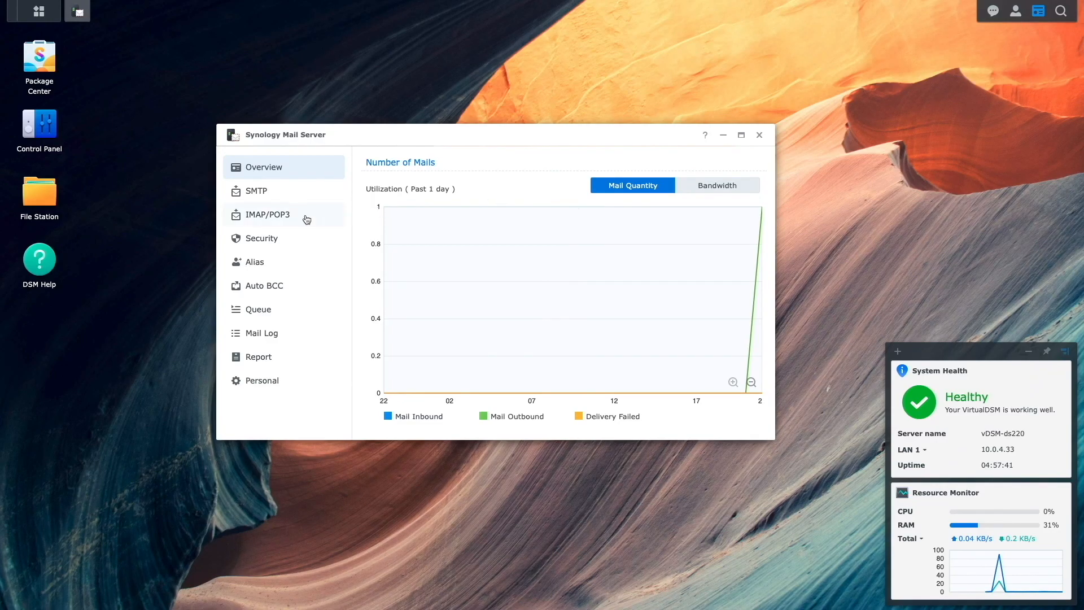
- Enable POP3, IMAP, POP3 SSL/TLS and IMAP SSL/TLS in Mail Server and apply
{"action": "left_click", "coordinate": [267, 215]}
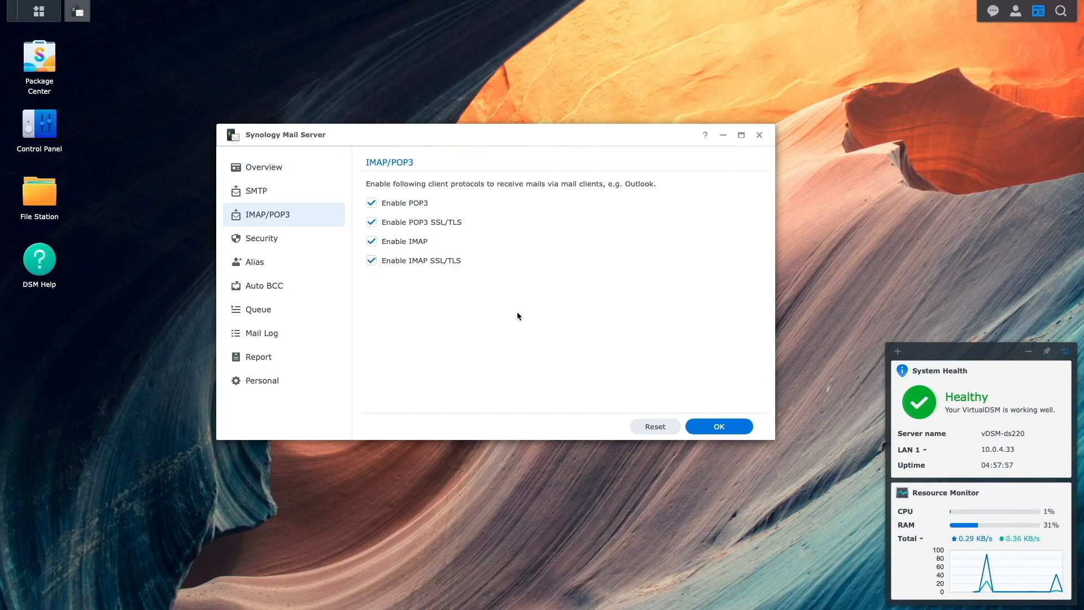
{"action": "left_click", "coordinate": [717, 426]}
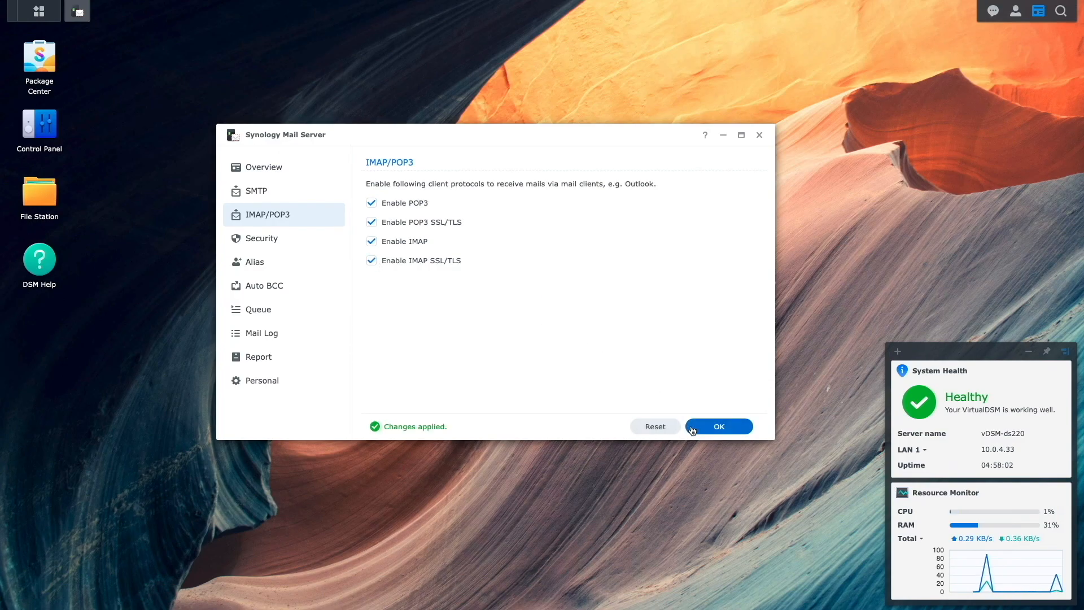
{"action": "left_click", "coordinate": [718, 425]}
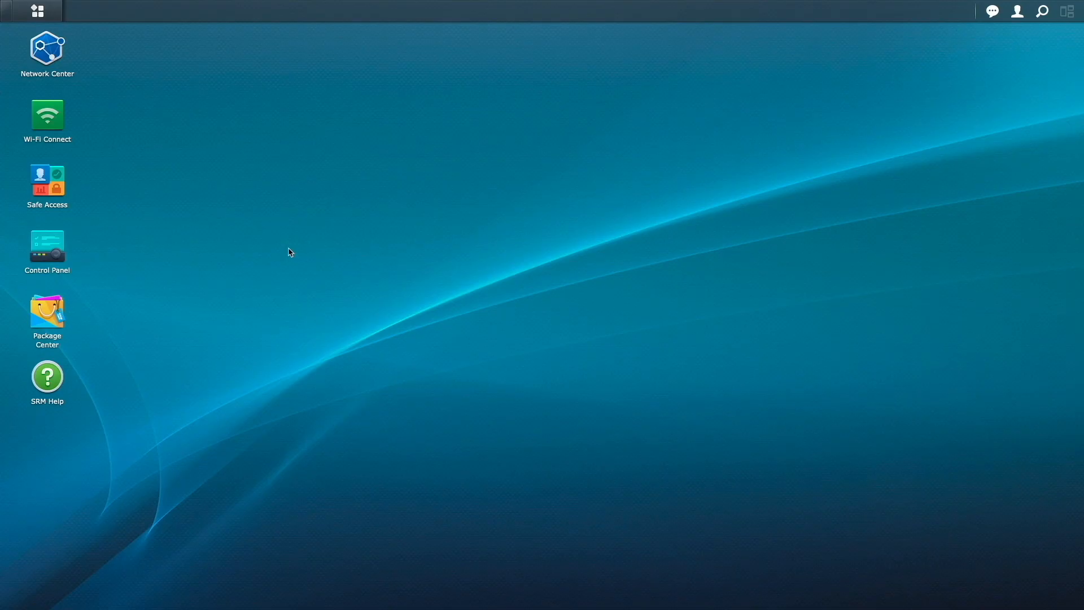
- Review the mail port forwards in SRM Network Center, then open the Security settings
{"action": "double_click", "coordinate": [46, 47]}
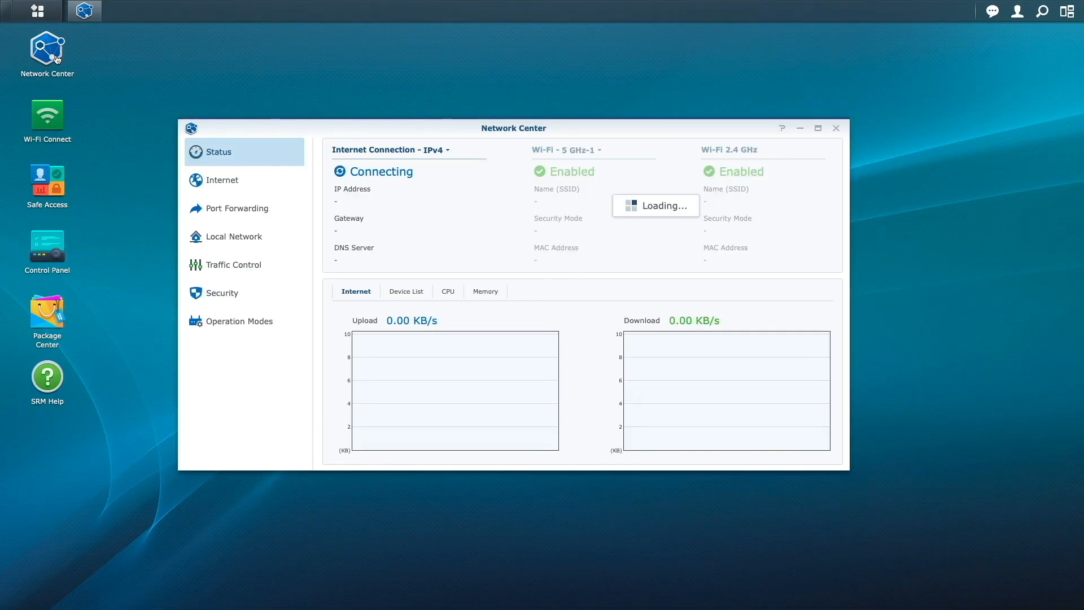
{"action": "left_click", "coordinate": [237, 208]}
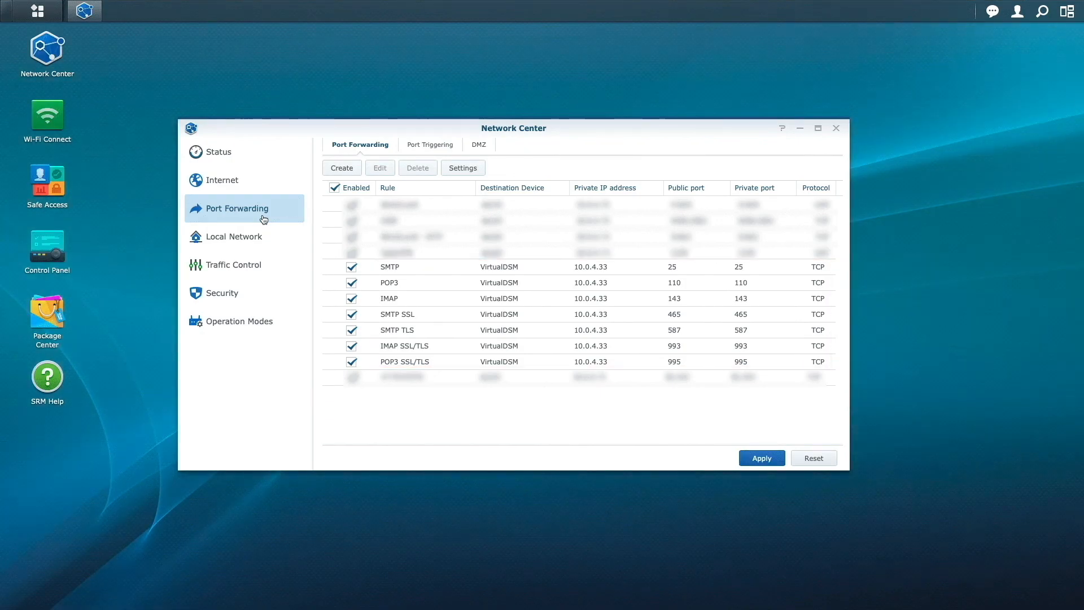
{"action": "left_click", "coordinate": [221, 293]}
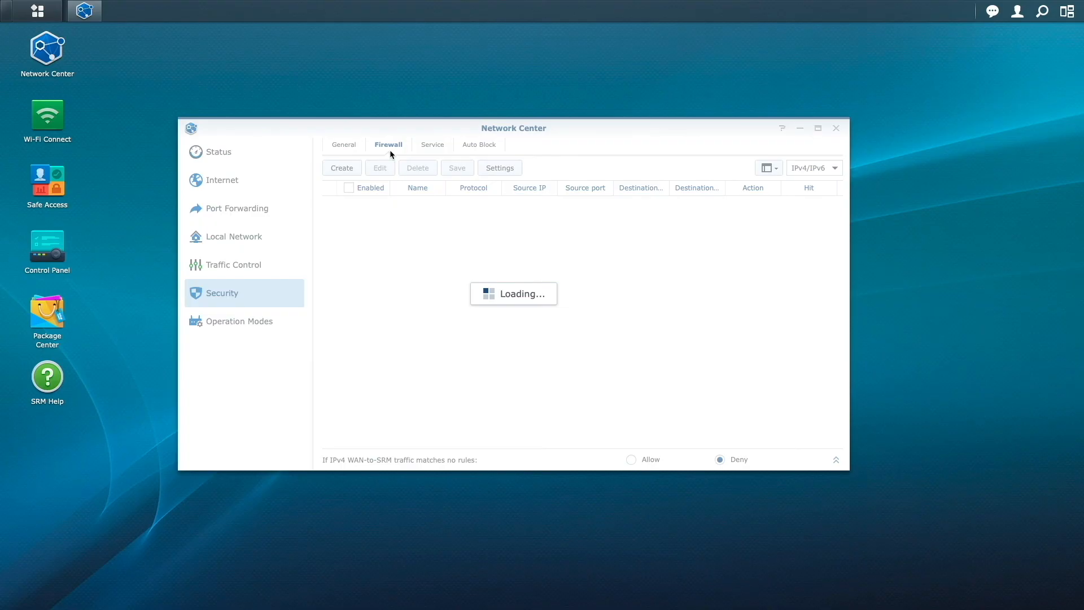
- Review the Mail Server Ports rule: destination 10.0.4.33, ports 25,110,143,465,587,993,995
{"action": "left_click", "coordinate": [379, 167]}
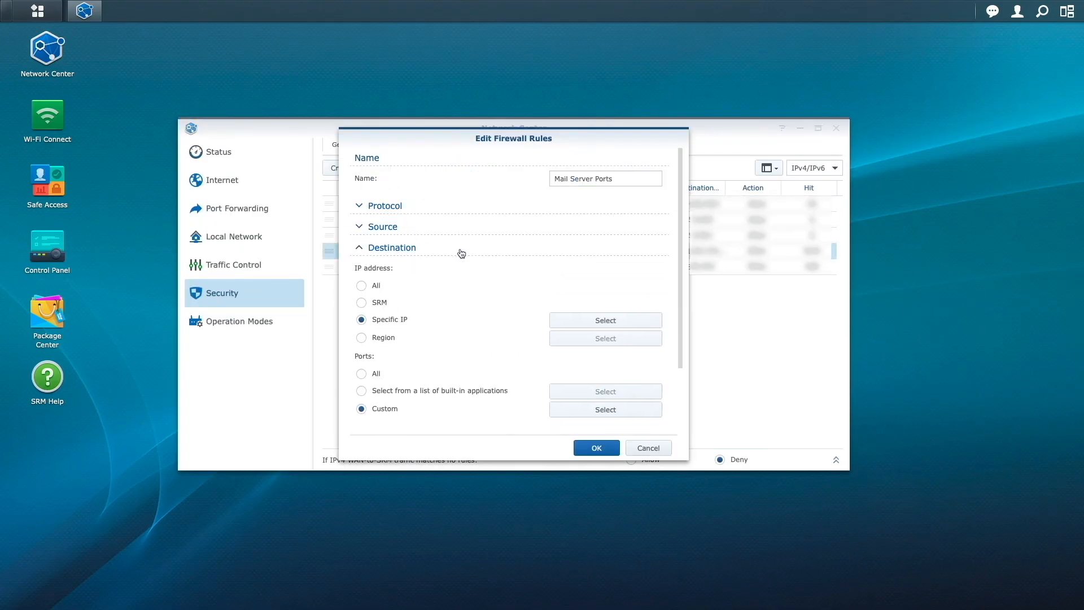
{"action": "left_click", "coordinate": [604, 319]}
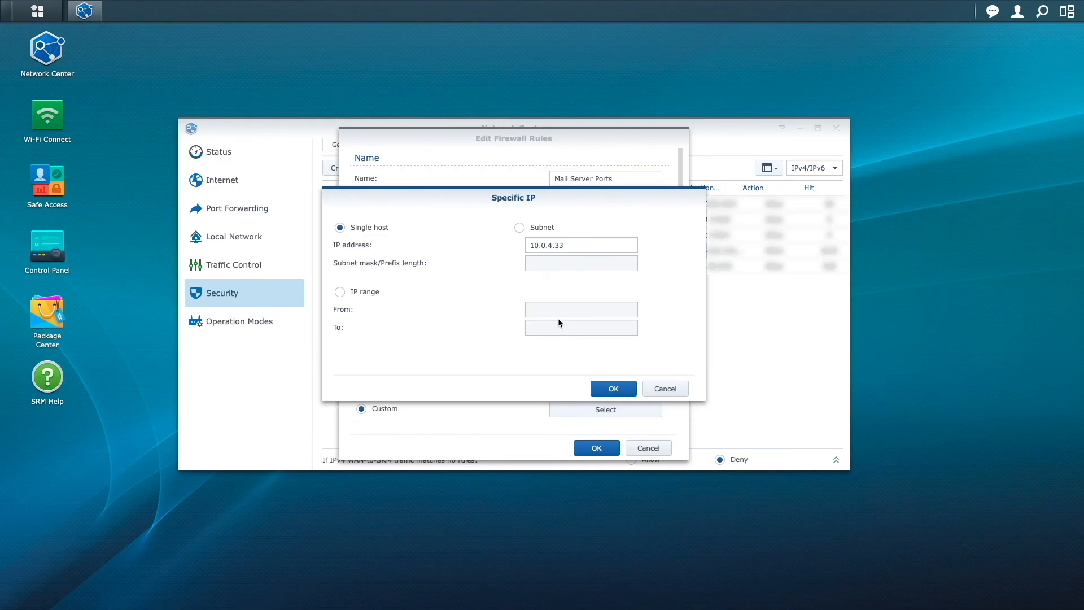
{"action": "mouse_move", "coordinate": [563, 328]}
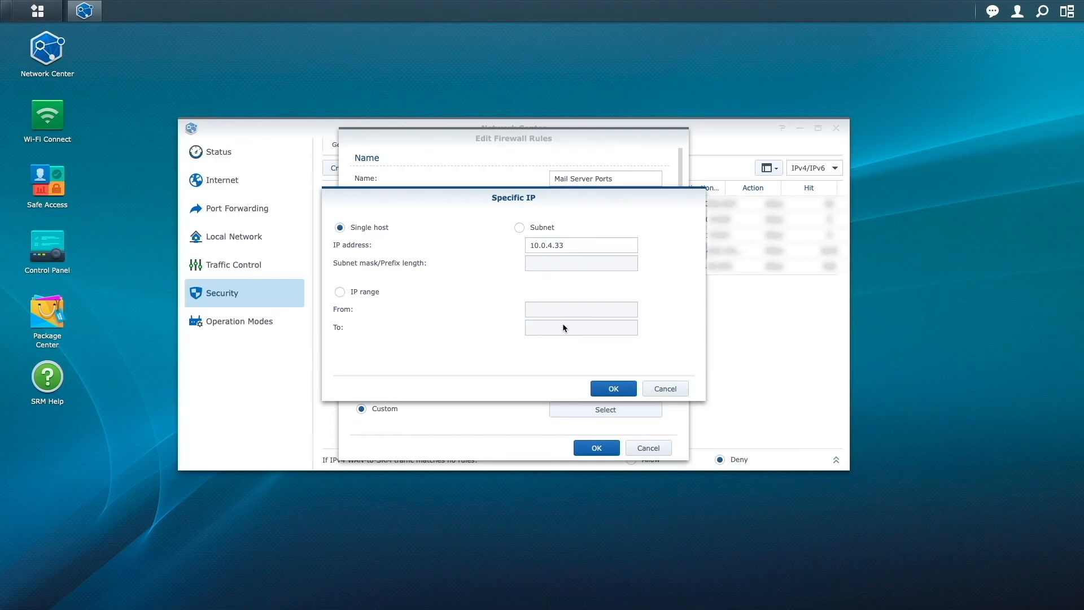
{"action": "left_click", "coordinate": [613, 388]}
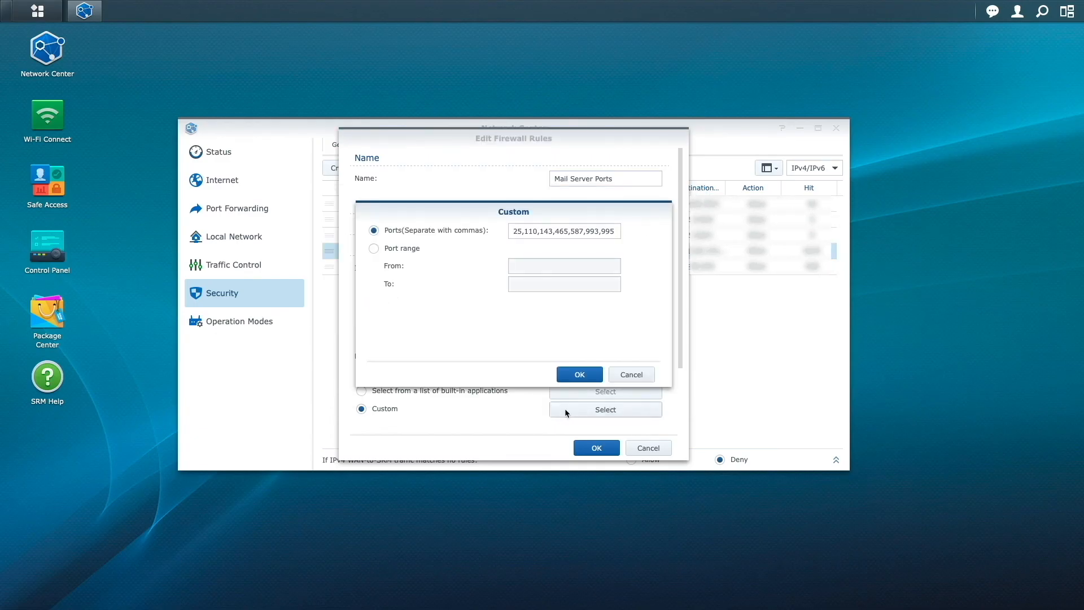
{"action": "left_click", "coordinate": [564, 230]}
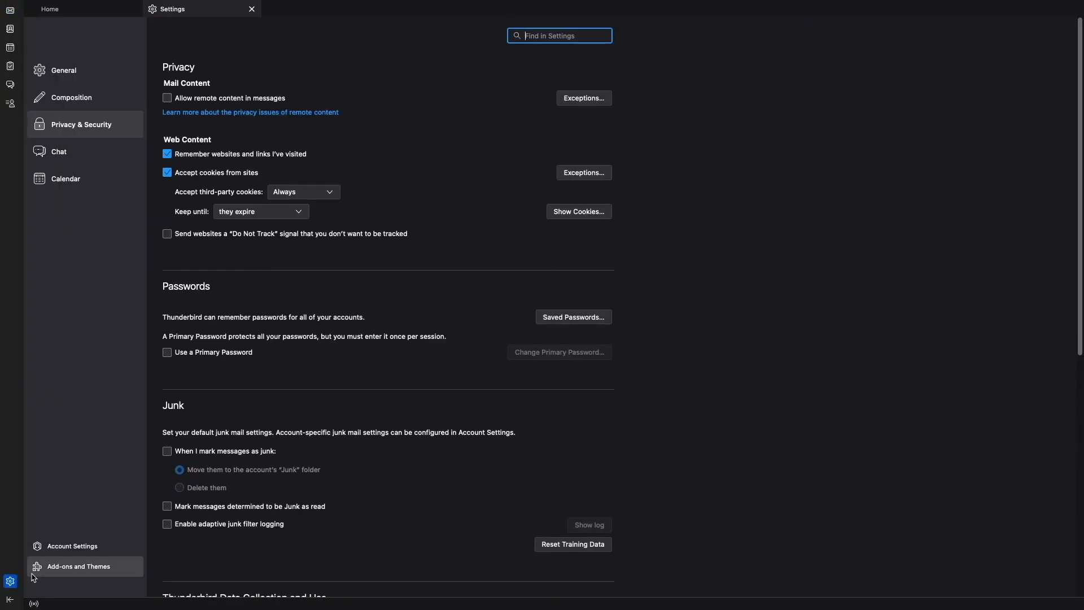
{"action": "left_click", "coordinate": [71, 546]}
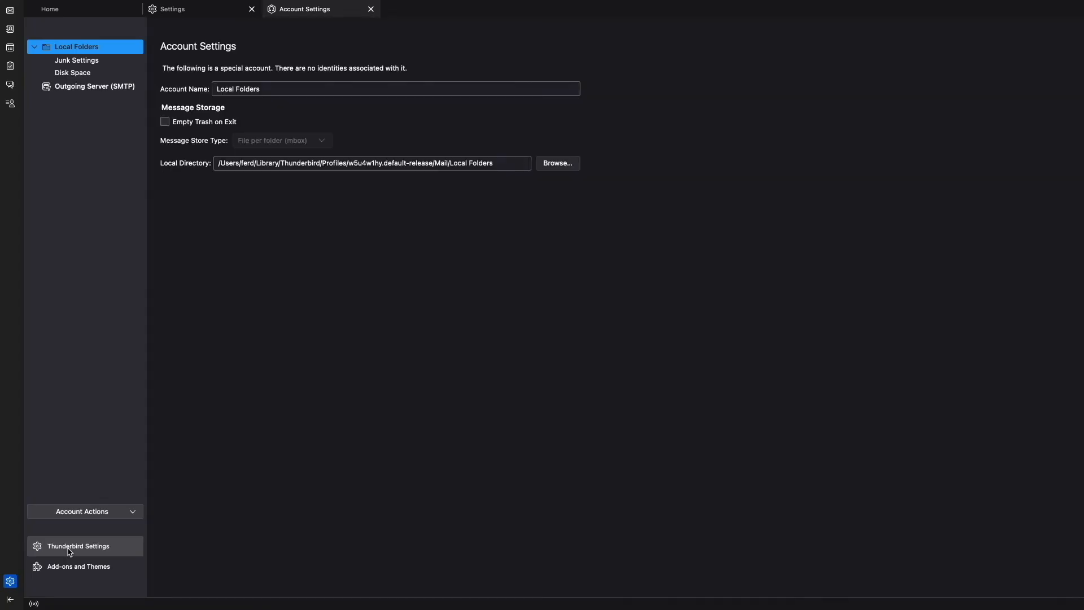
{"action": "left_click", "coordinate": [81, 511]}
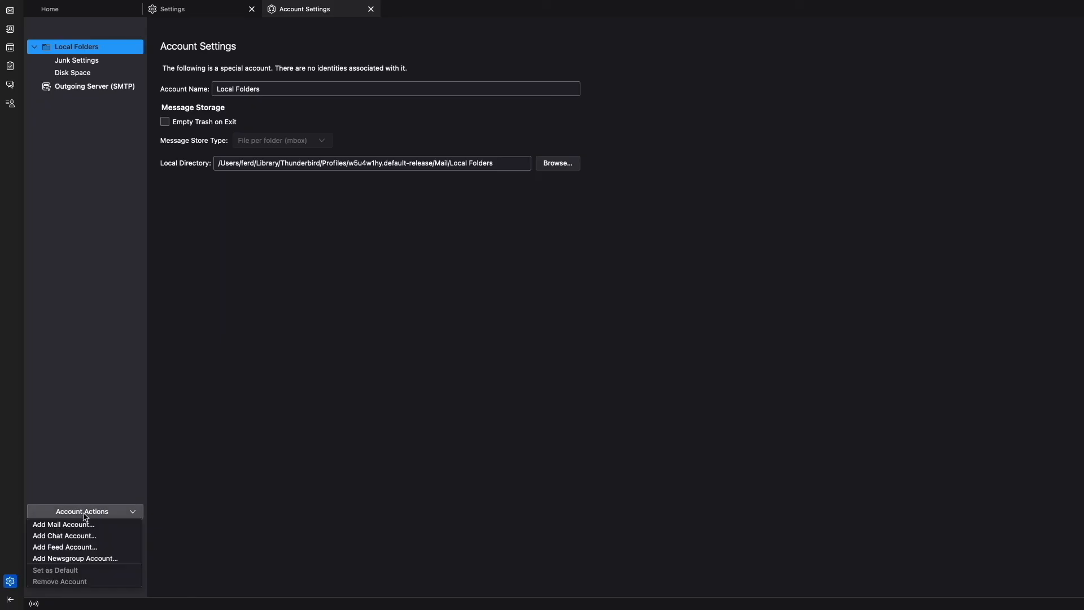
{"action": "left_click", "coordinate": [63, 524]}
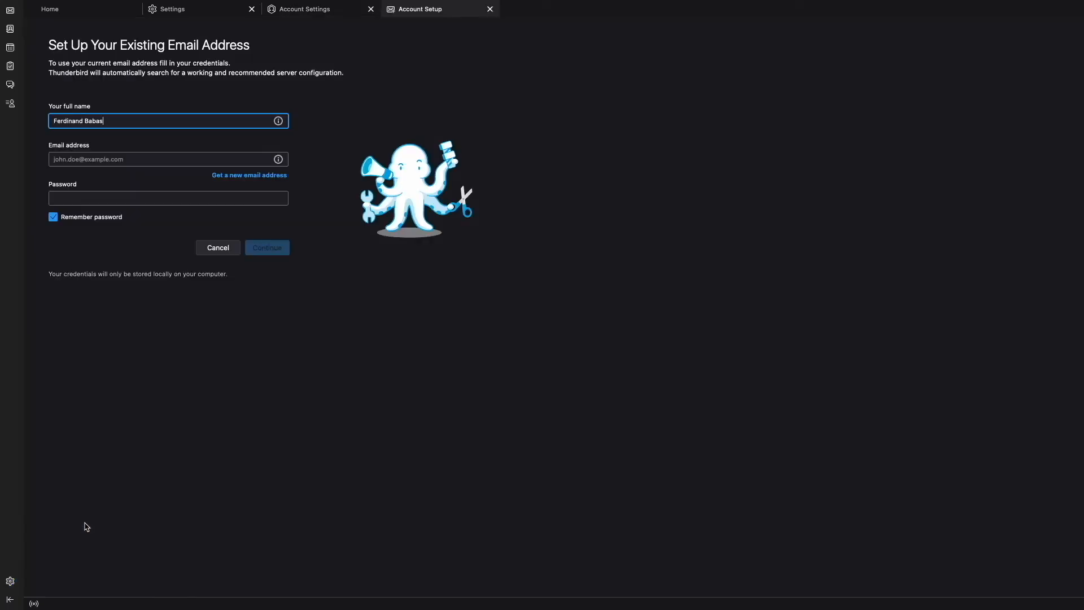
{"action": "left_click", "coordinate": [167, 159]}
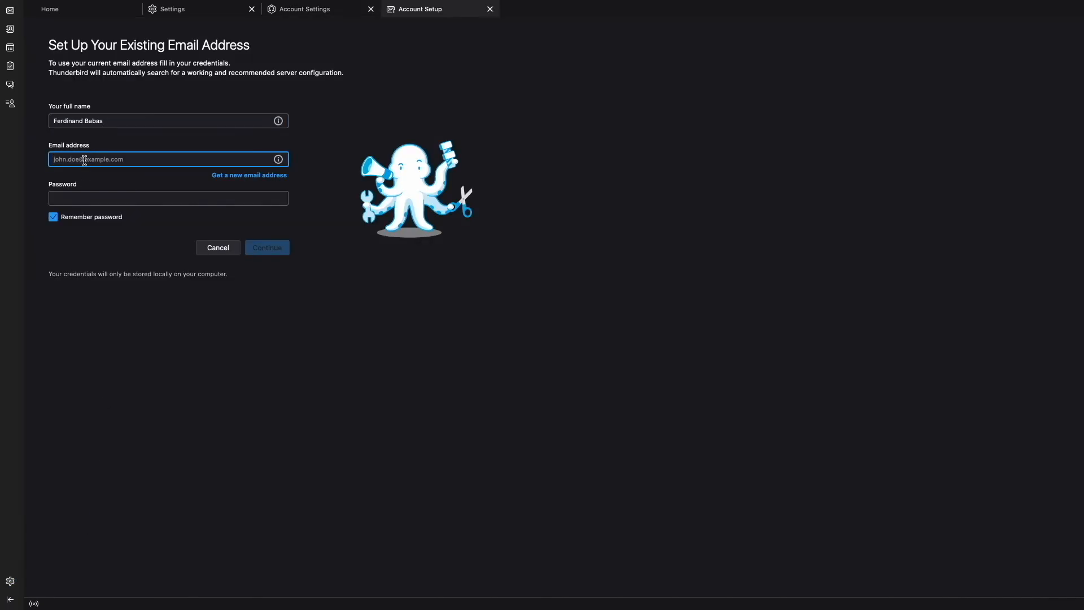
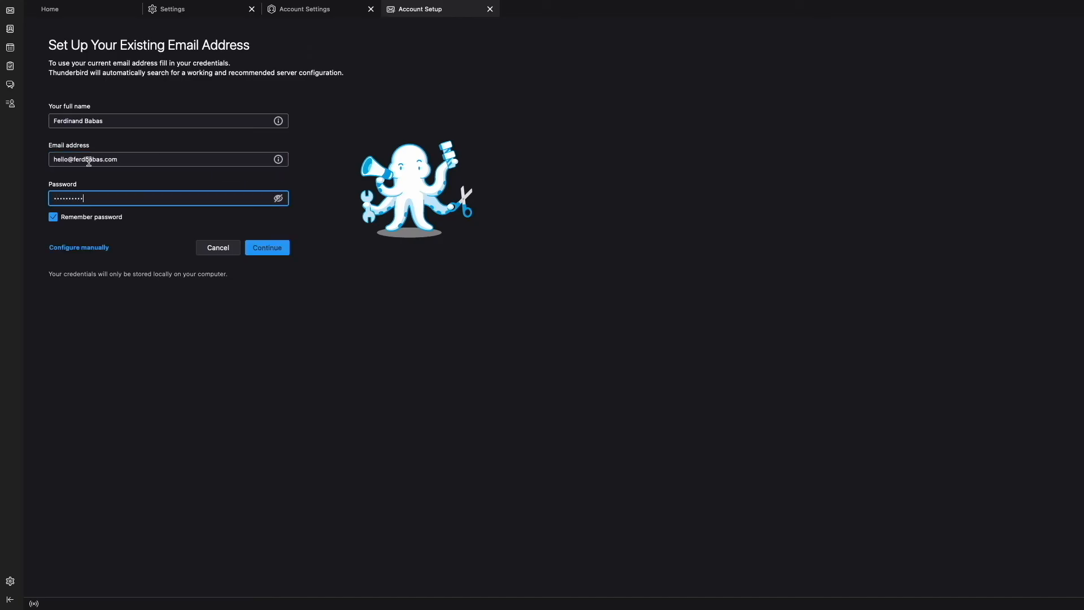
{"action": "left_click", "coordinate": [267, 247]}
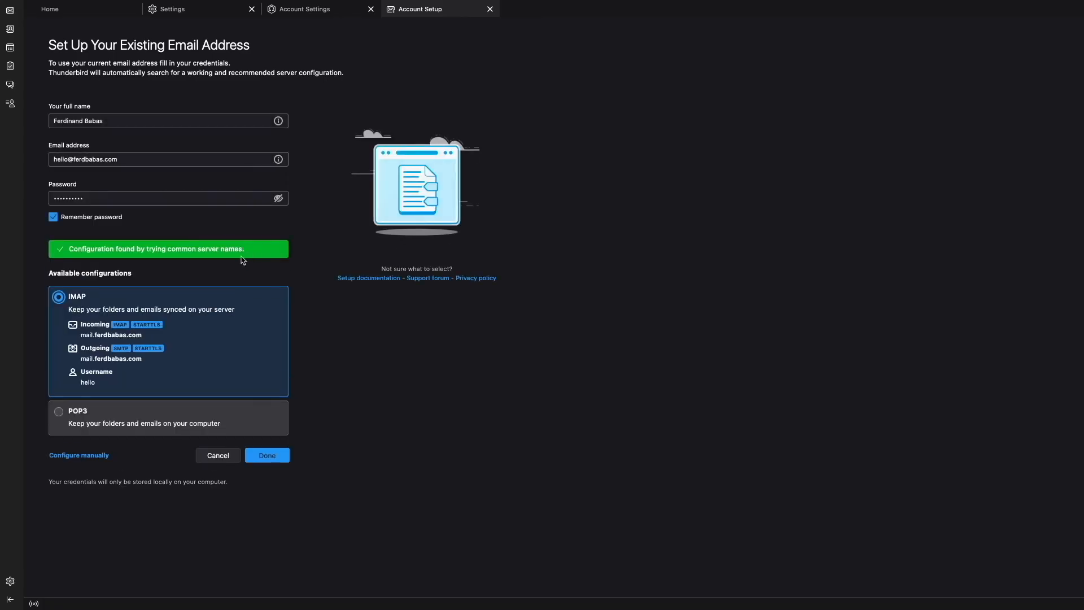
- Set incoming mail manually to SSL/TLS, accept the server certificate, and finish account setup
{"action": "left_click", "coordinate": [78, 455]}
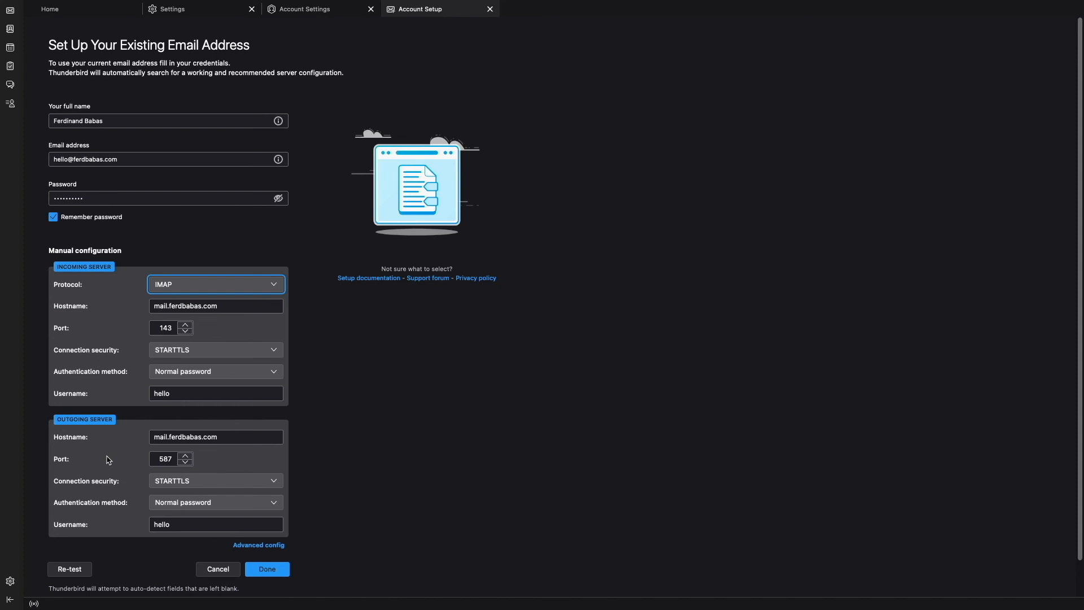
{"action": "left_click", "coordinate": [215, 349]}
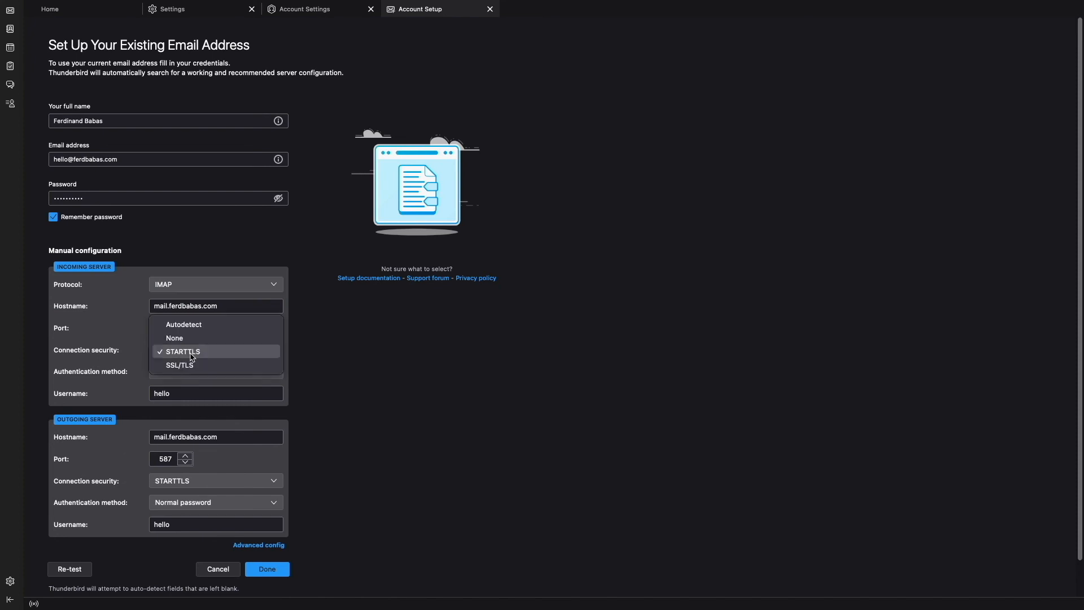
{"action": "mouse_move", "coordinate": [178, 365]}
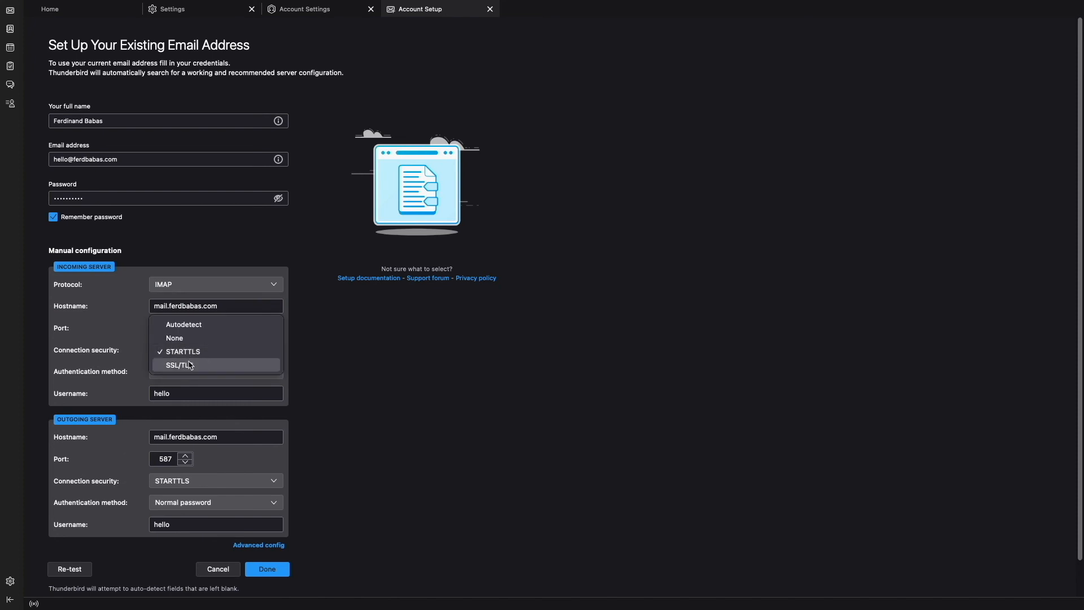
{"action": "left_click", "coordinate": [182, 365]}
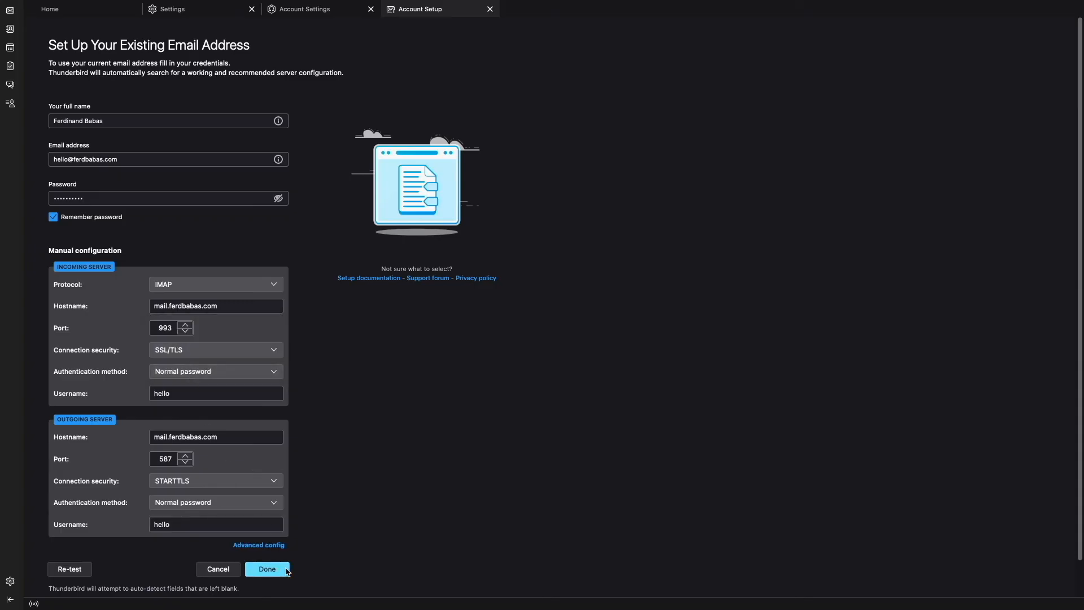
{"action": "left_click", "coordinate": [266, 568]}
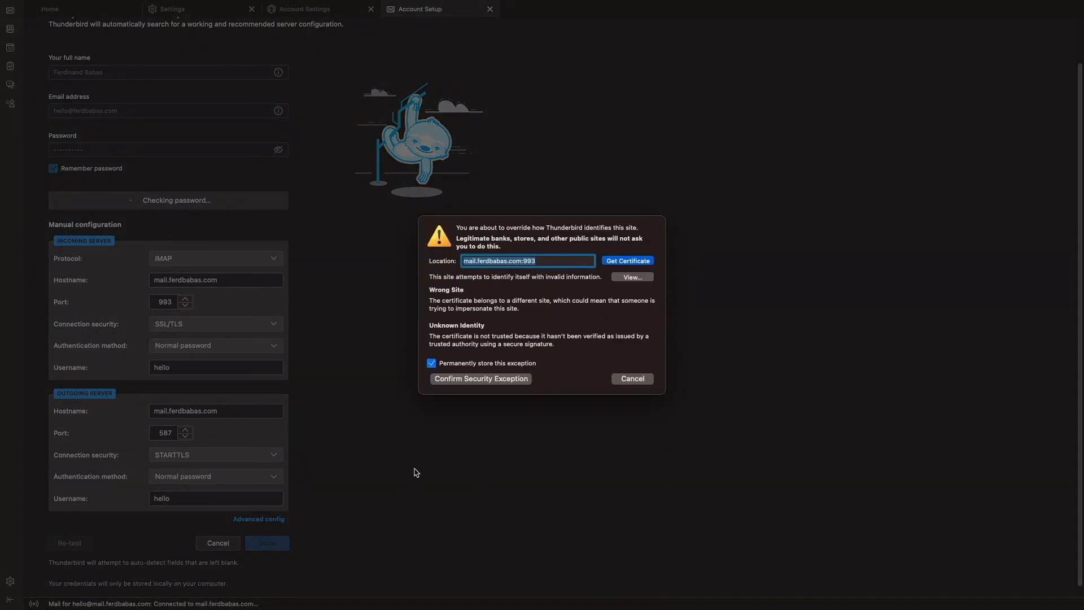
{"action": "left_click", "coordinate": [481, 378]}
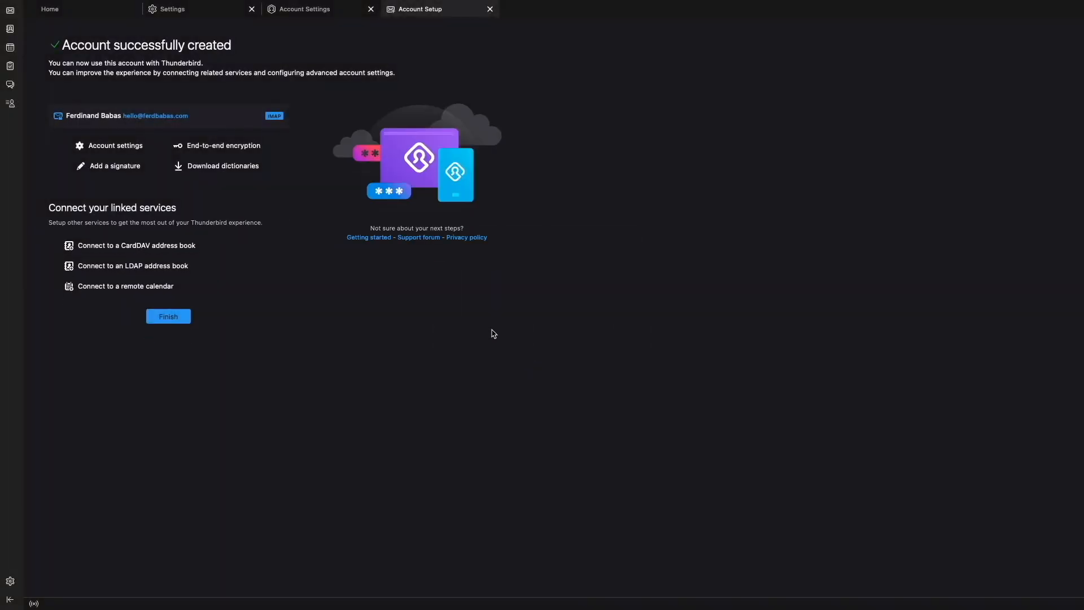
{"action": "left_click", "coordinate": [168, 317]}
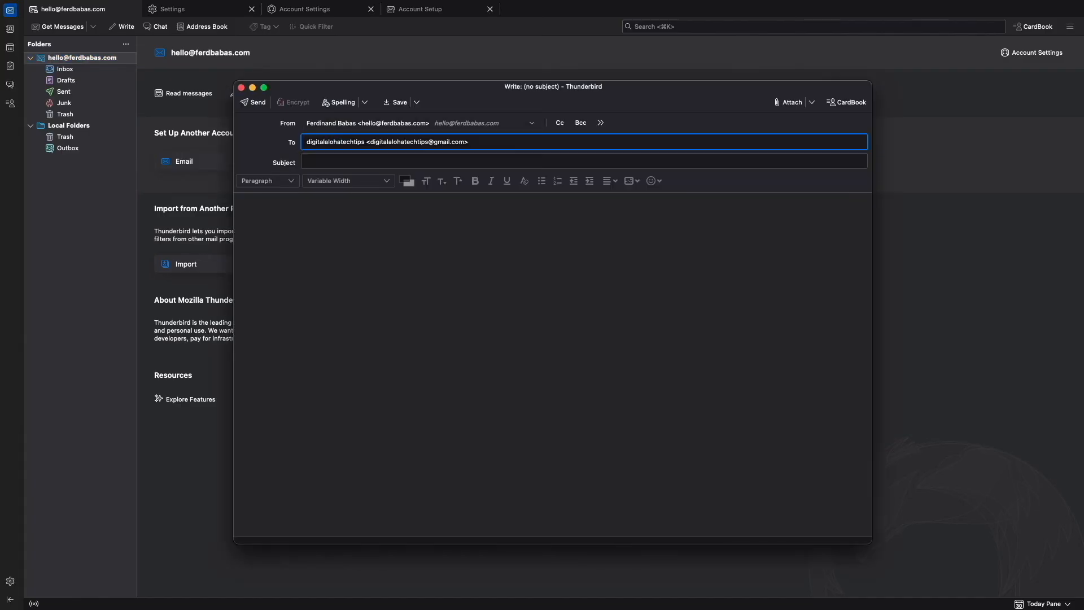
- Send 'test from thunderbird' with body 'this is a test.', dismiss the error, resend
{"action": "type", "text": "test from thunderbird"}
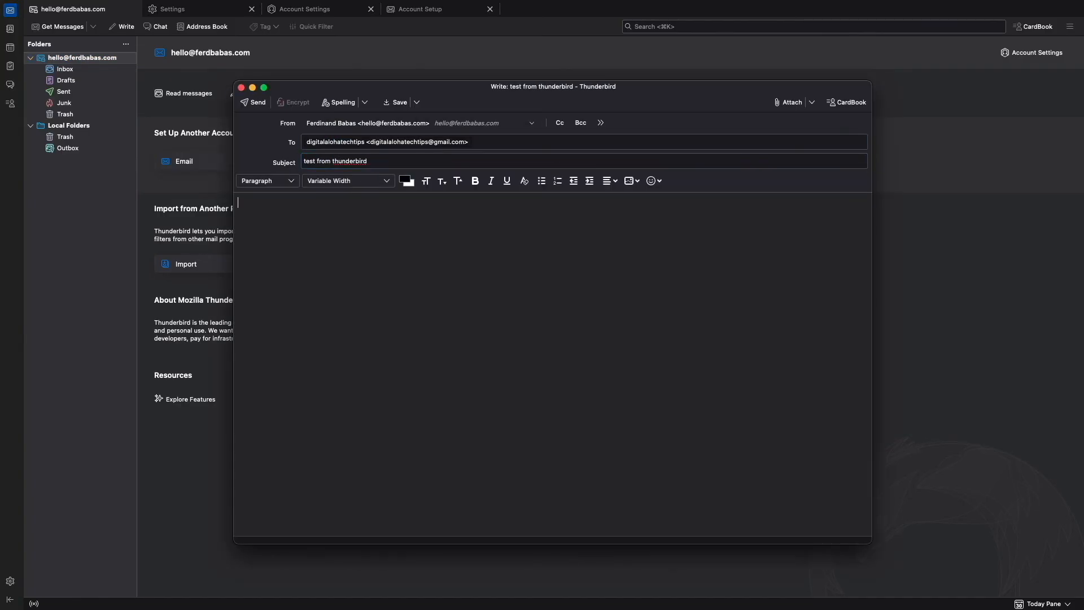
{"action": "type", "text": "this is a test."}
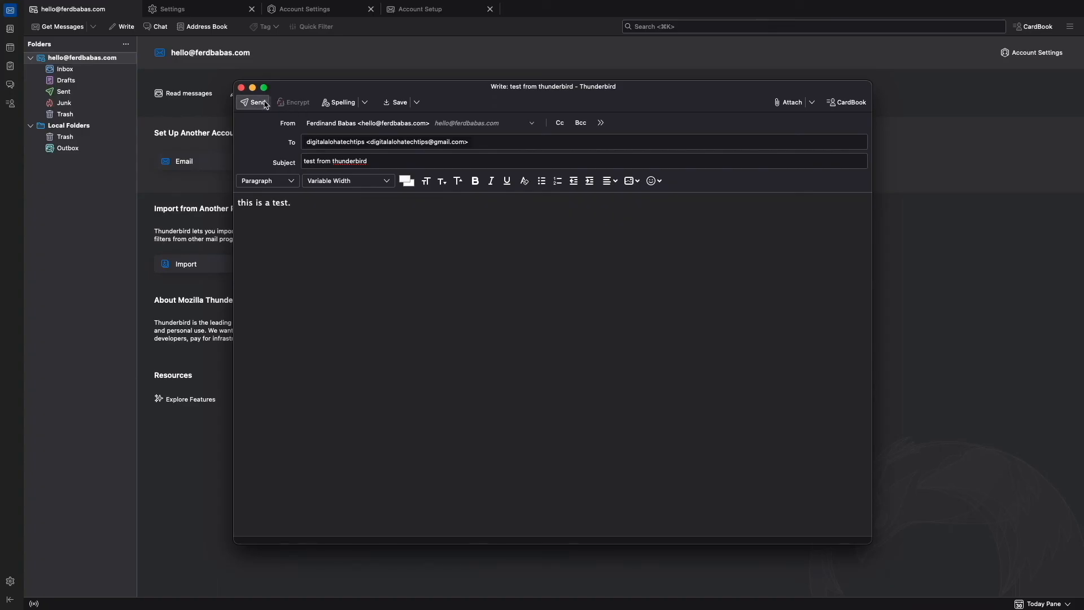
{"action": "left_click", "coordinate": [257, 102]}
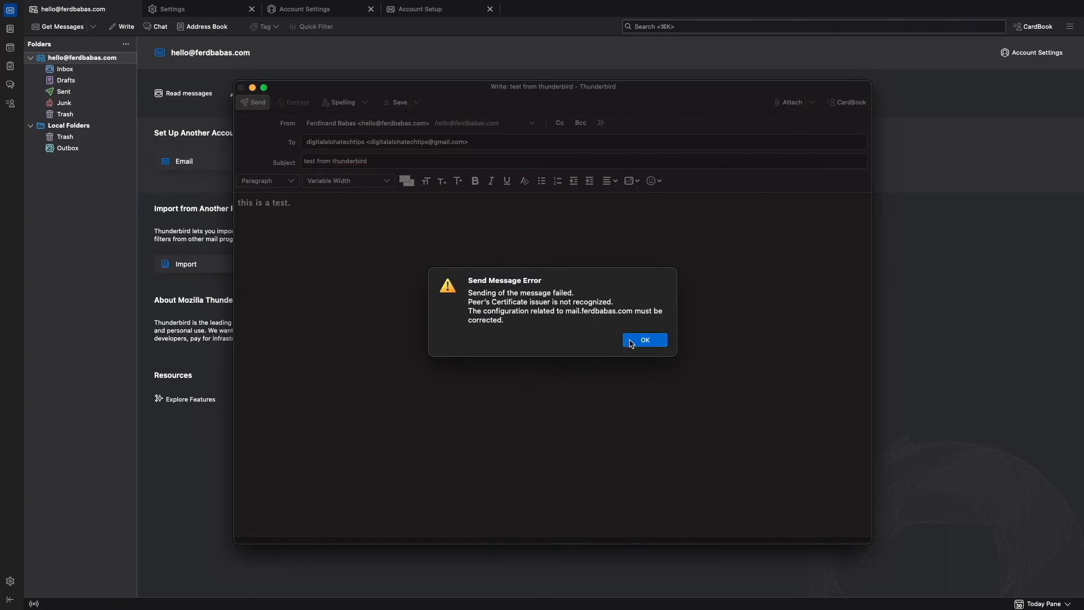
{"action": "left_click", "coordinate": [643, 340]}
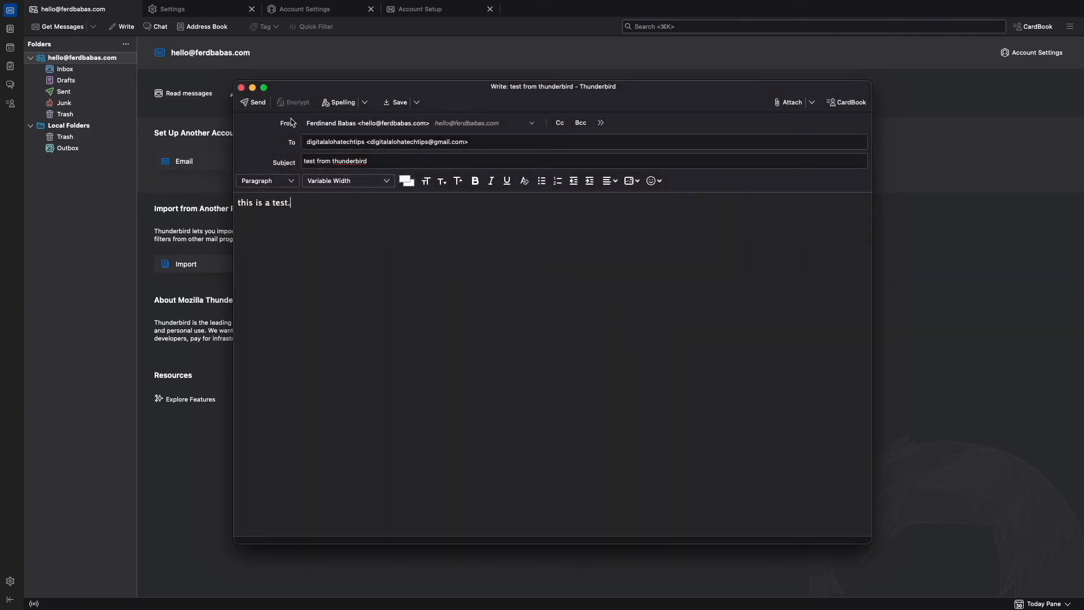
{"action": "left_click", "coordinate": [254, 102]}
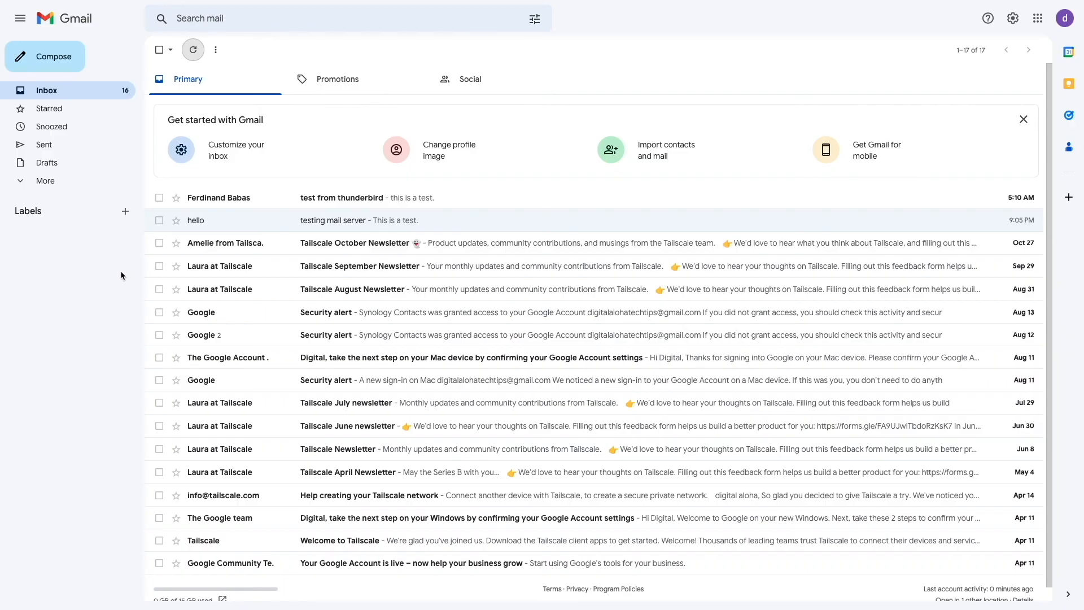
{"action": "mouse_move", "coordinate": [237, 209]}
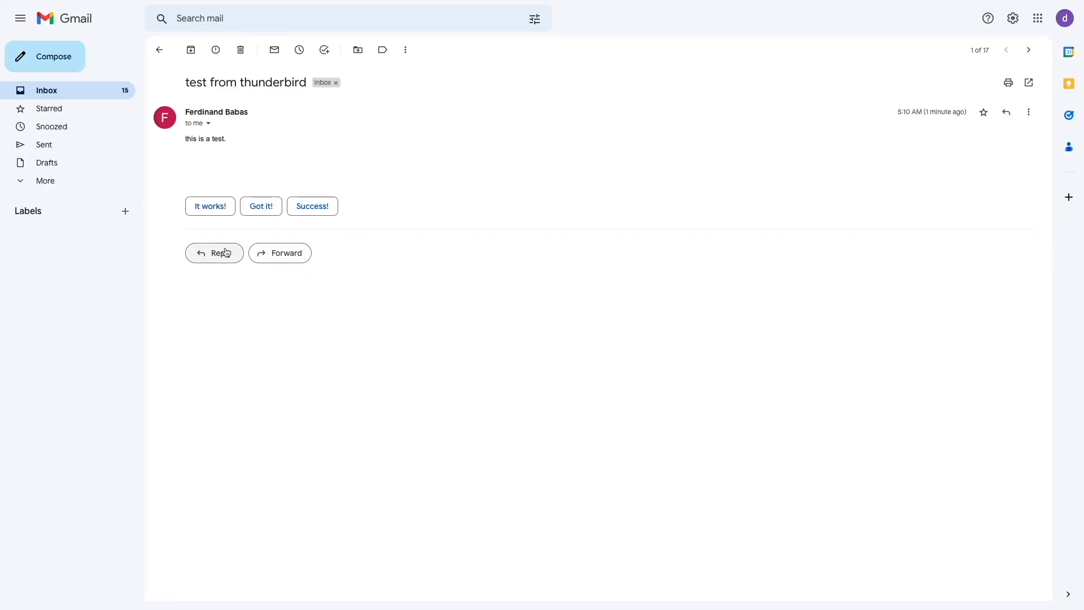
- Send the Gmail reply 'reply from my gmail account.' to the Thunderbird test message
{"action": "left_click", "coordinate": [213, 252]}
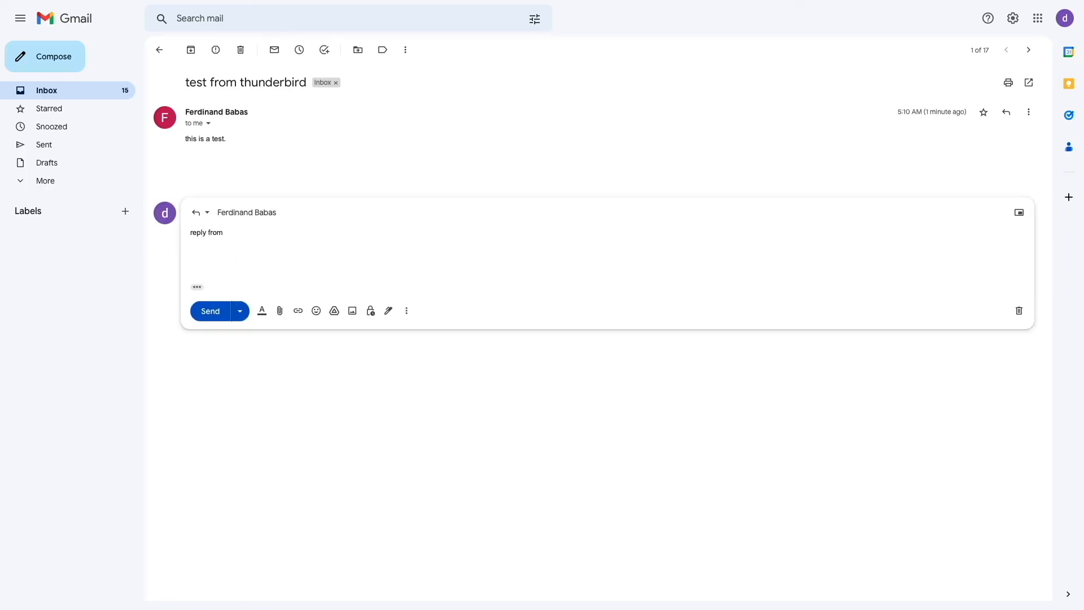
{"action": "type", "text": "my gmail account."}
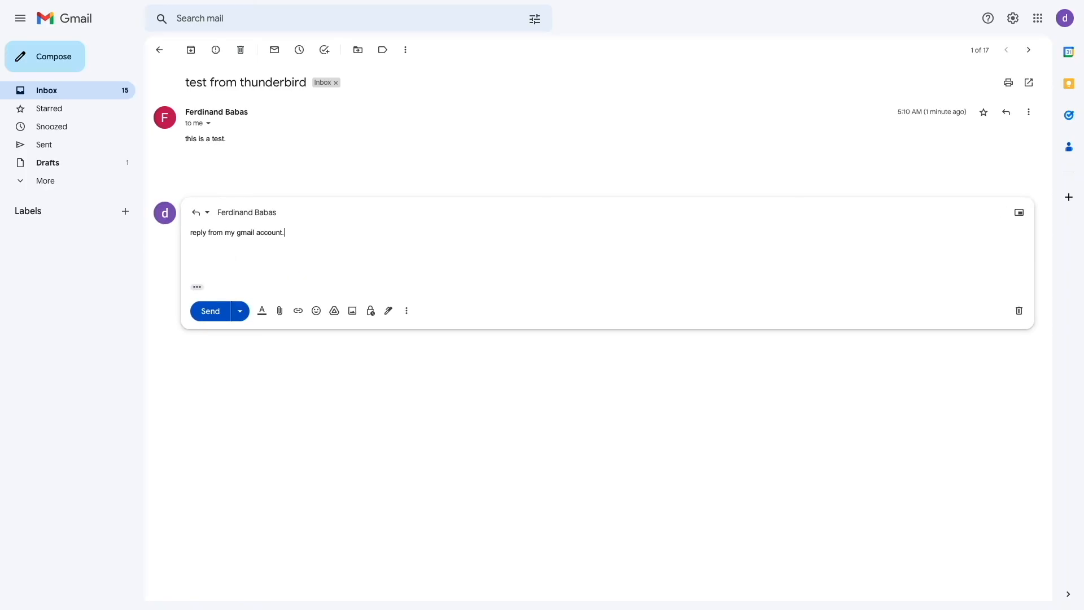
{"action": "left_click", "coordinate": [210, 310]}
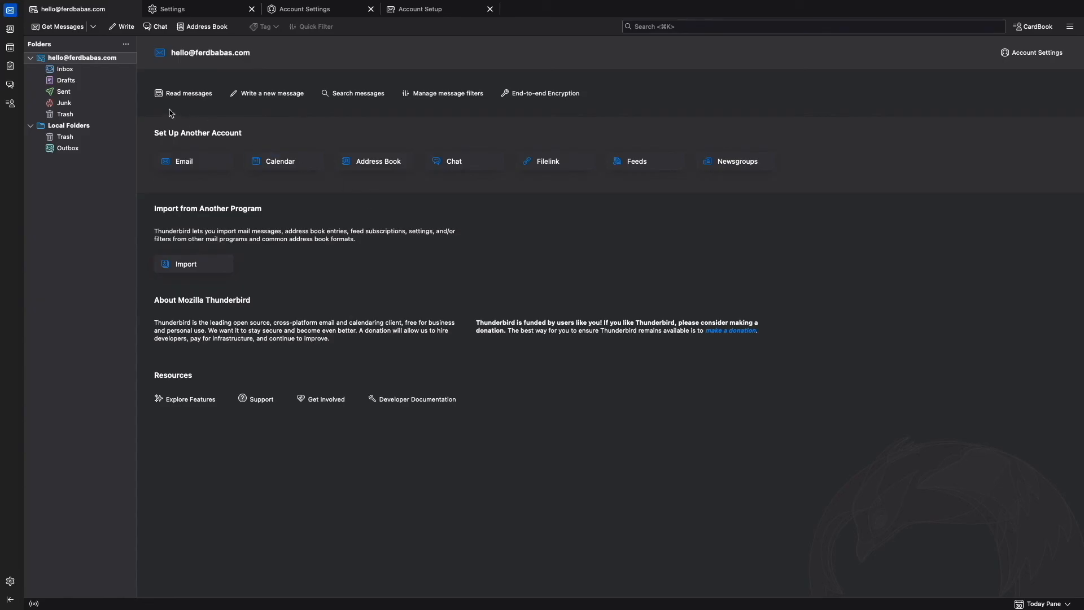
- Open the new account's Inbox and view the 'Re: test from thunderbird' reply
{"action": "left_click", "coordinate": [64, 68]}
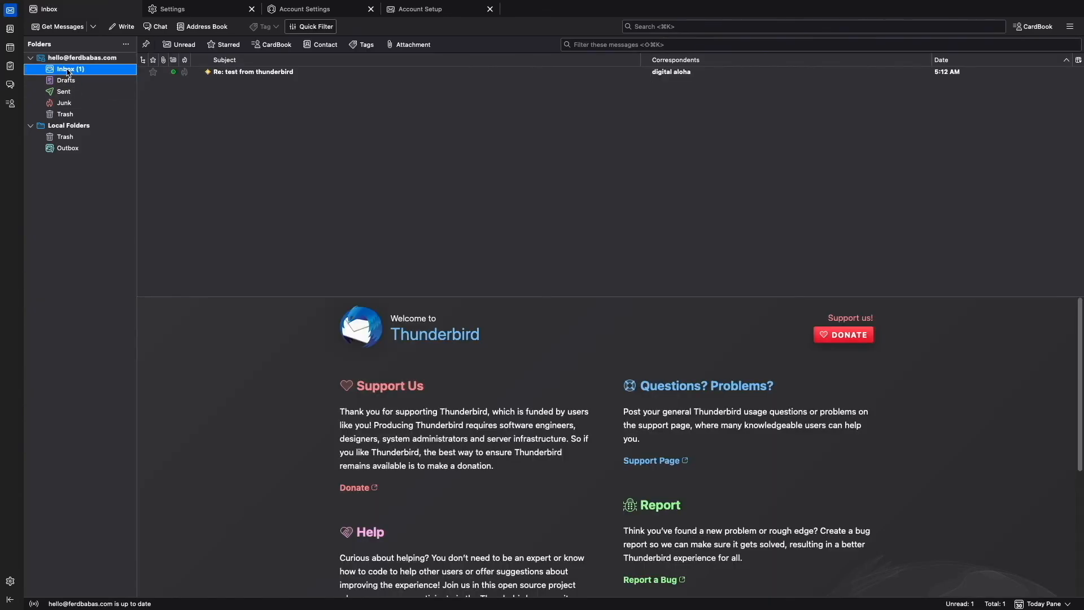
{"action": "mouse_move", "coordinate": [252, 74]}
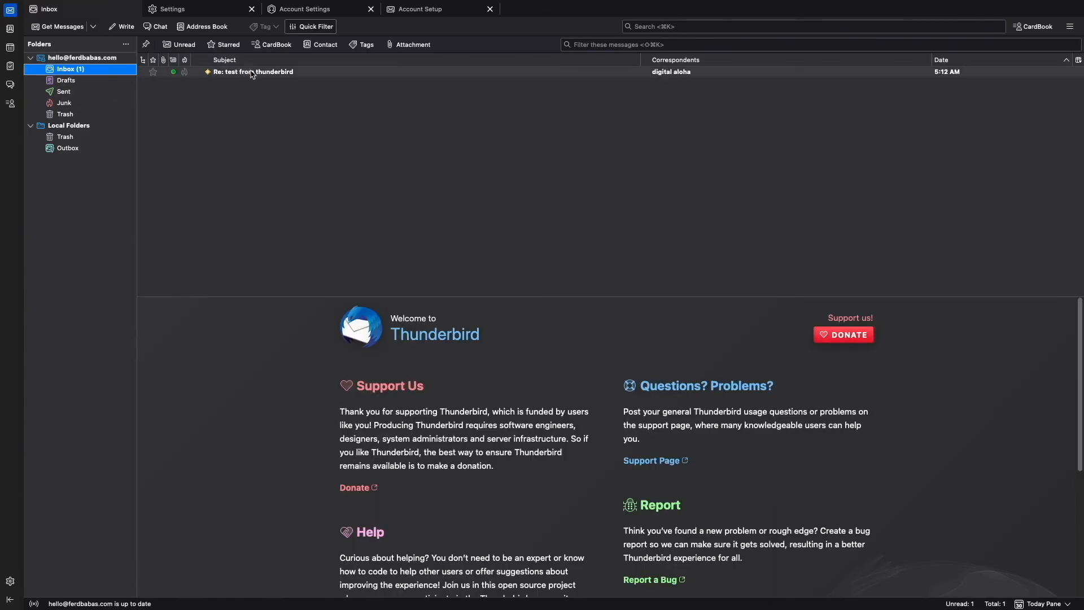
{"action": "left_click", "coordinate": [249, 71]}
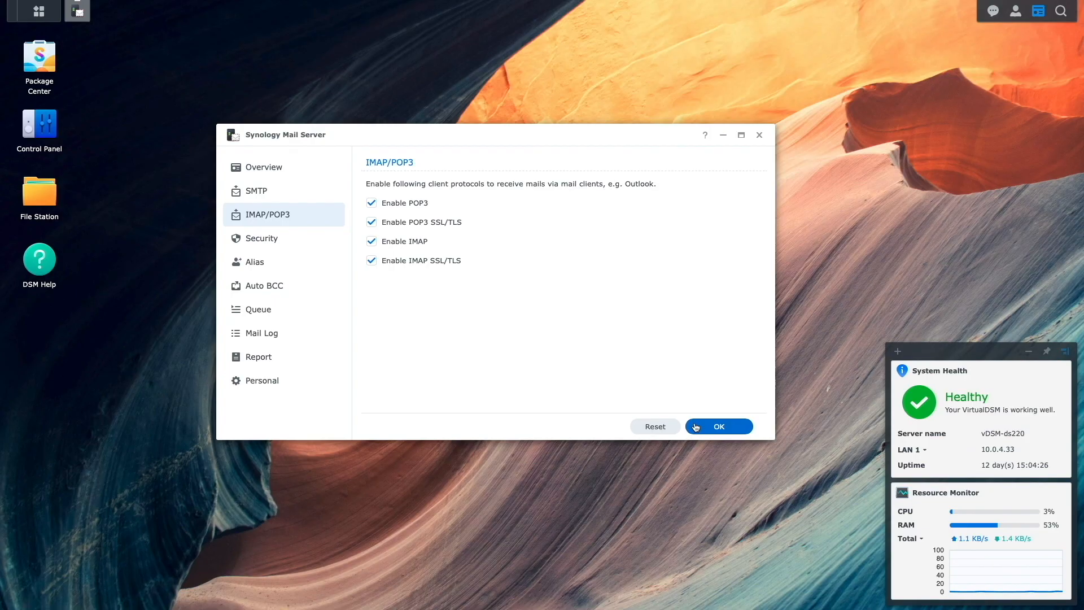
- Apply IMAP/POP3 settings, open daily report settings, and run a first Settings Check
{"action": "left_click", "coordinate": [258, 357]}
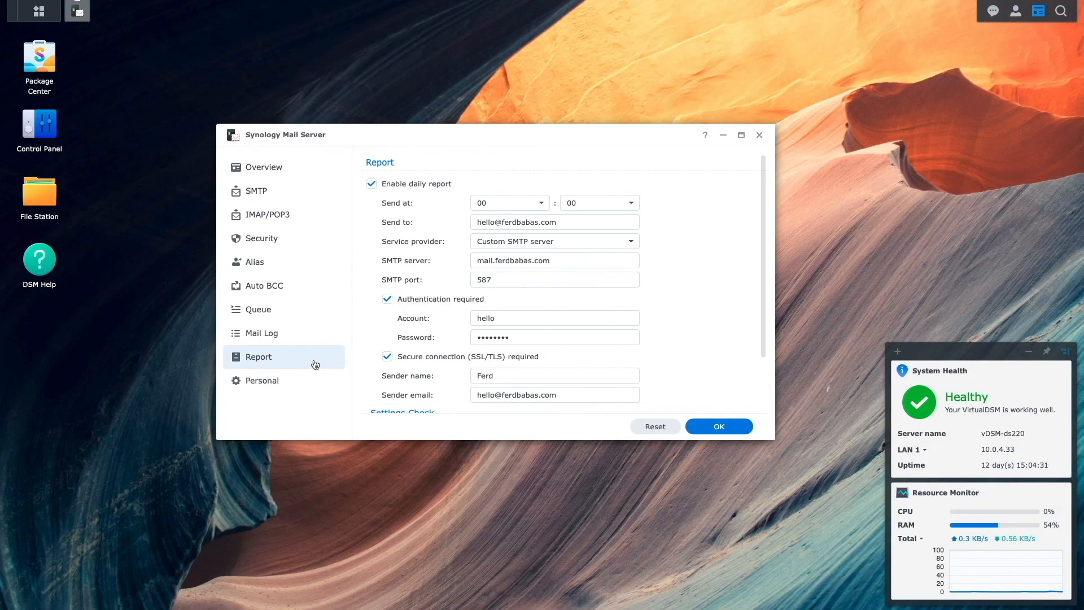
{"action": "left_click", "coordinate": [372, 182]}
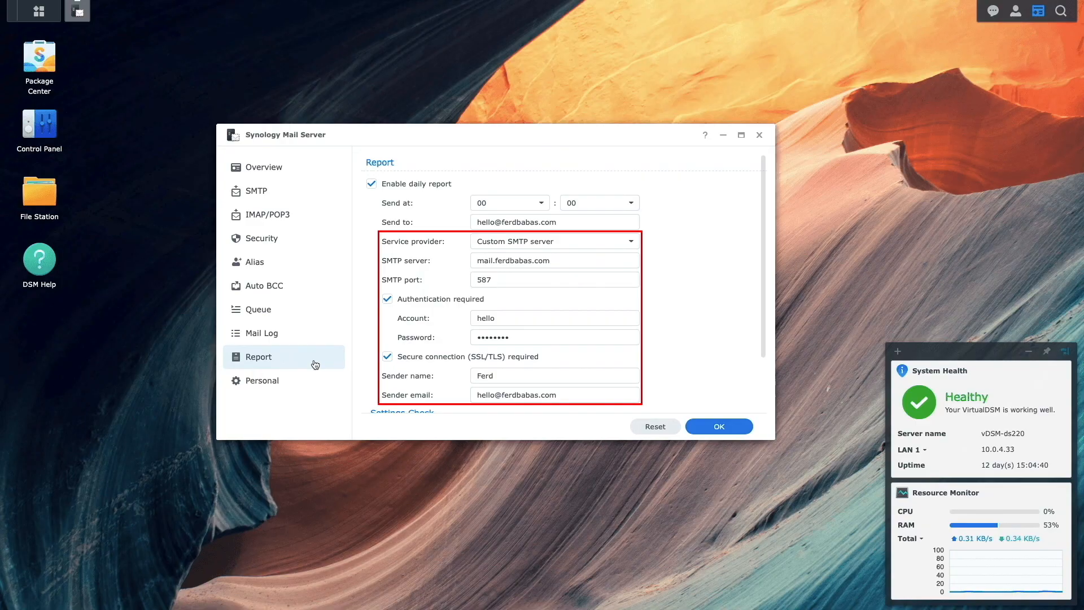
{"action": "left_click", "coordinate": [554, 221]}
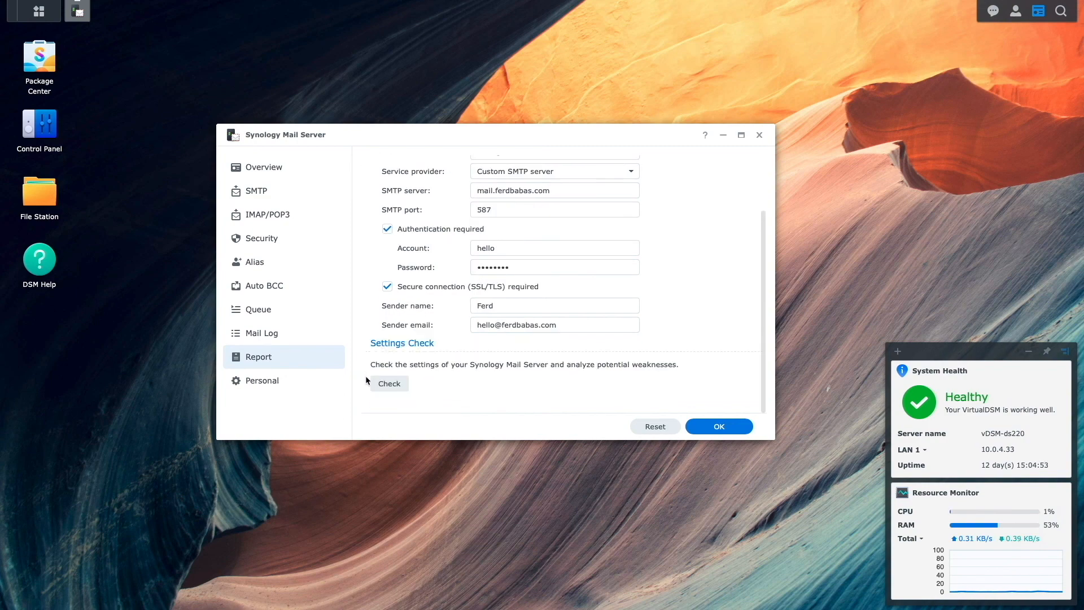
{"action": "left_click", "coordinate": [387, 383]}
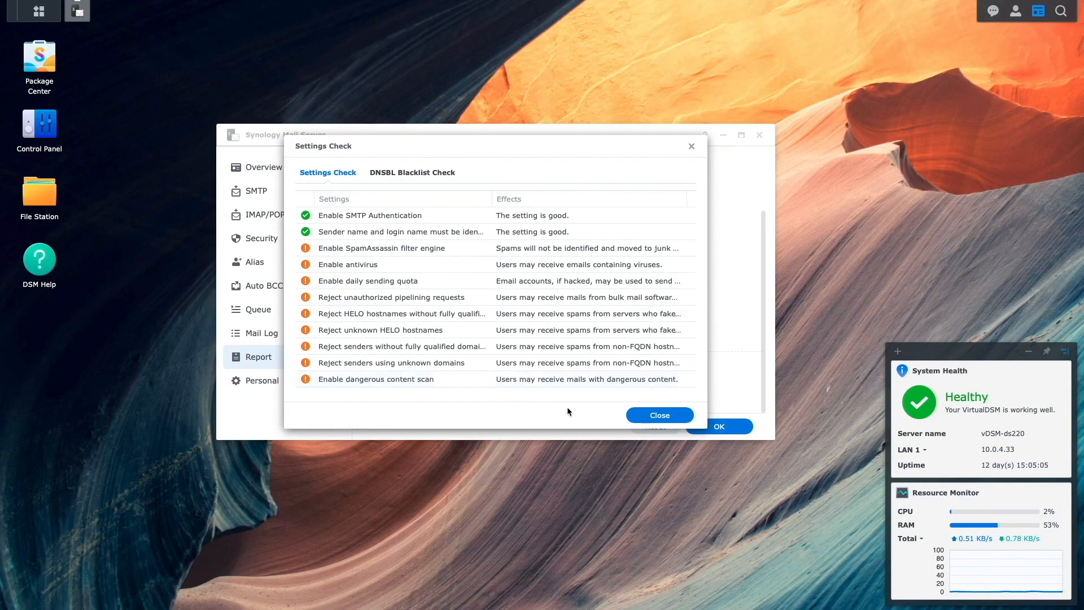
{"action": "left_click", "coordinate": [659, 415]}
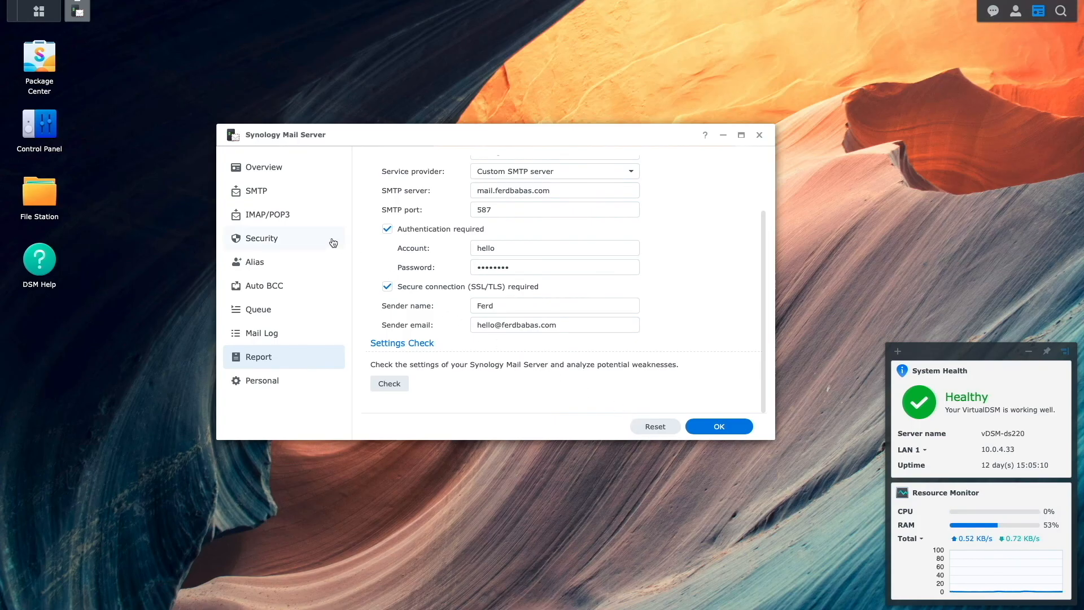
- Enable SpamAssassin filtering and confirm all advanced anti-spam rejections
{"action": "left_click", "coordinate": [261, 237]}
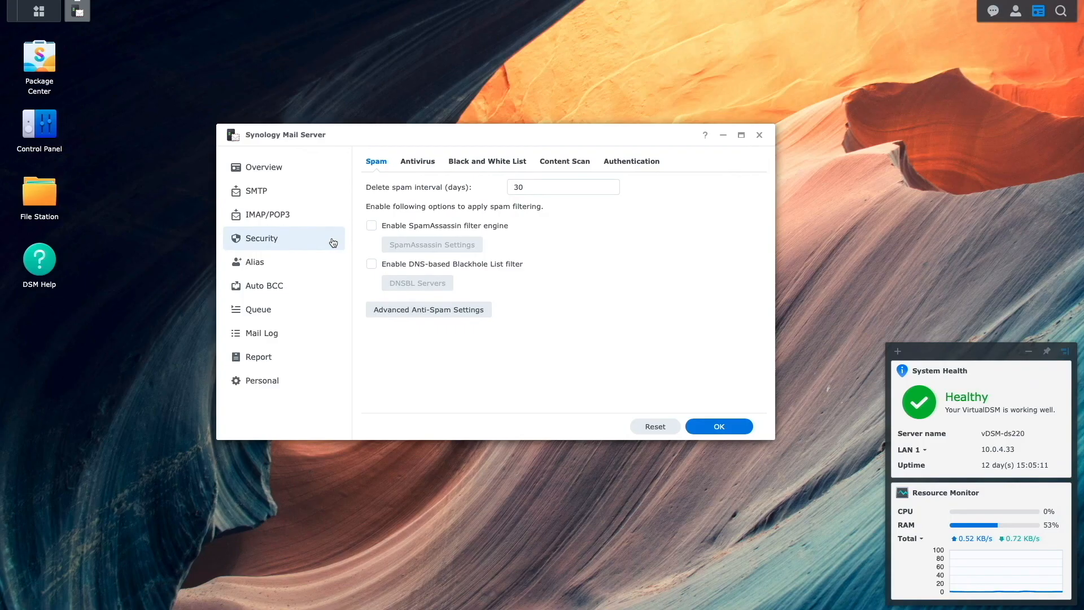
{"action": "left_click", "coordinate": [372, 225]}
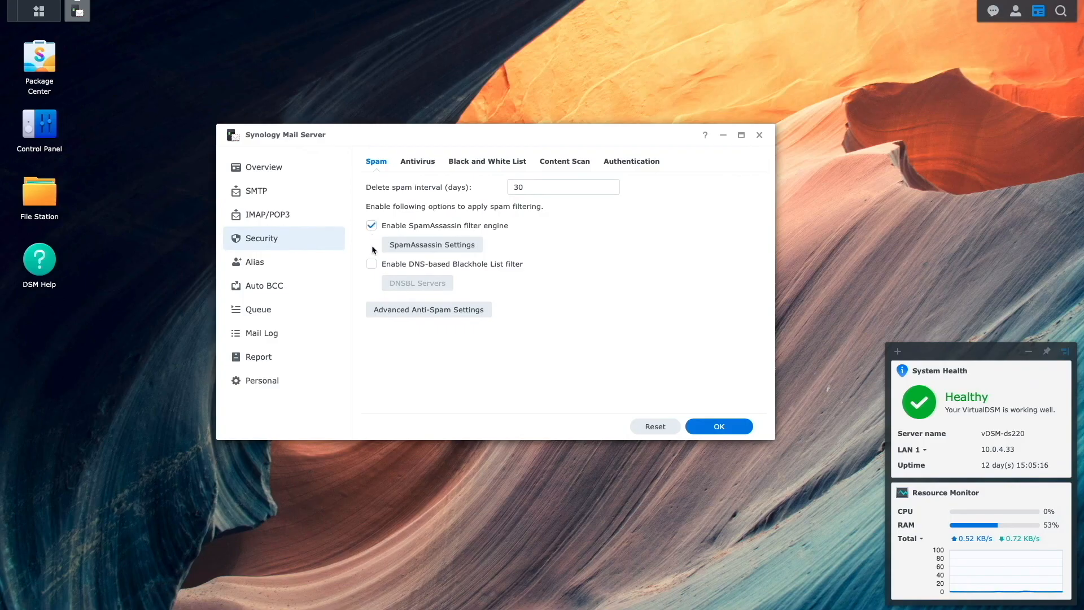
{"action": "left_click", "coordinate": [428, 308]}
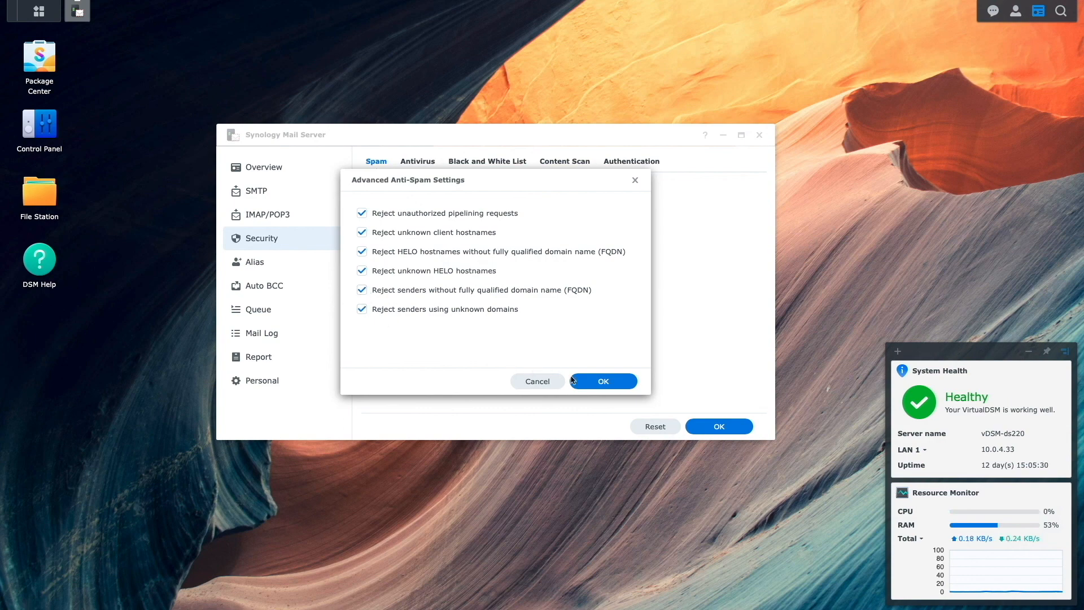
{"action": "left_click", "coordinate": [602, 381]}
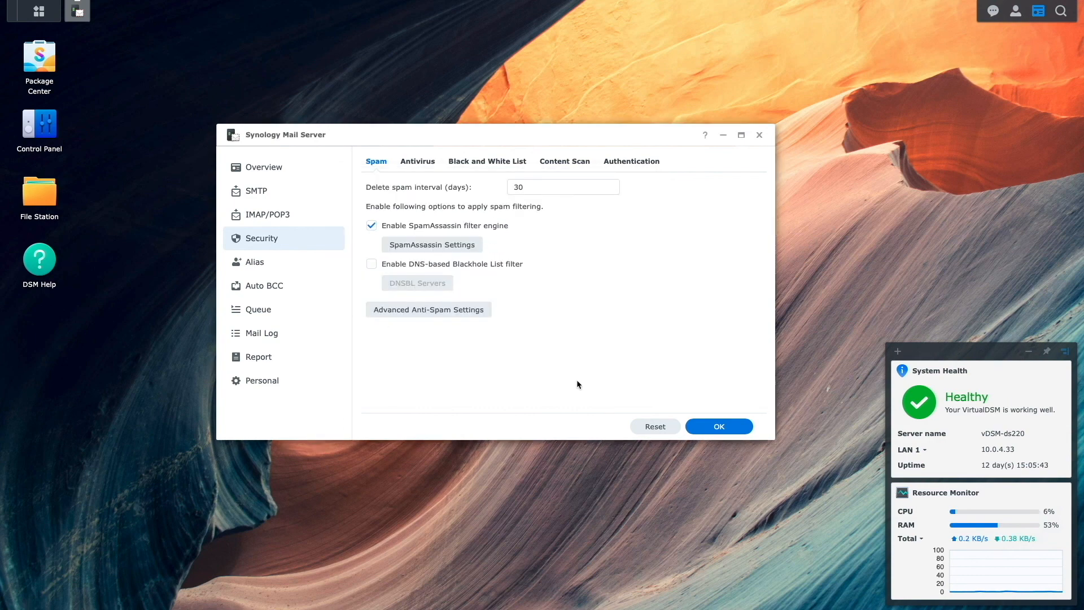
- Enable antivirus scanning and set a daily sending quota of 25
{"action": "left_click", "coordinate": [418, 161]}
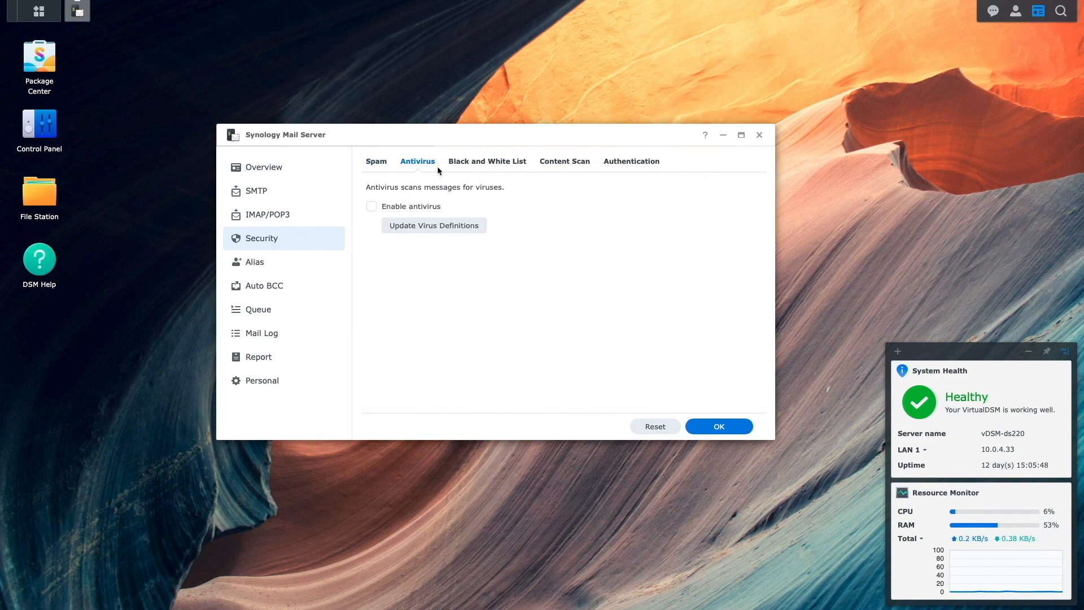
{"action": "left_click", "coordinate": [372, 206]}
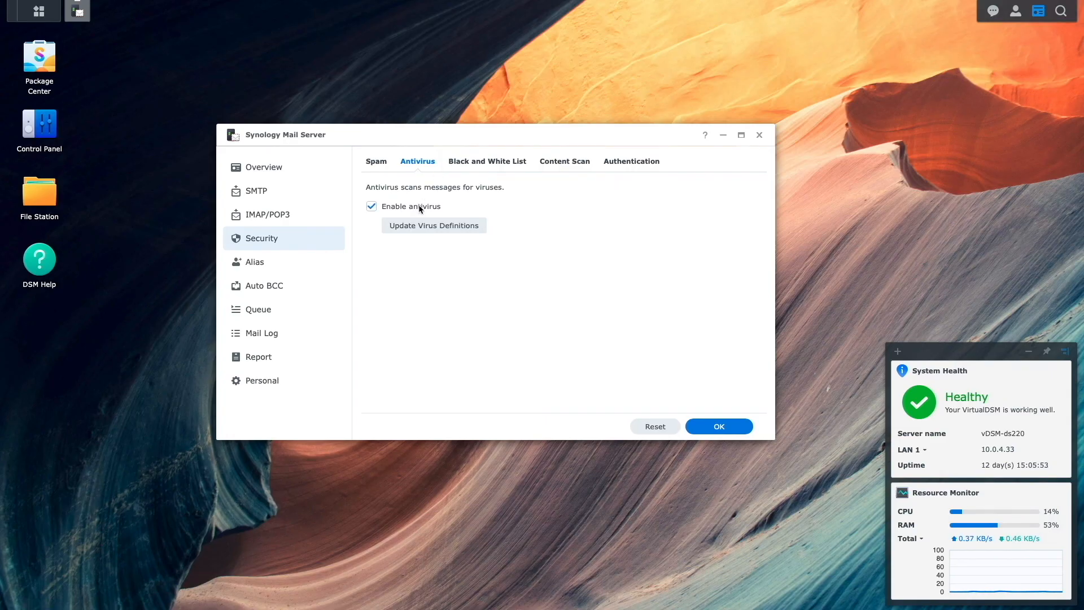
{"action": "left_click", "coordinate": [487, 161]}
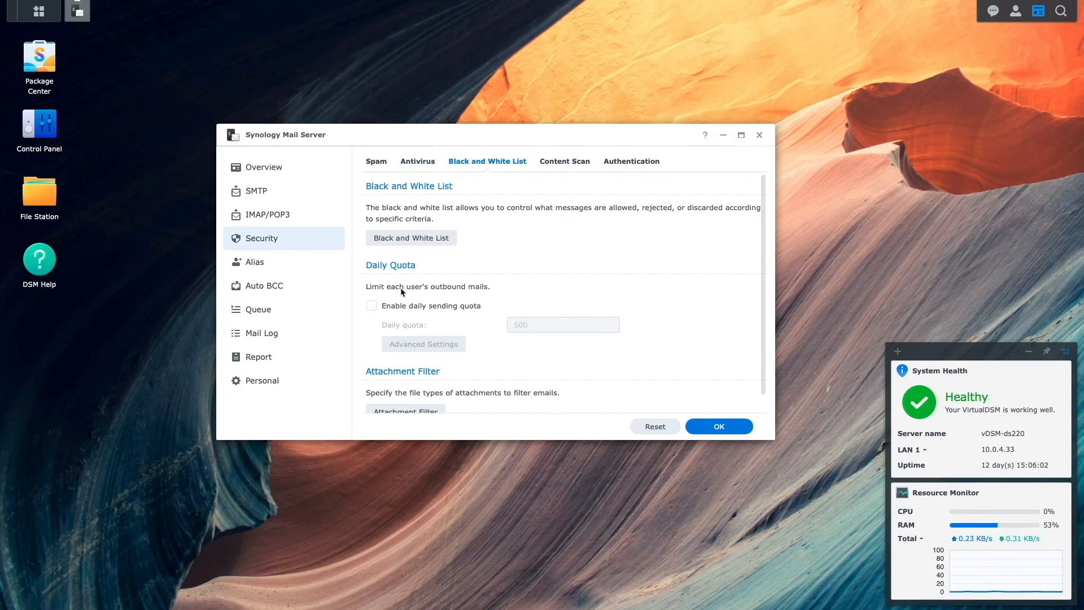
{"action": "left_click", "coordinate": [372, 305]}
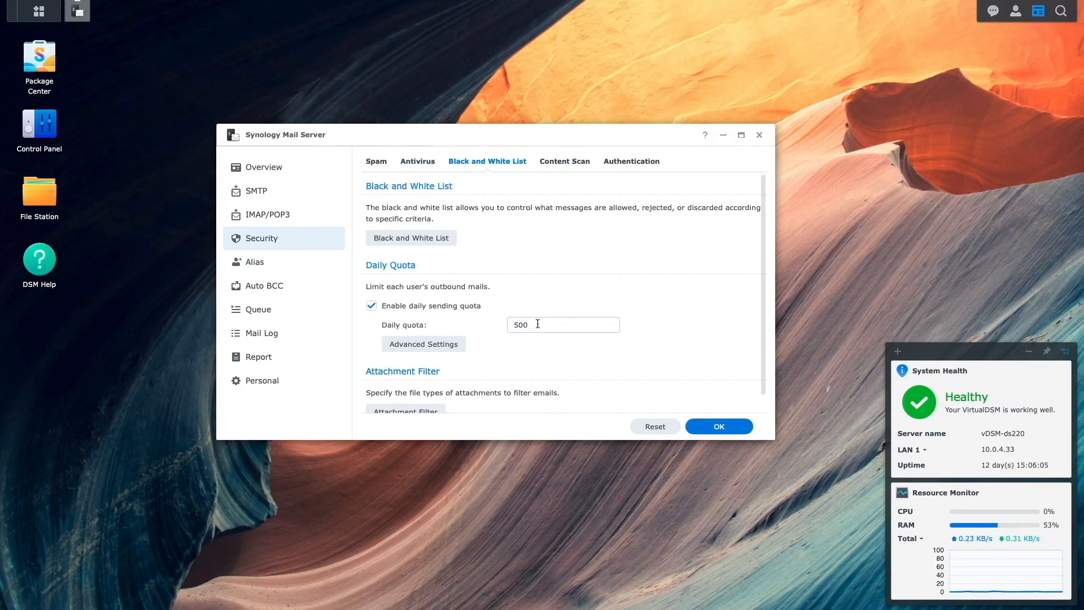
{"action": "type", "text": "2"}
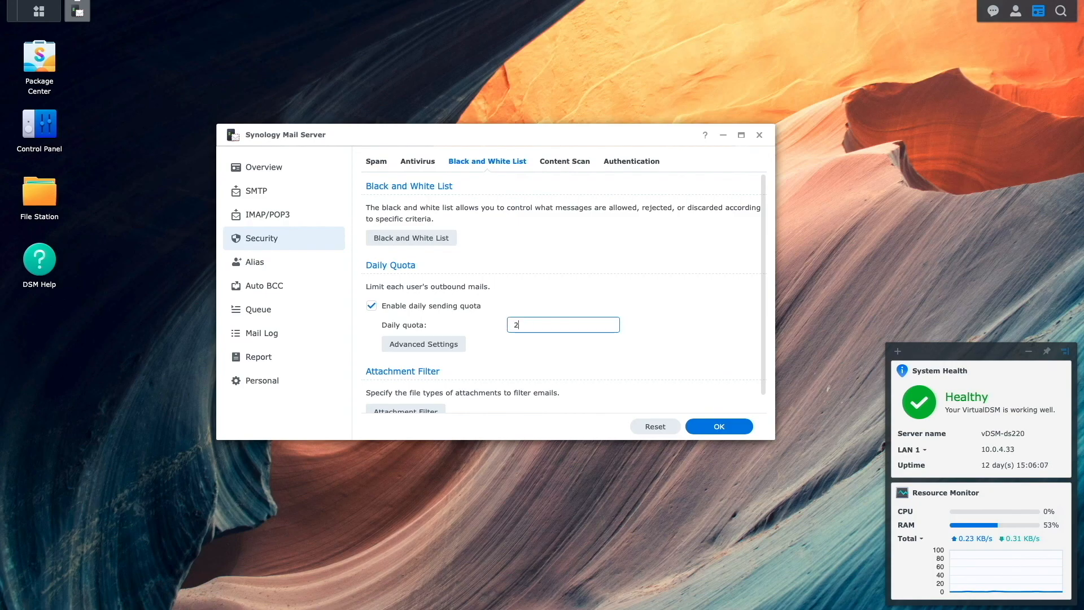
{"action": "type", "text": "5"}
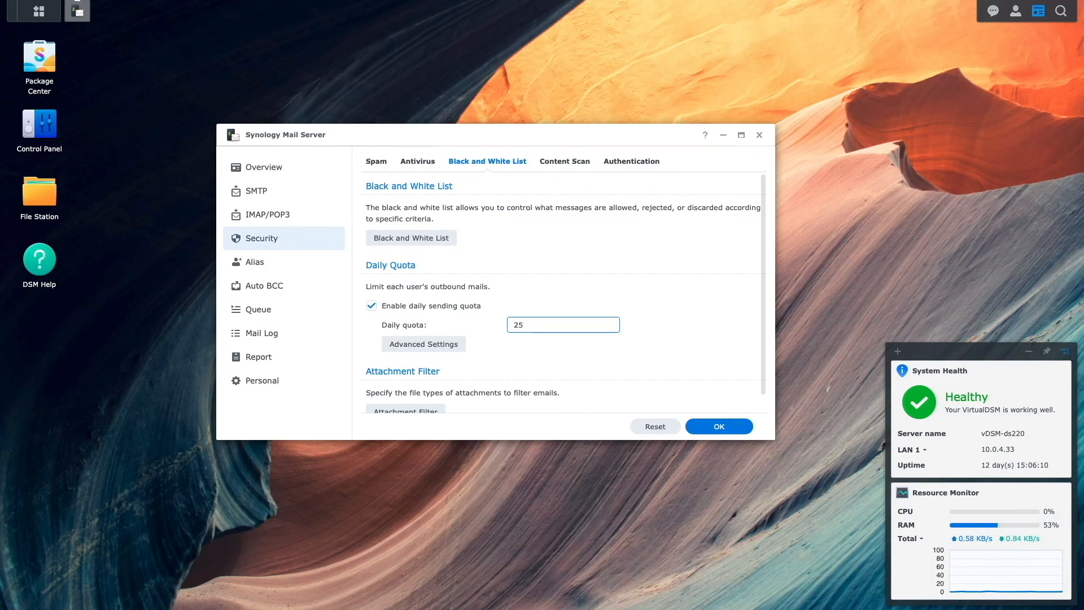
{"action": "left_click", "coordinate": [562, 324]}
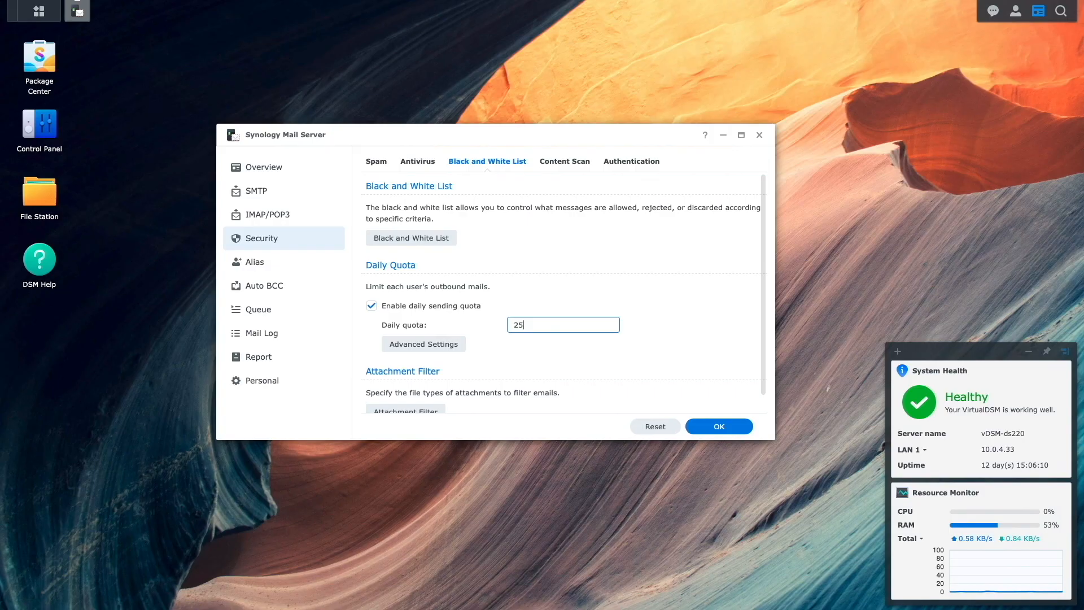
{"action": "left_click", "coordinate": [564, 161]}
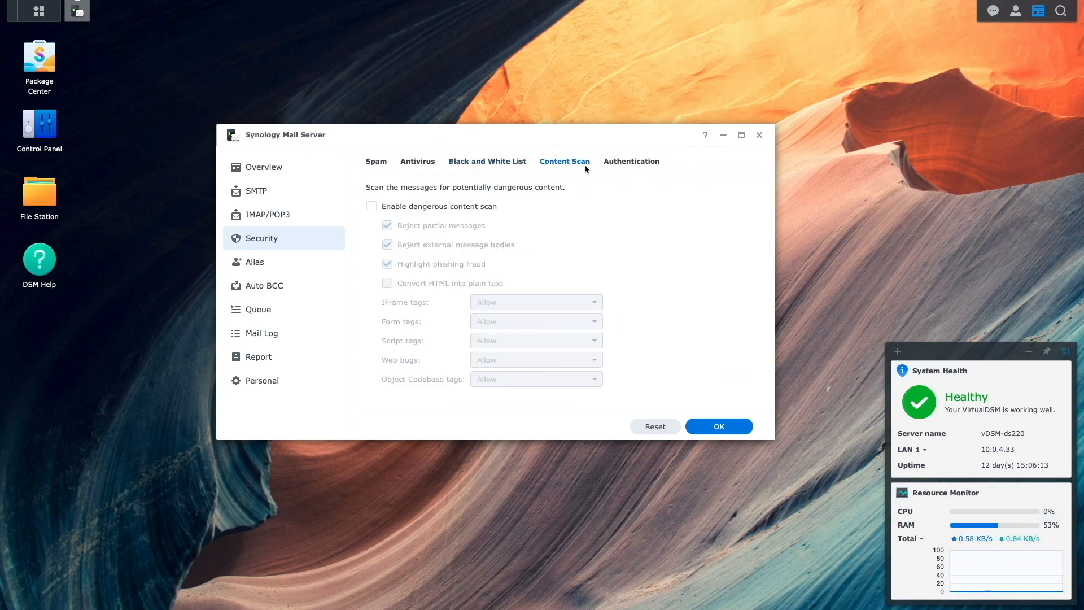
{"action": "mouse_move", "coordinate": [504, 208]}
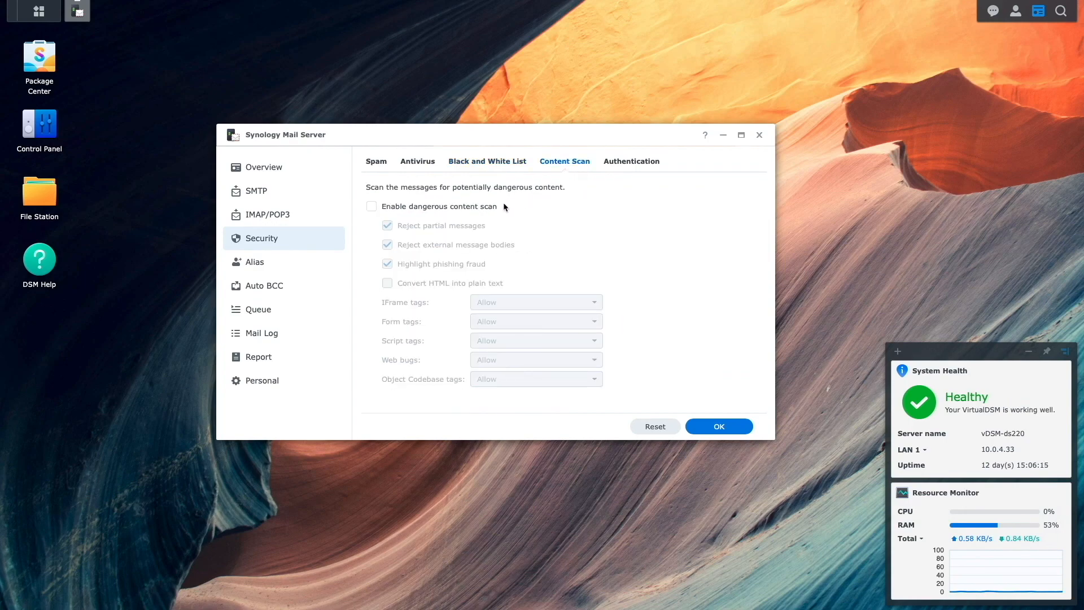
- Enable content scan, convert HTML to text, neutralize iframe/form, script and web-bug tags, apply
{"action": "left_click", "coordinate": [372, 206]}
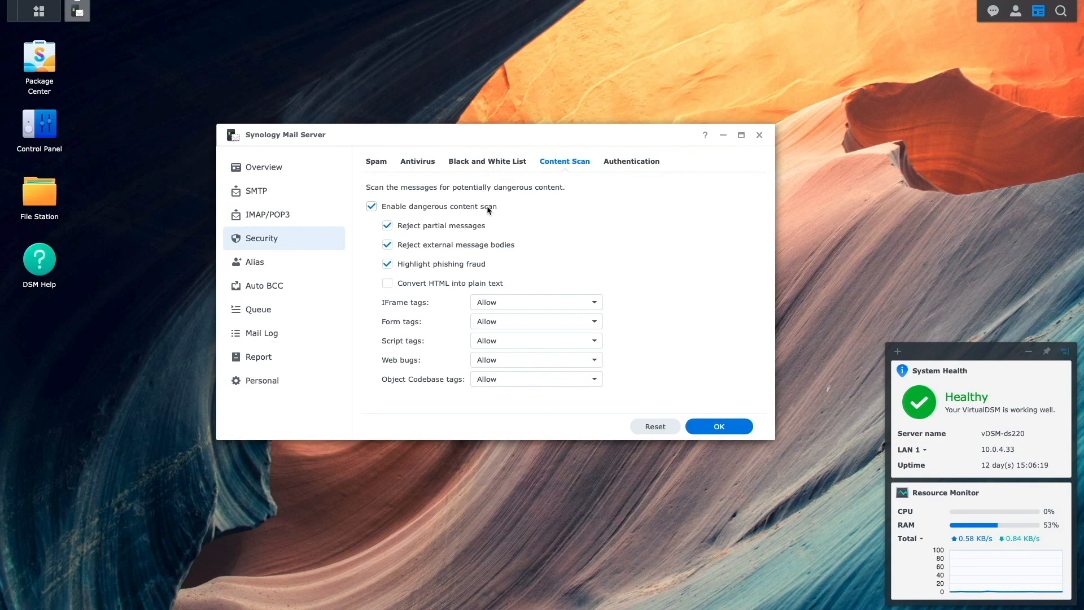
{"action": "left_click", "coordinate": [387, 283]}
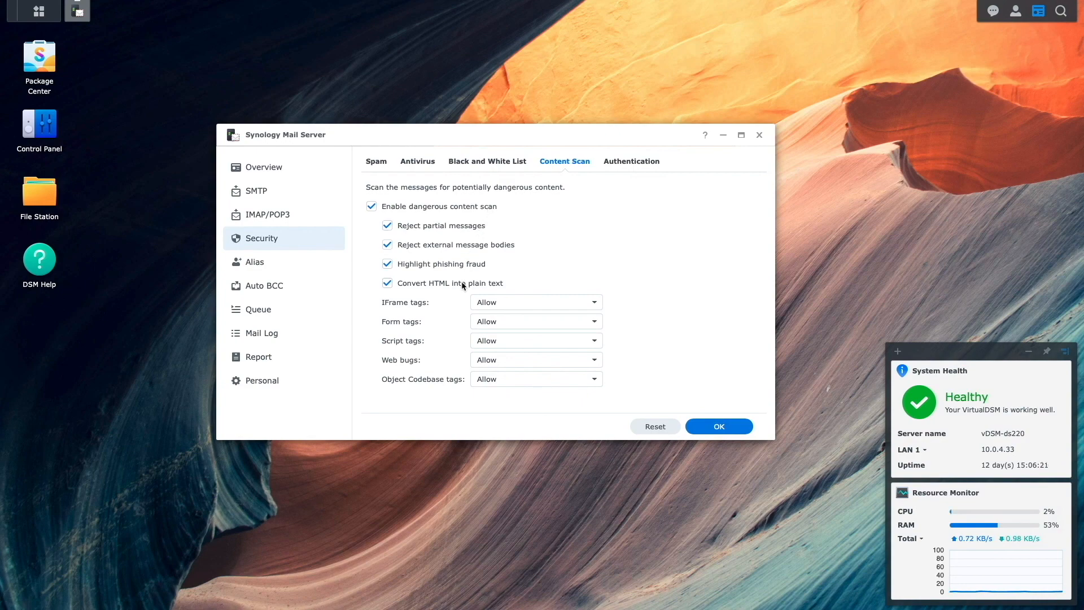
{"action": "left_click", "coordinate": [536, 320]}
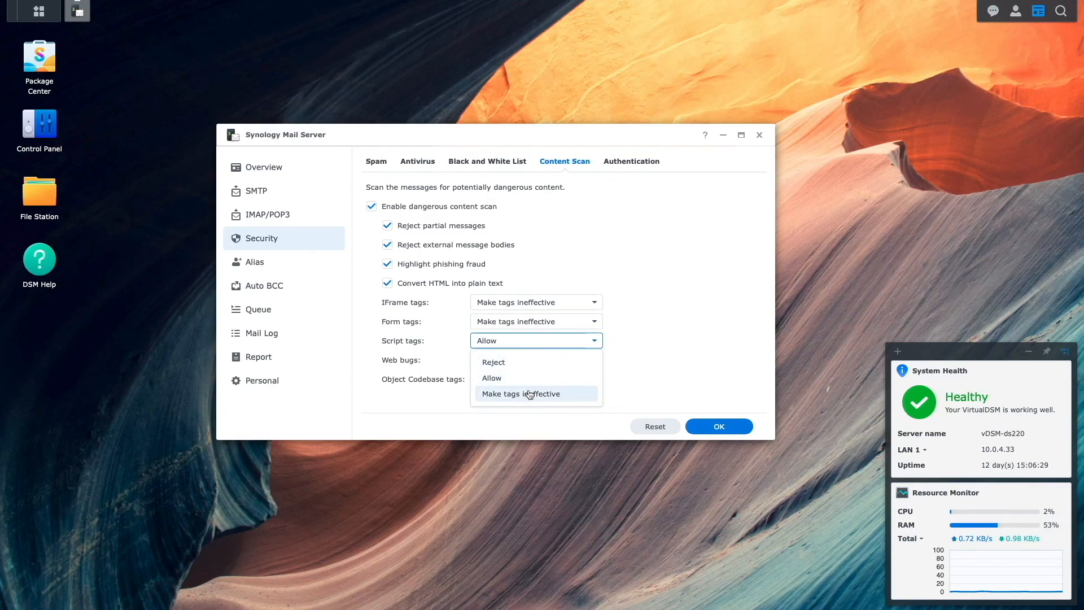
{"action": "left_click", "coordinate": [521, 394]}
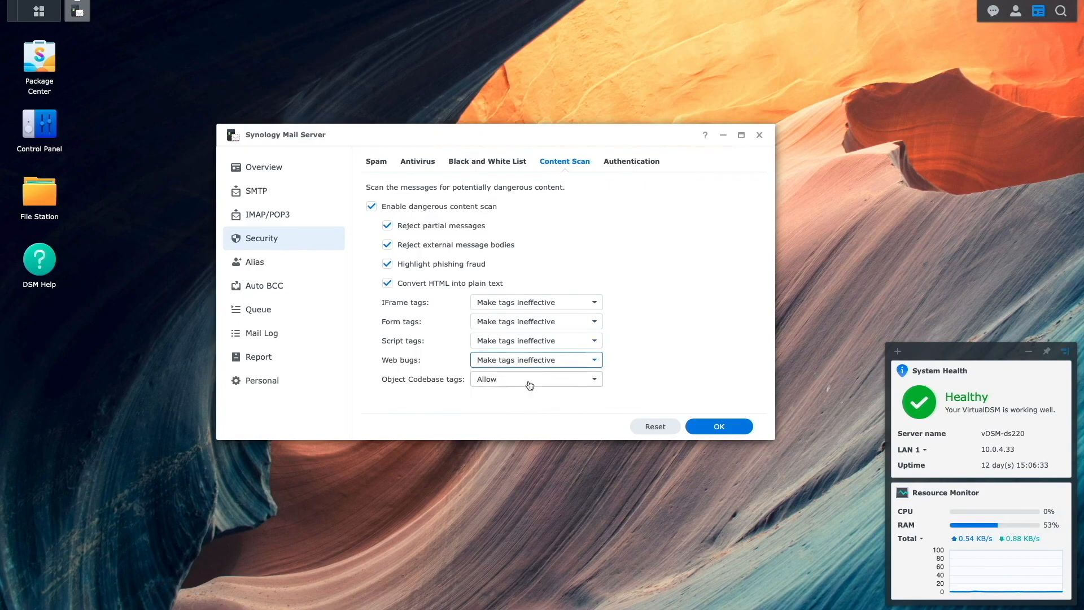
{"action": "left_click", "coordinate": [536, 378]}
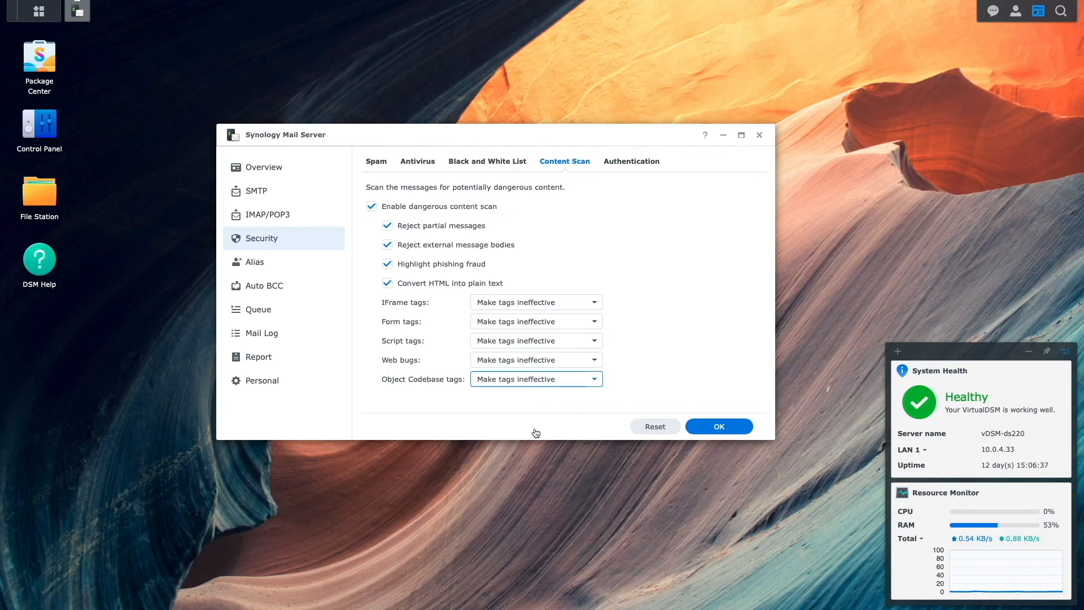
{"action": "left_click", "coordinate": [718, 426]}
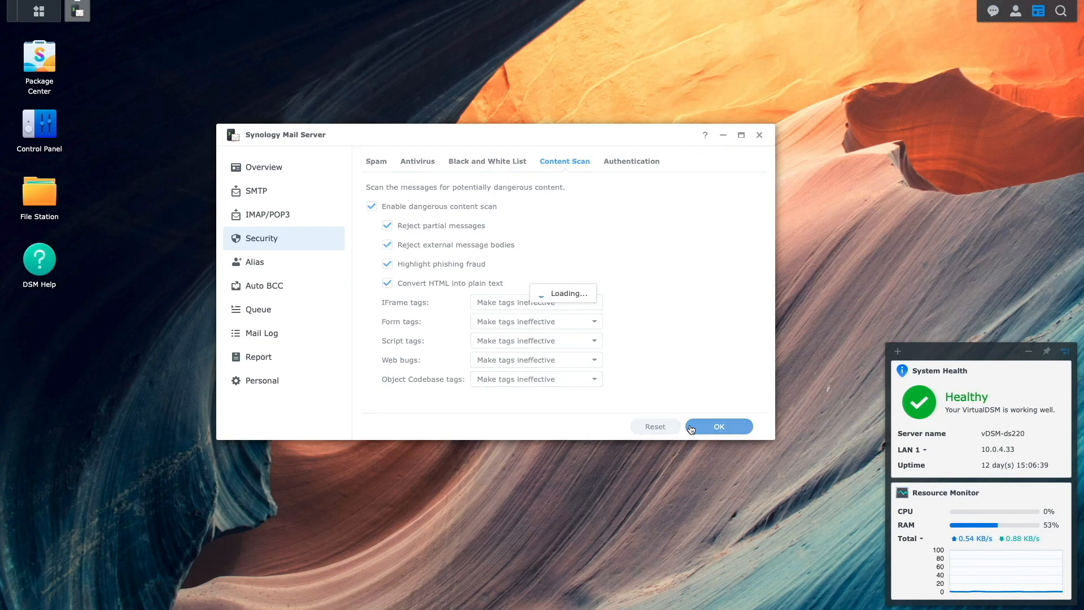
{"action": "left_click", "coordinate": [718, 426]}
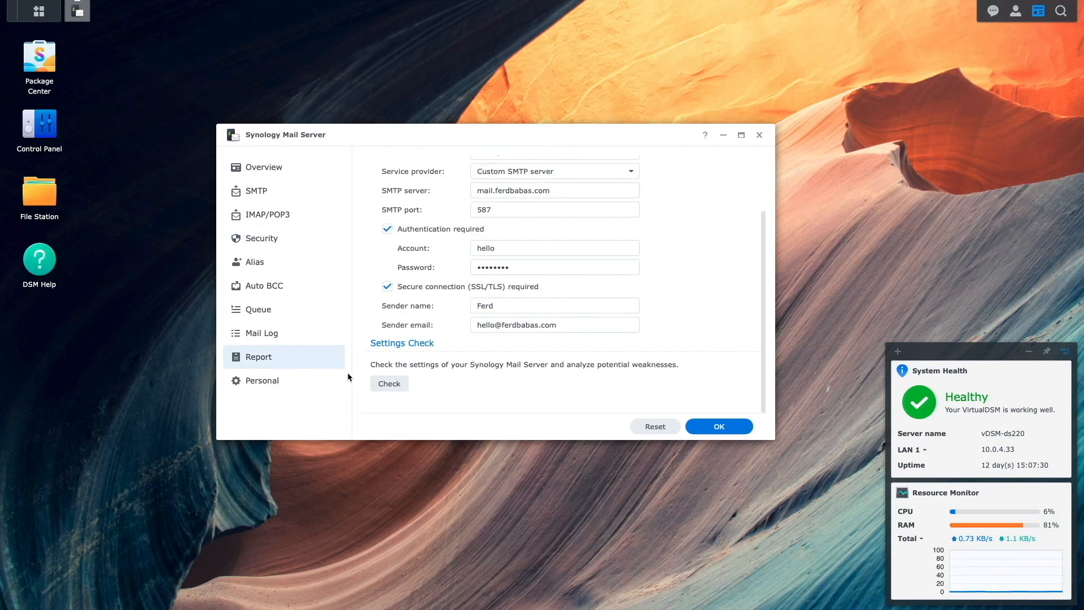
- Run the Settings Check, scroll through all 'The setting is good' results, and close
{"action": "left_click", "coordinate": [389, 383]}
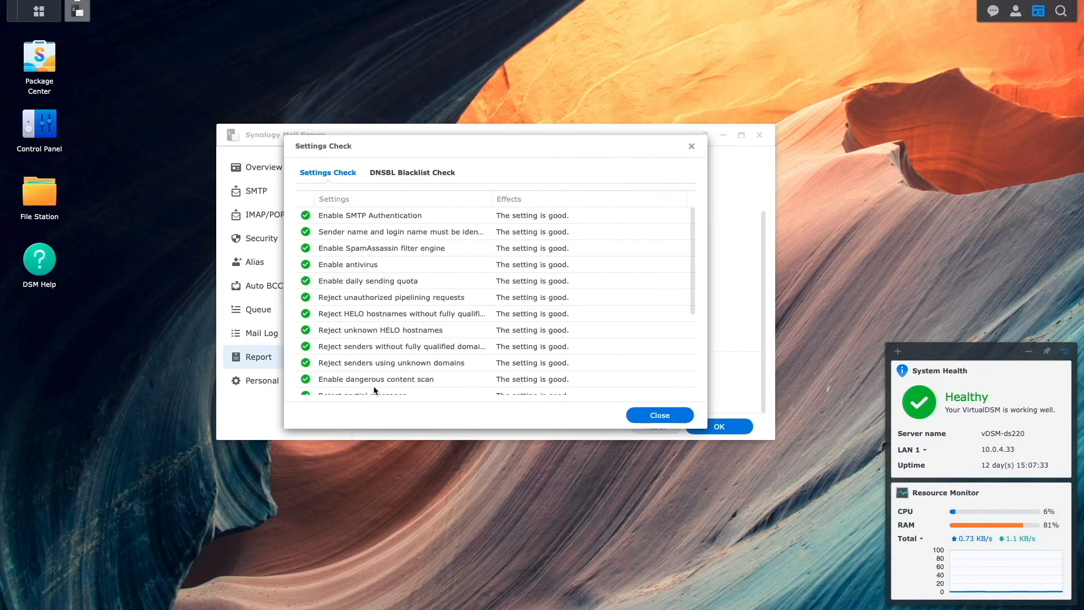
{"action": "scroll", "scroll_direction": "down", "scroll_amount": 3}
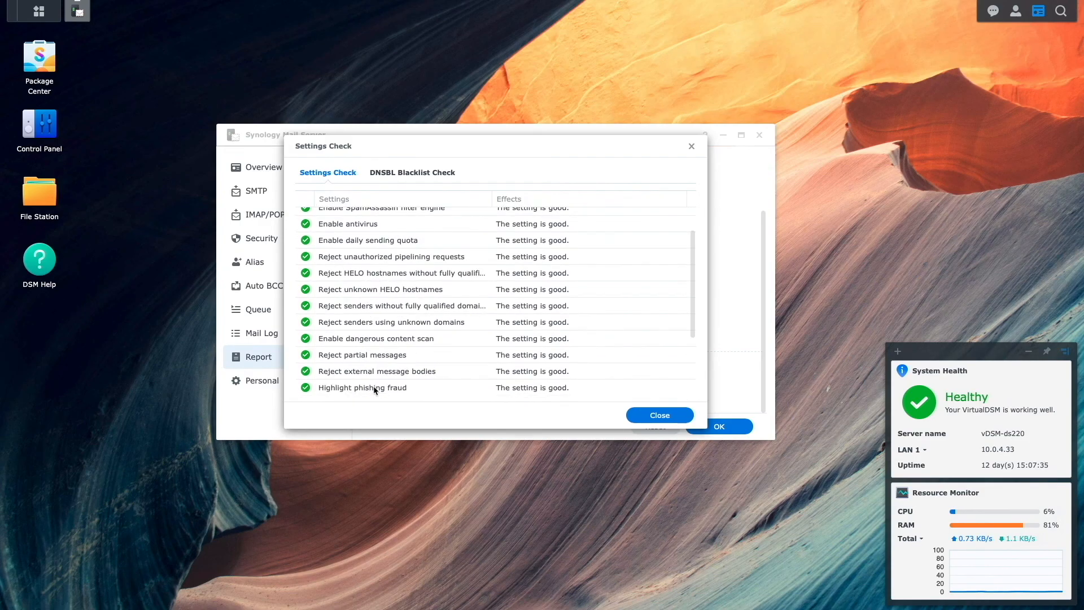
{"action": "scroll", "scroll_direction": "down", "scroll_amount": 3}
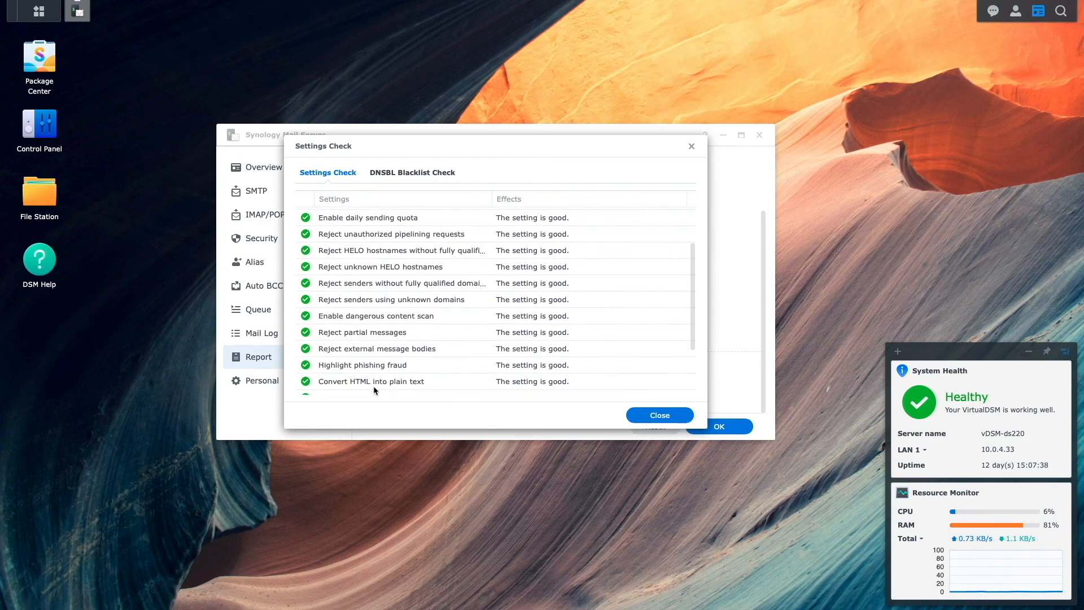
{"action": "scroll", "scroll_direction": "down", "scroll_amount": 3}
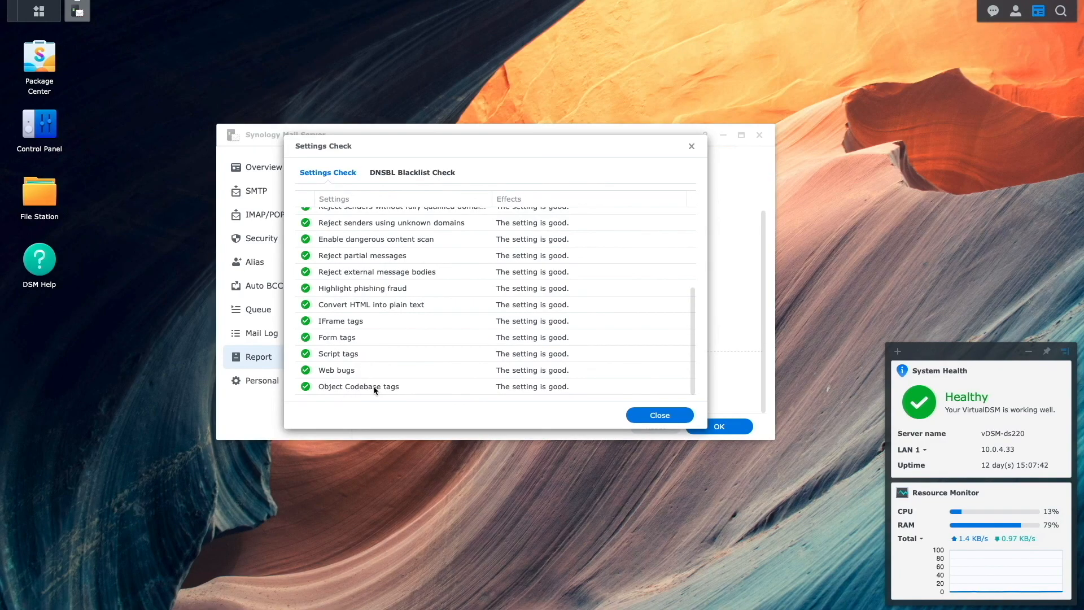
{"action": "mouse_move", "coordinate": [616, 416]}
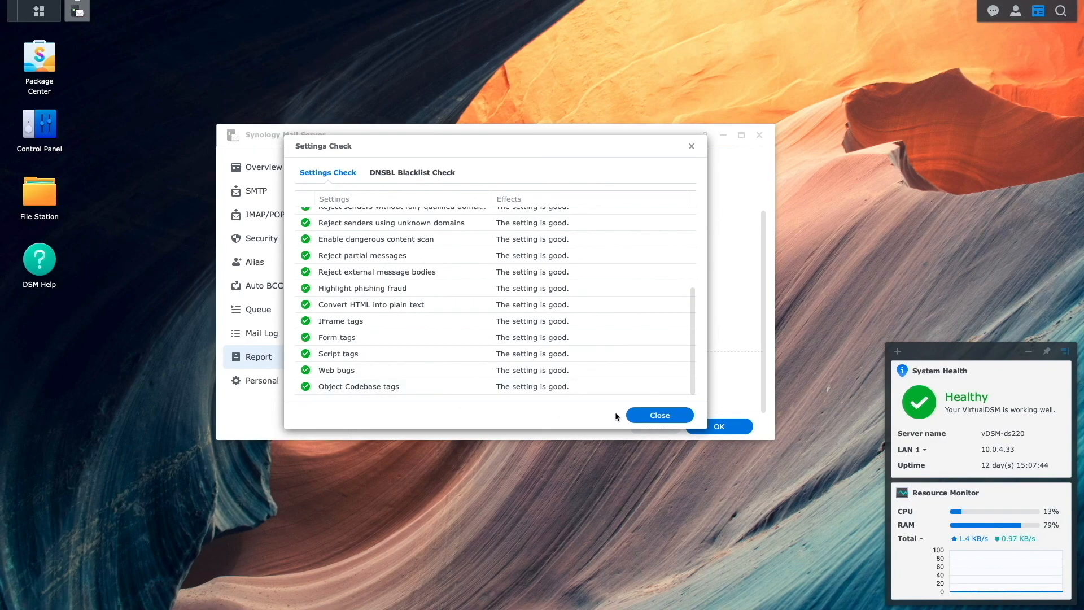
{"action": "left_click", "coordinate": [658, 415]}
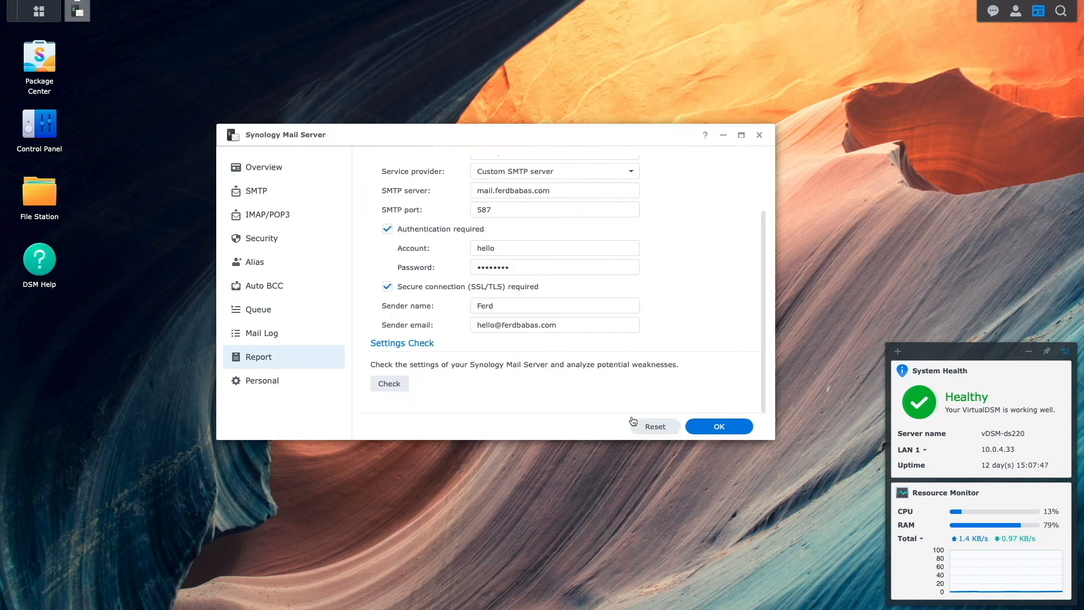